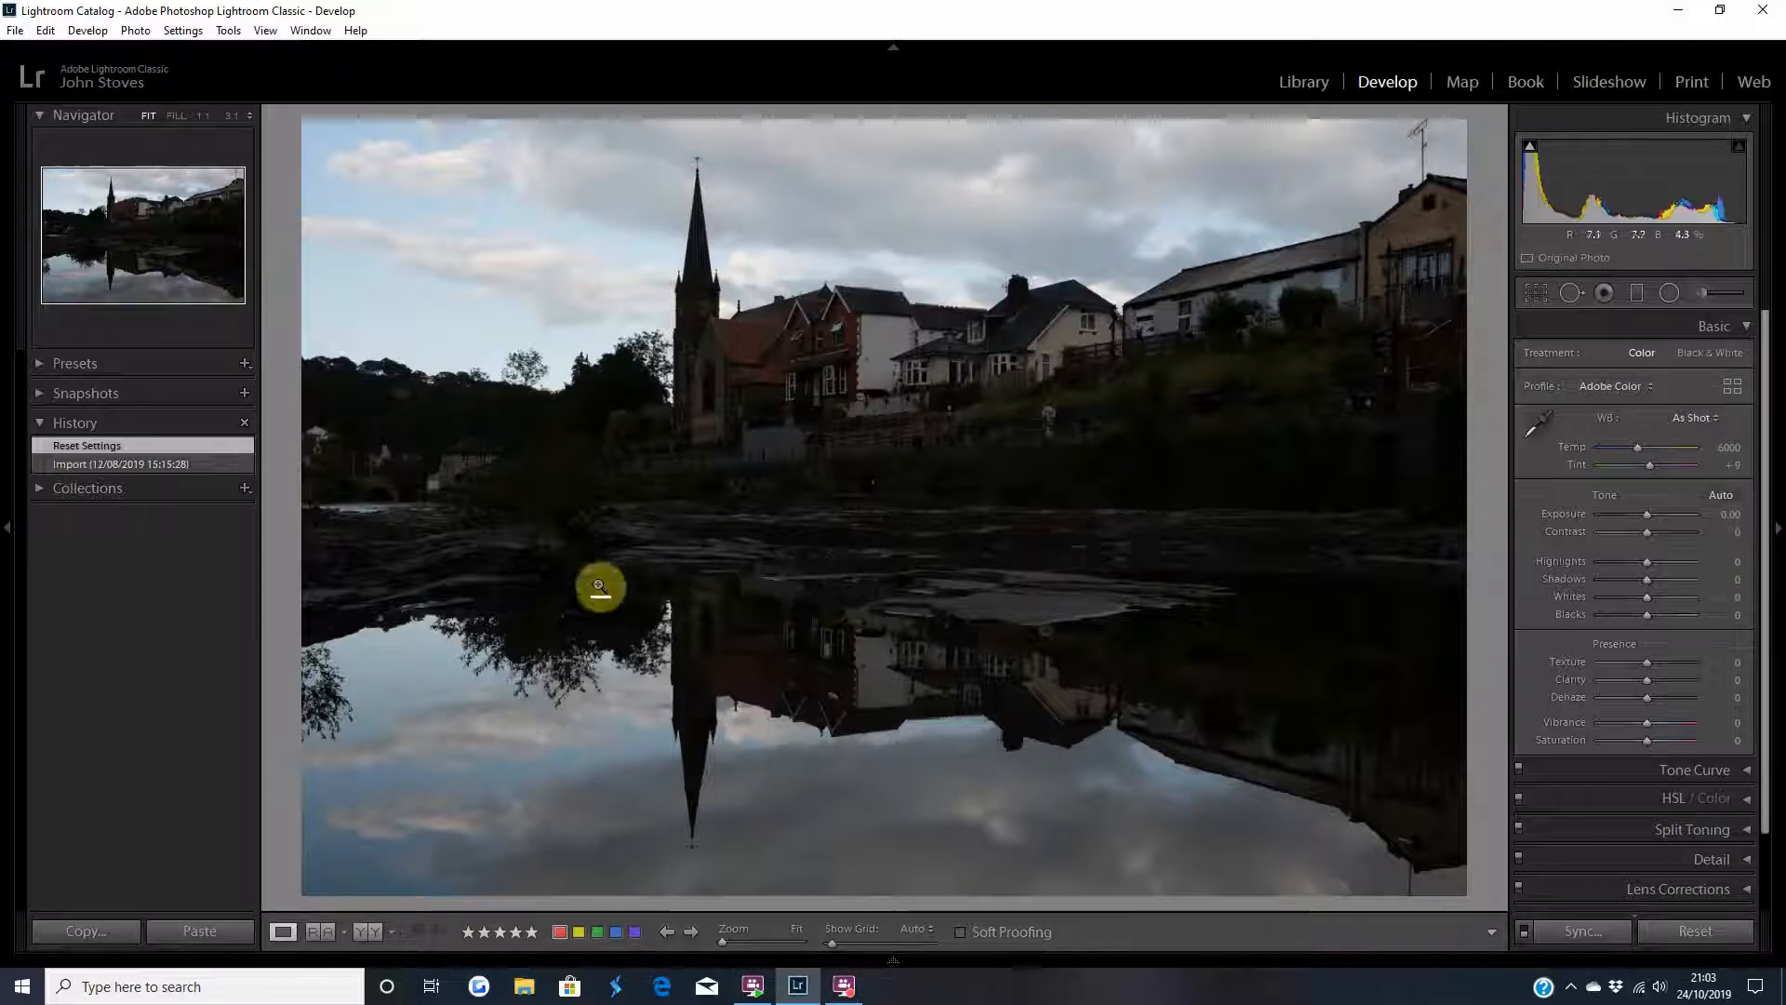
mouse_move(1234, 488)
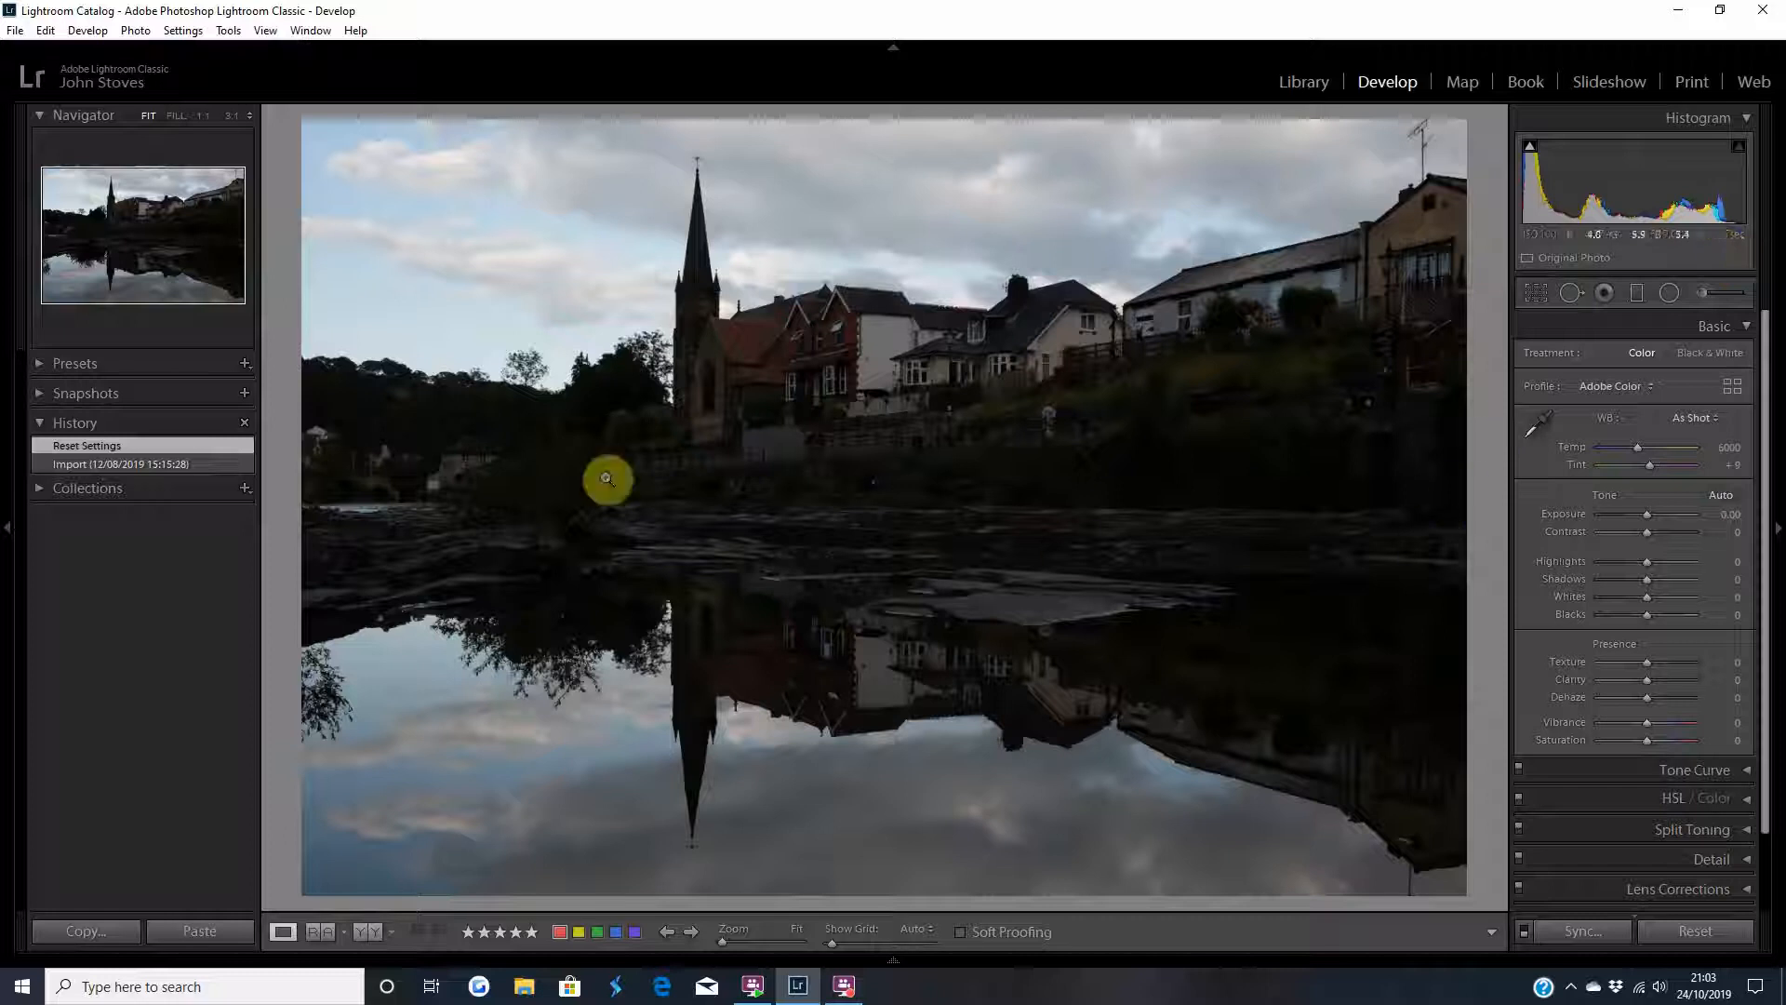
mouse_move(767, 544)
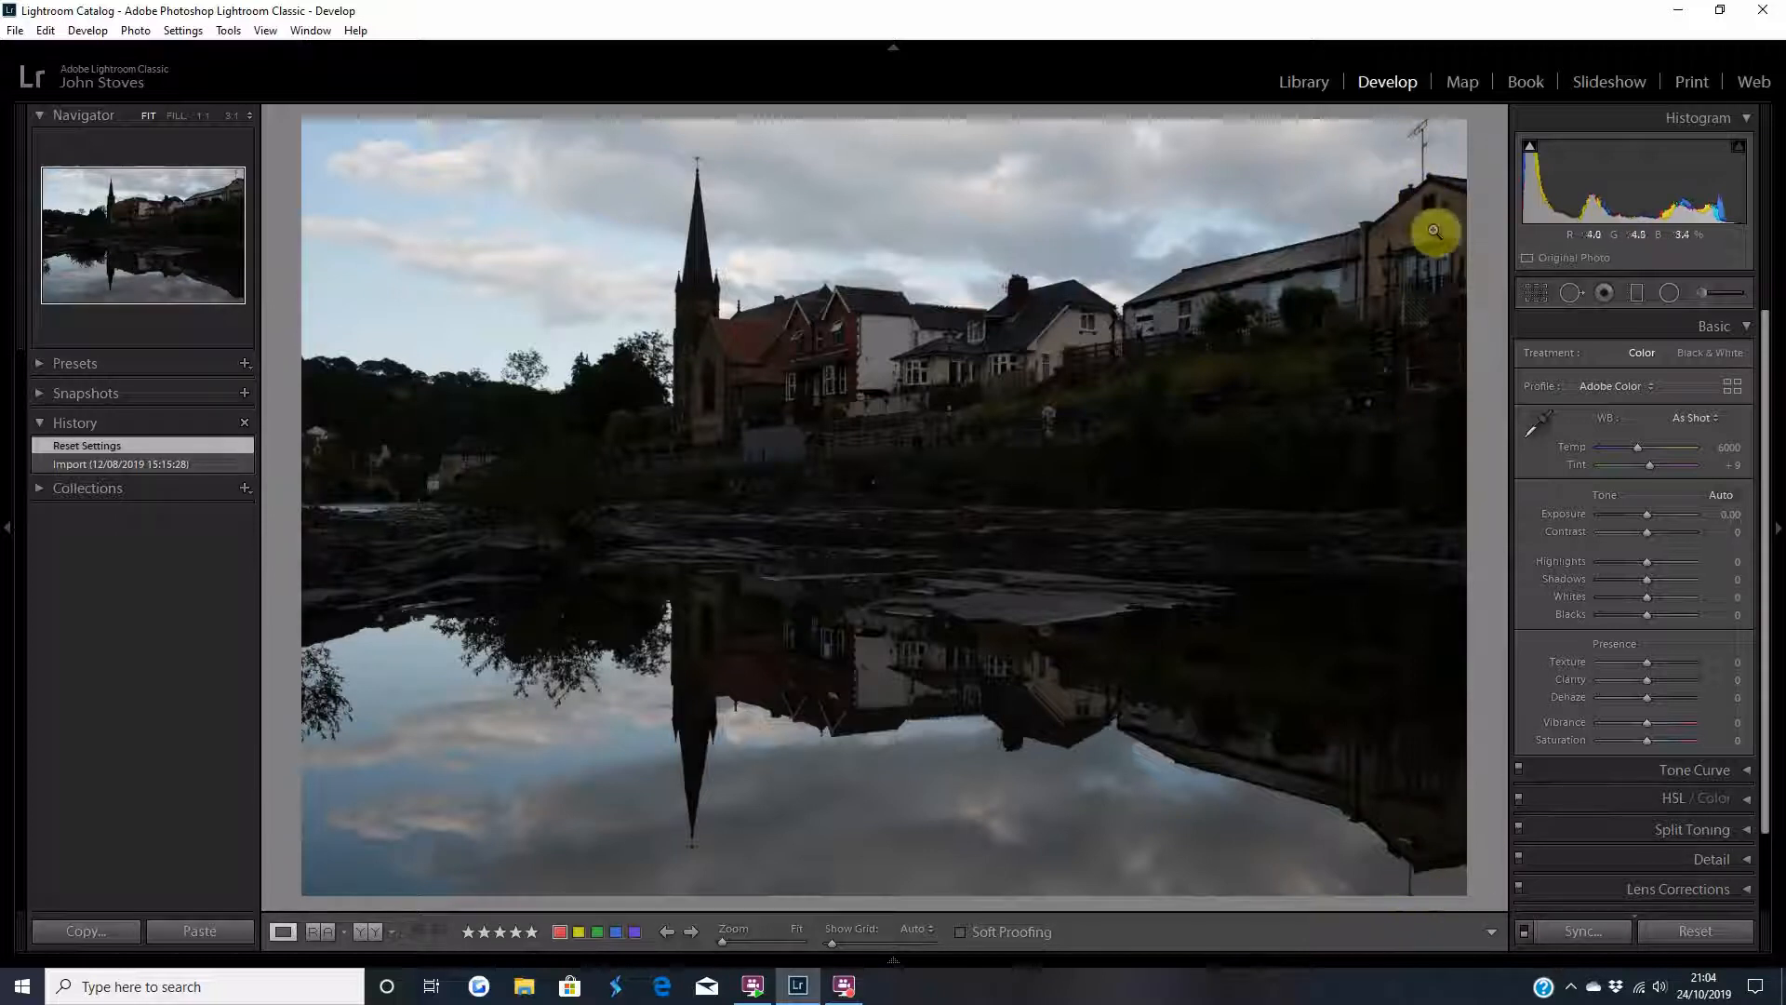
mouse_move(943, 394)
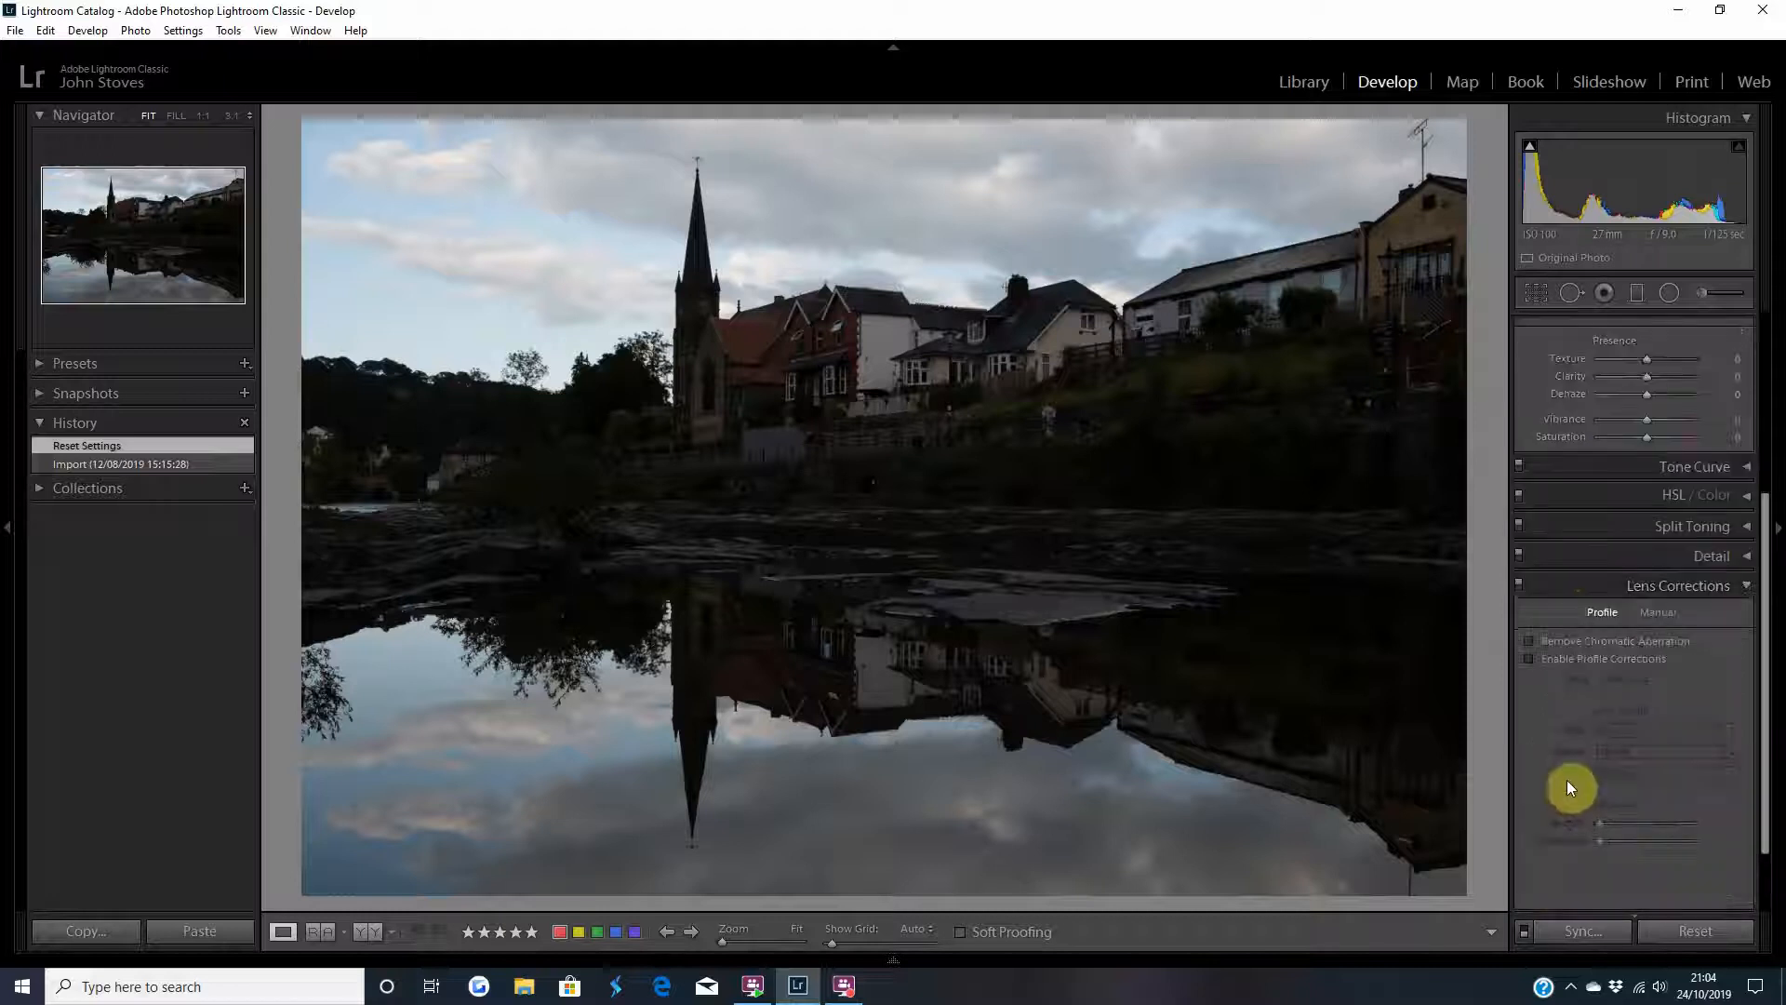
- Enable lens profile corrections and chromatic aberration removal in Lens Corrections
left_click(1530, 640)
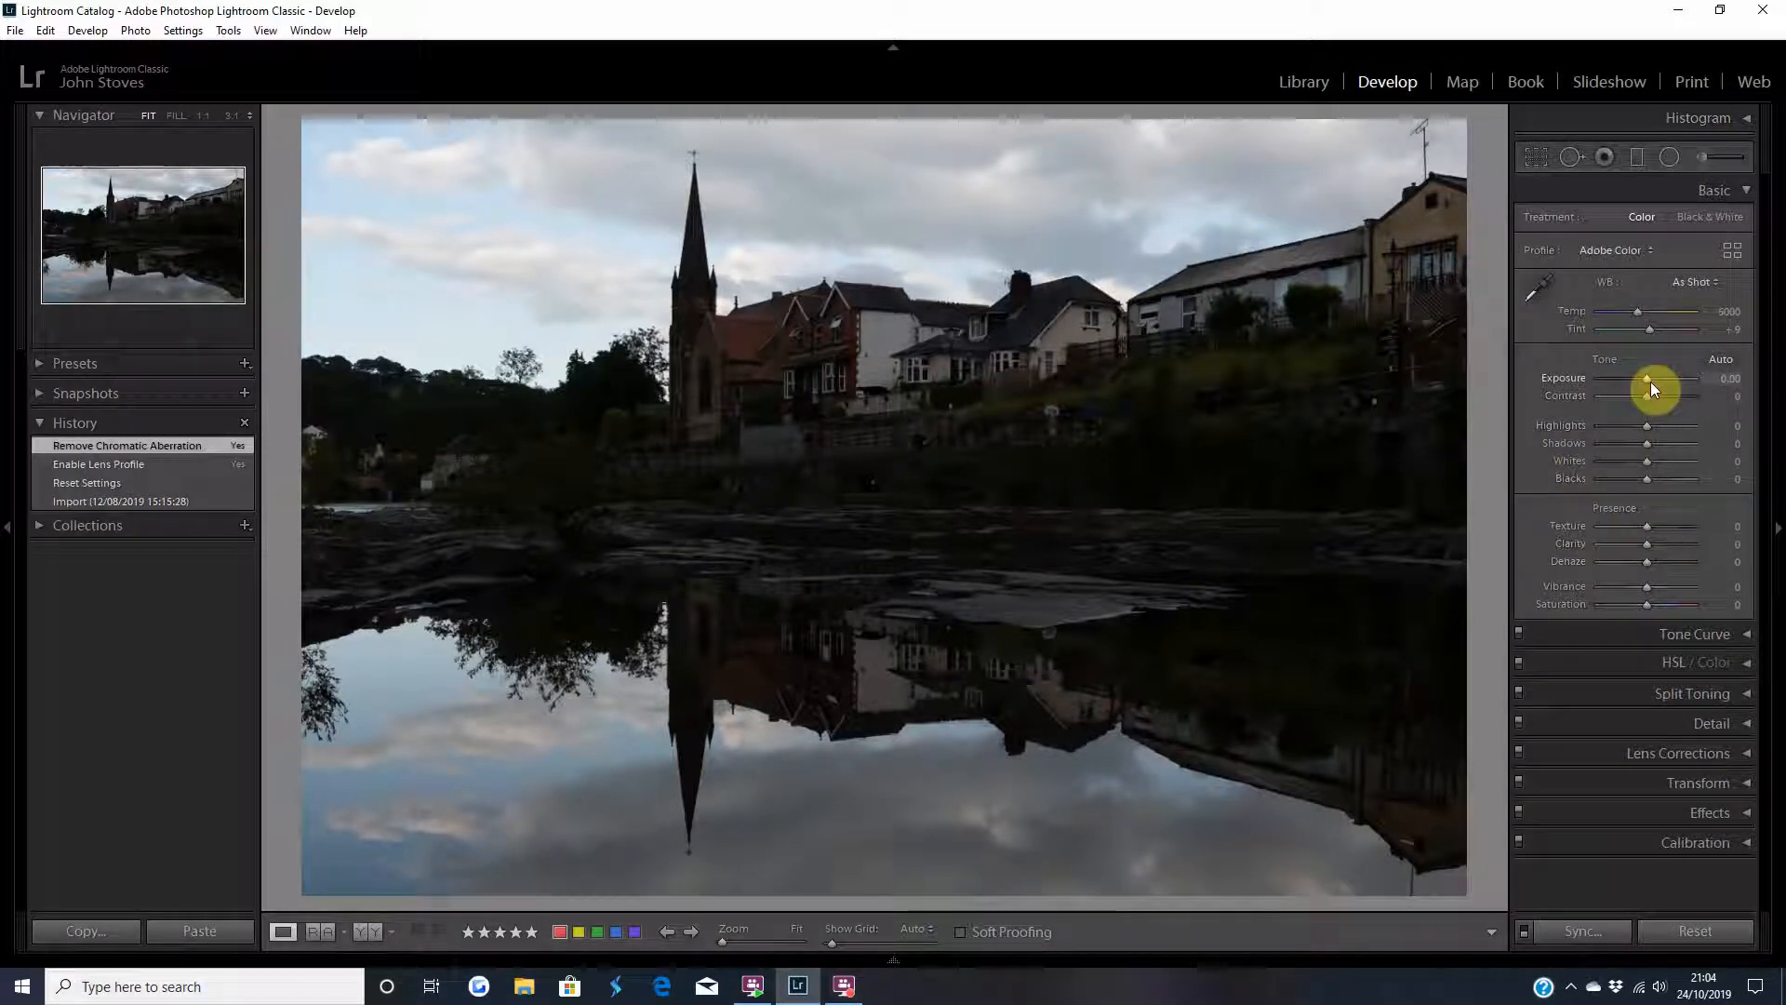
- Raise Exposure, overshooting to +1.50 before settling at +1.40
left_click_drag(1655, 378, 1668, 379)
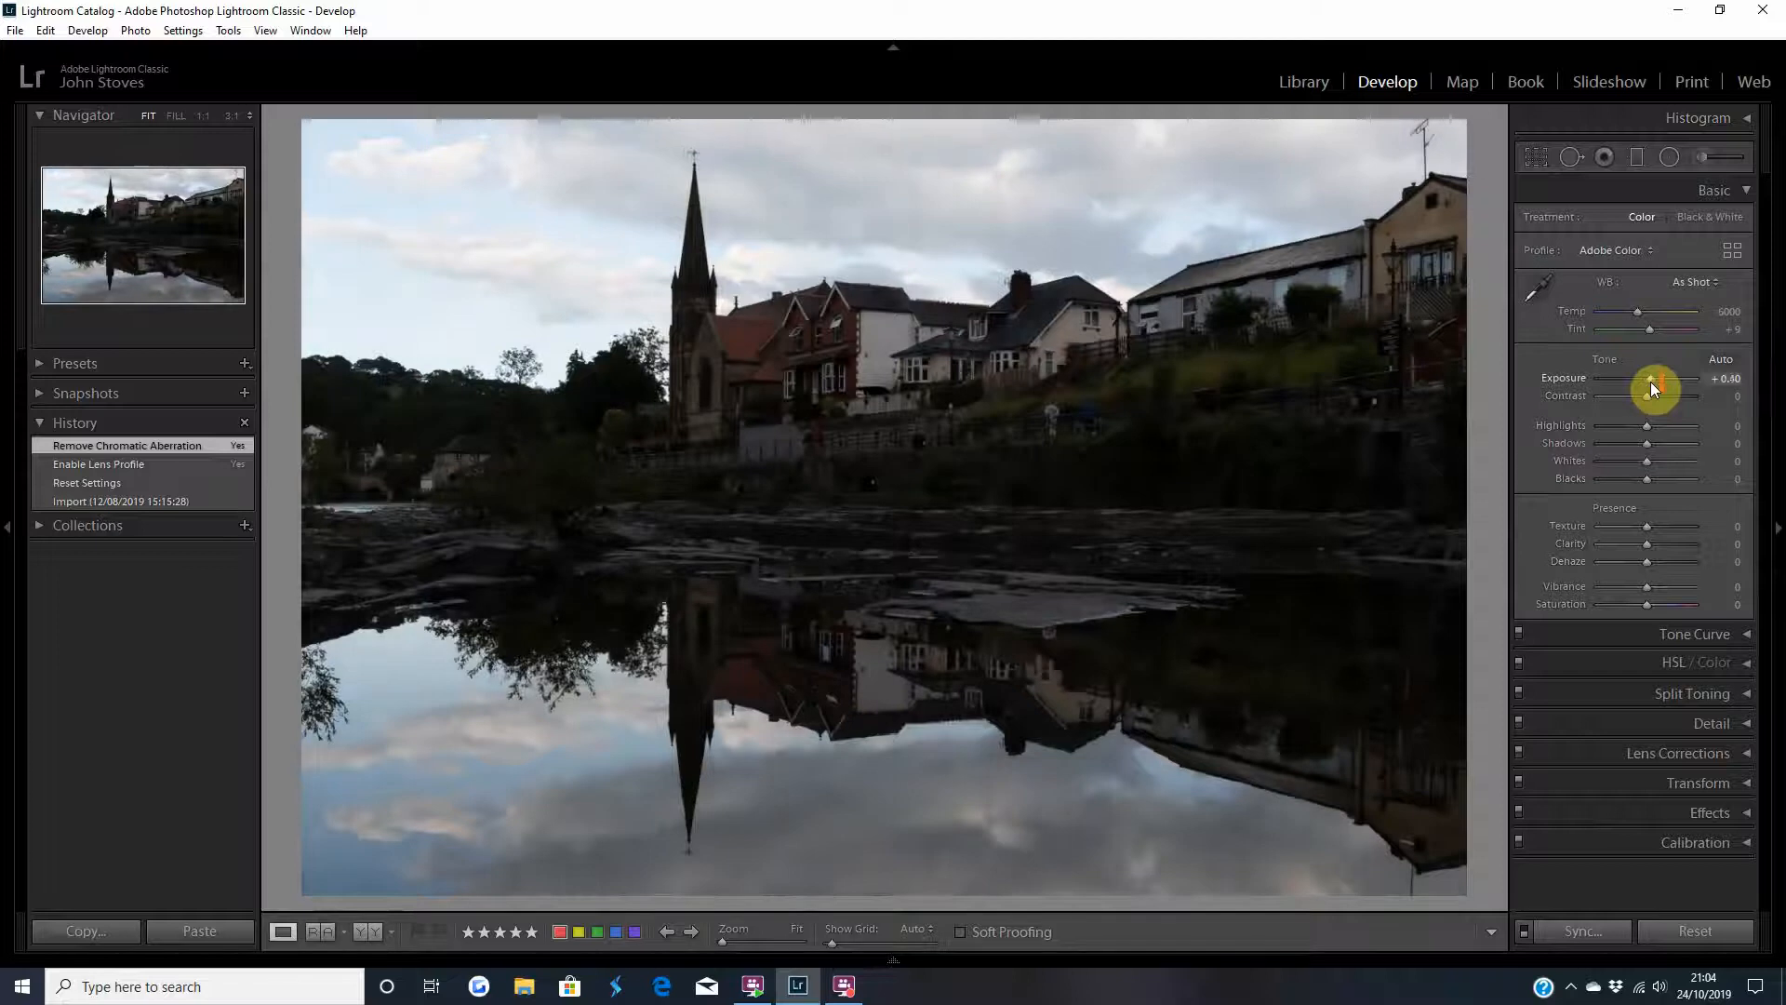
left_click_drag(1655, 384, 1669, 384)
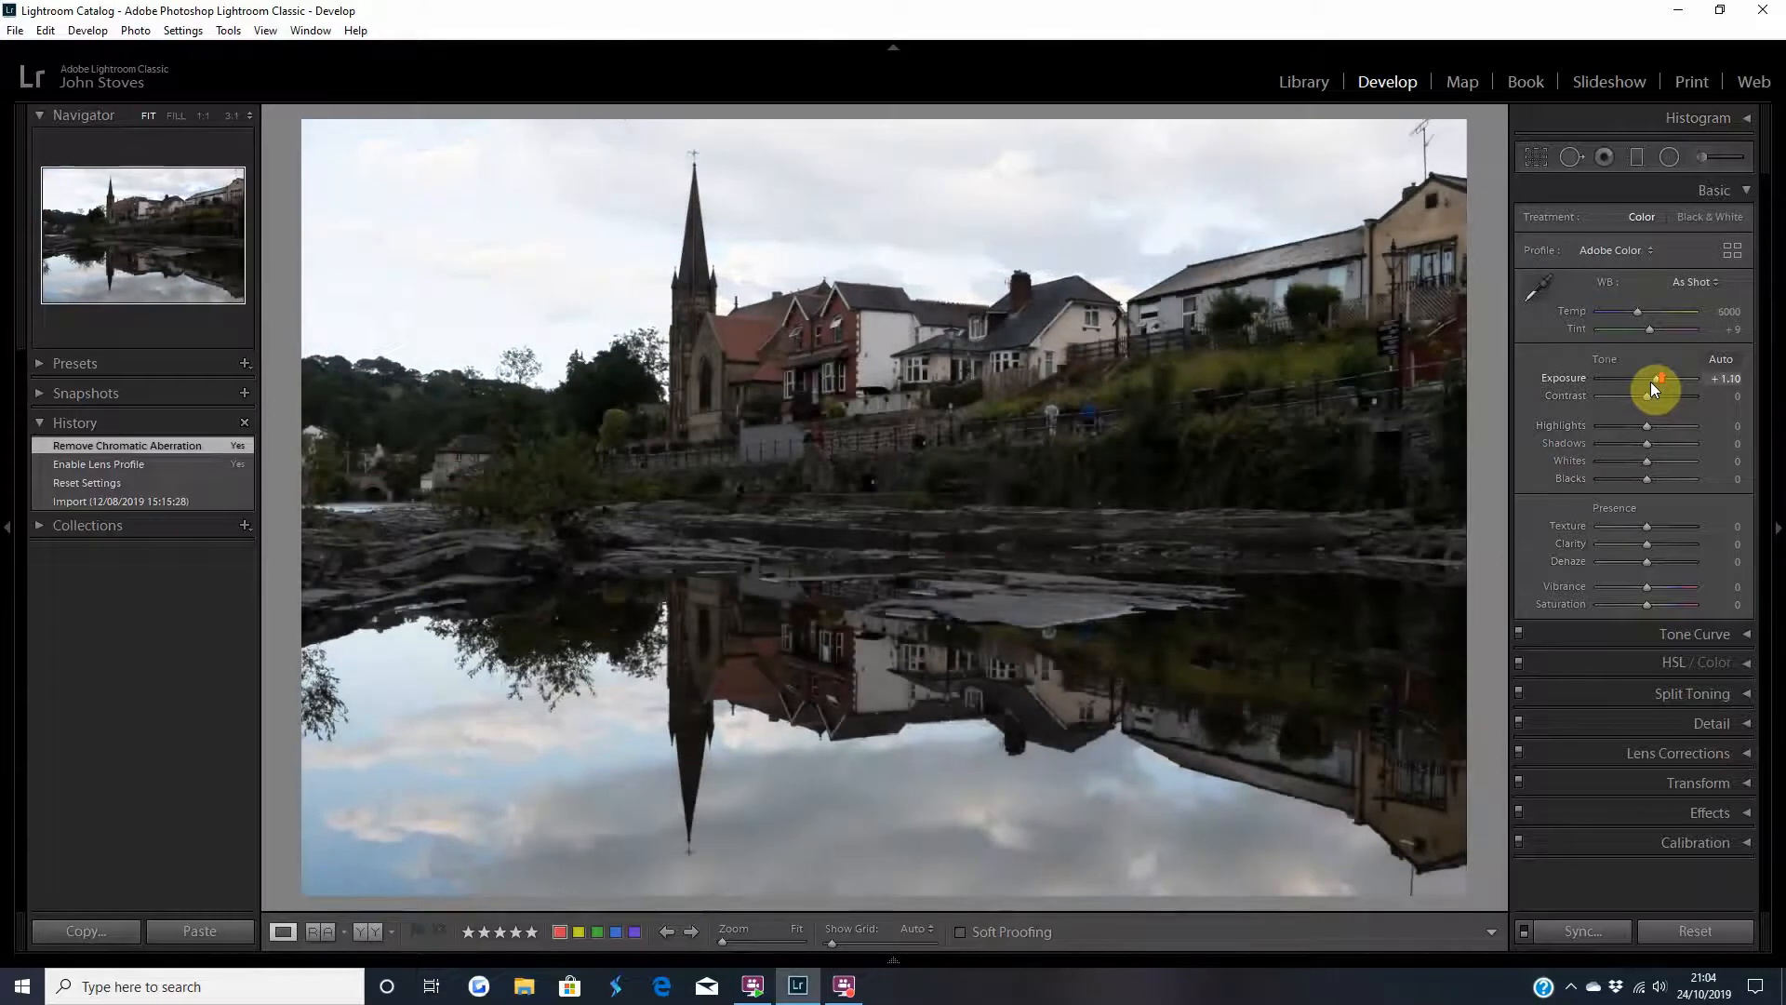
left_click_drag(1658, 377, 1669, 377)
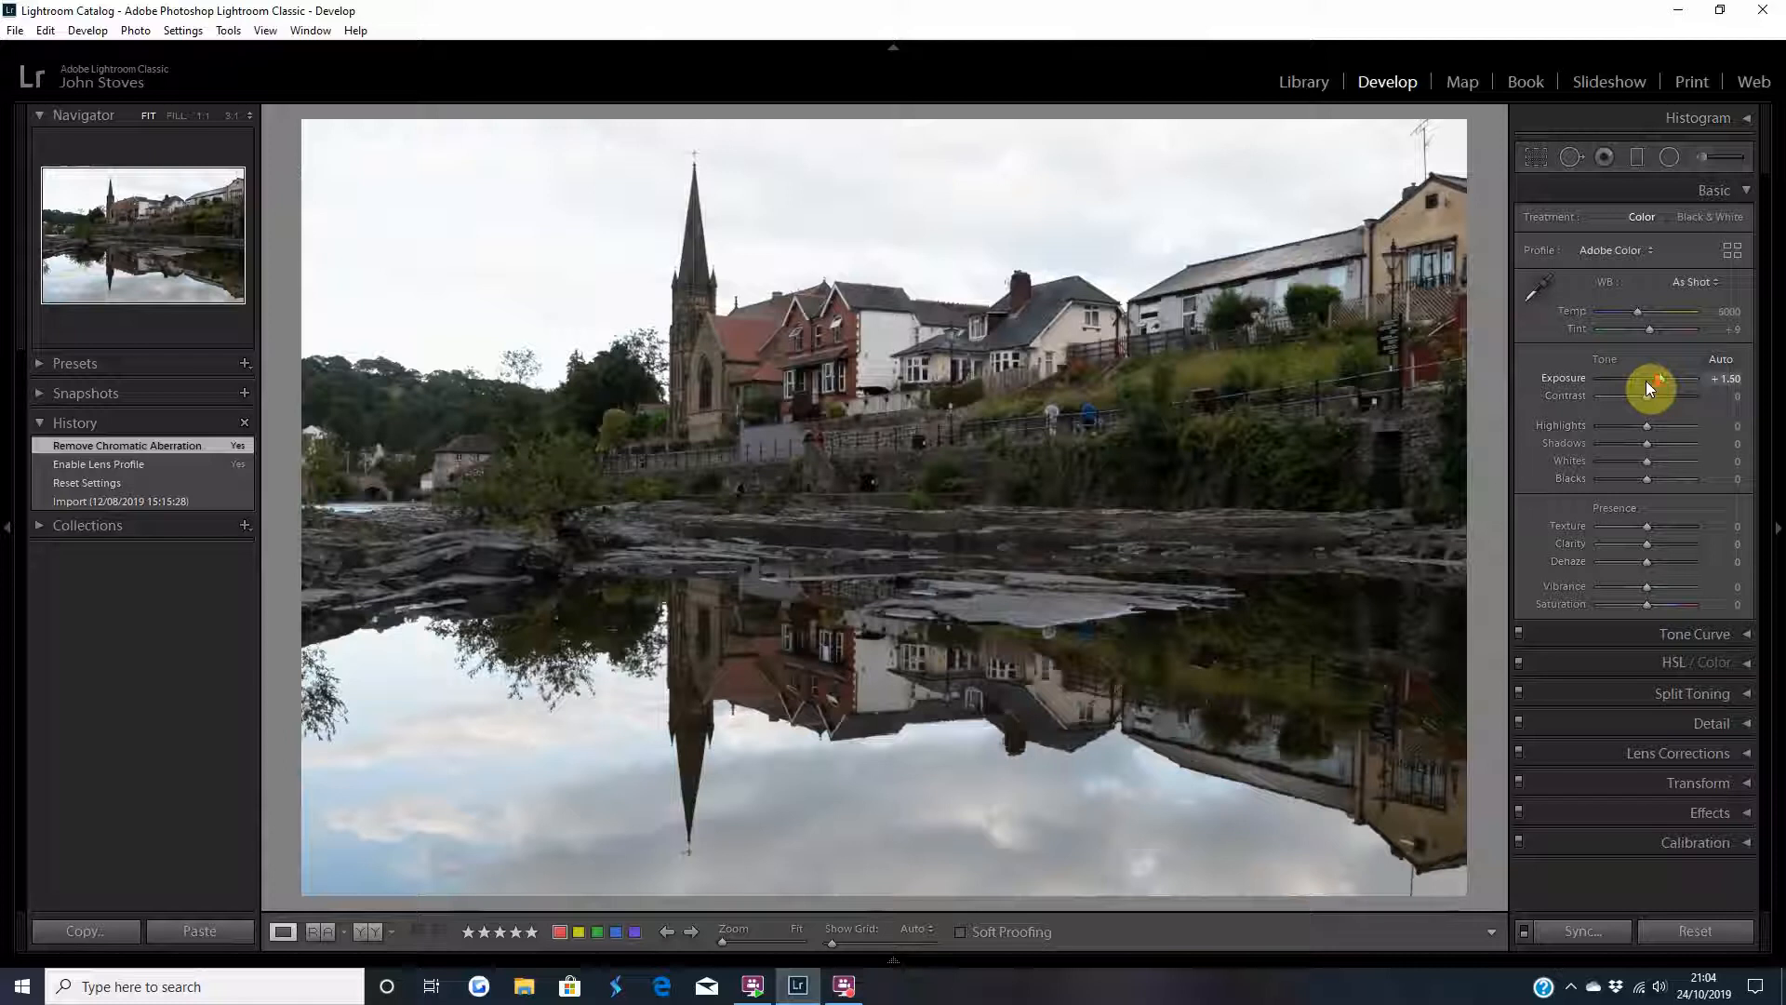
left_click_drag(1645, 407, 1659, 407)
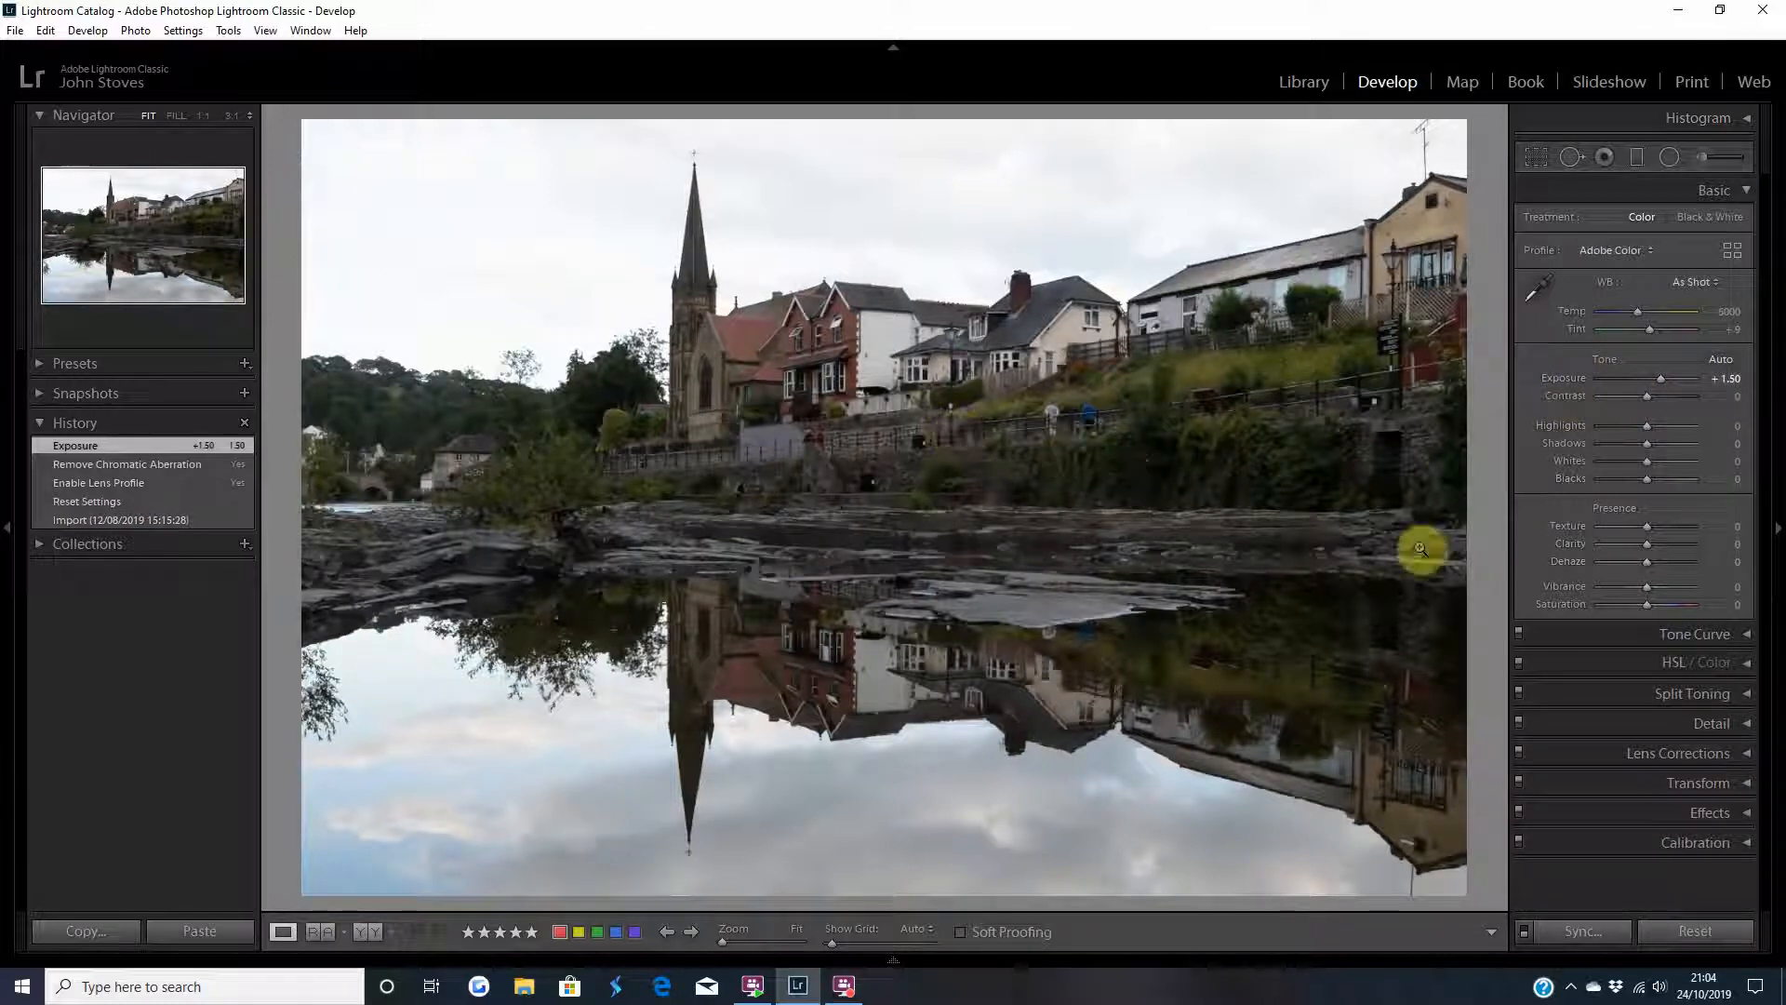
mouse_move(1663, 385)
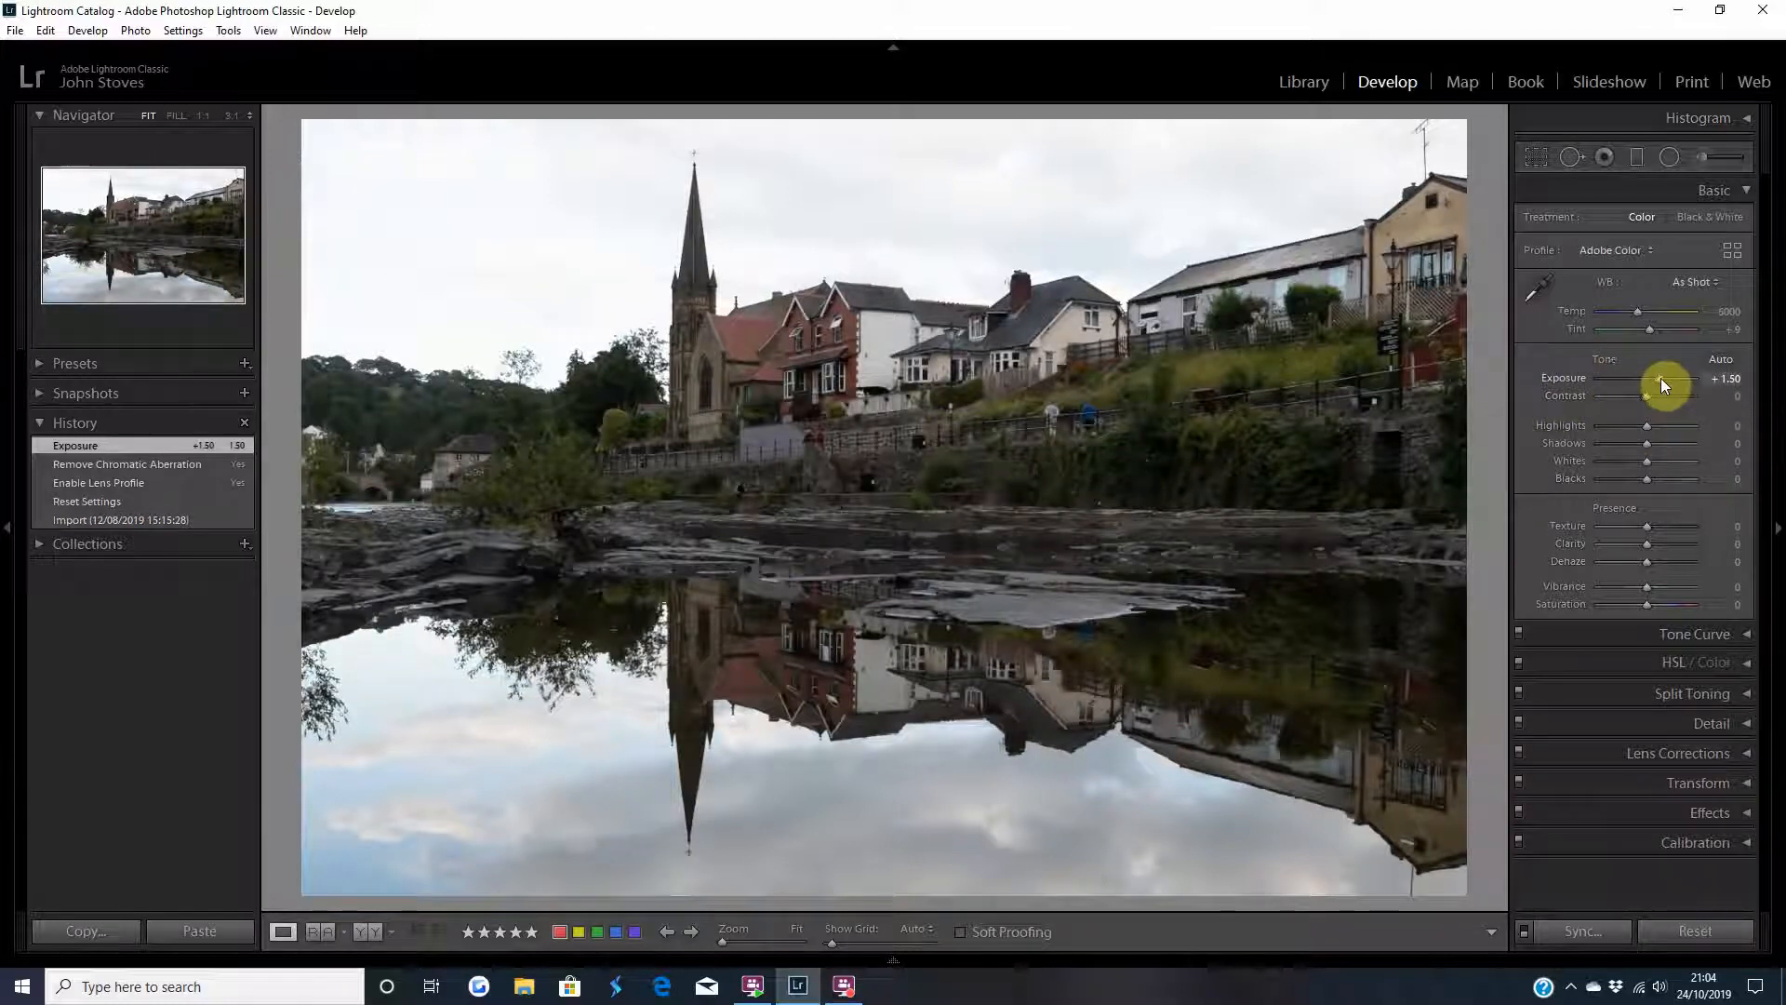
left_click_drag(1664, 386, 1669, 385)
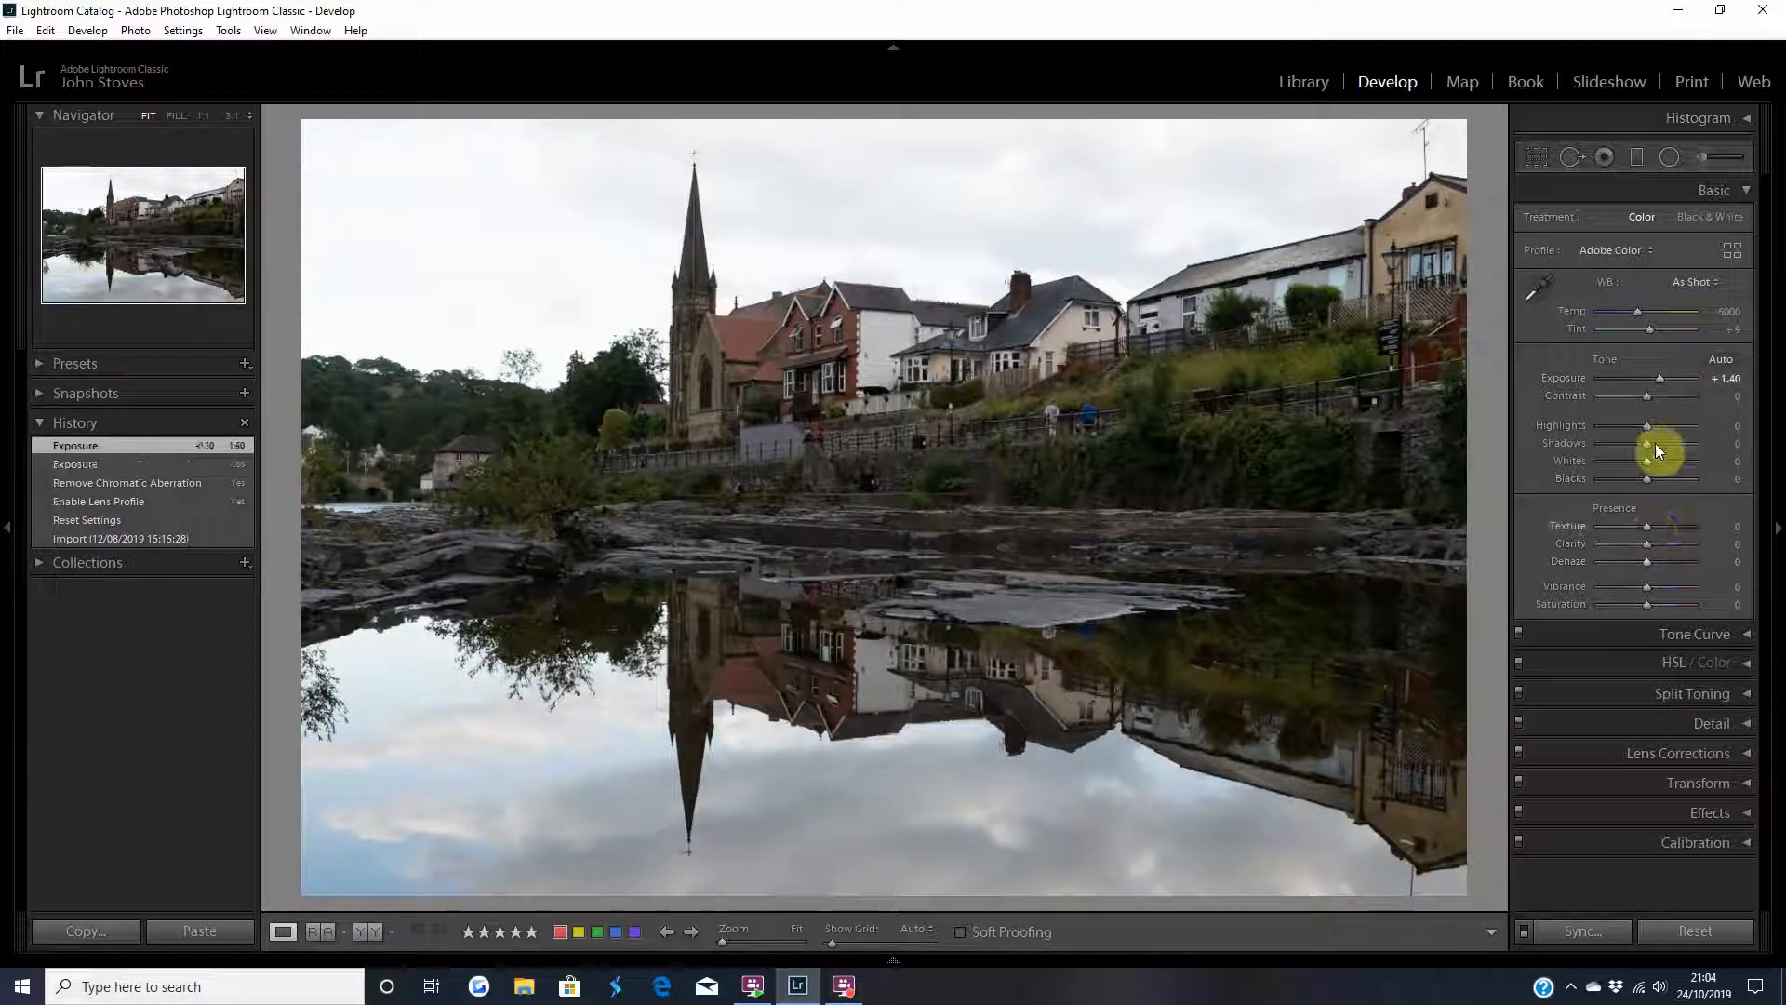
- Pull Highlights to -65 and Whites to -25, and lift Shadows to +75
left_click_drag(1676, 436, 1649, 436)
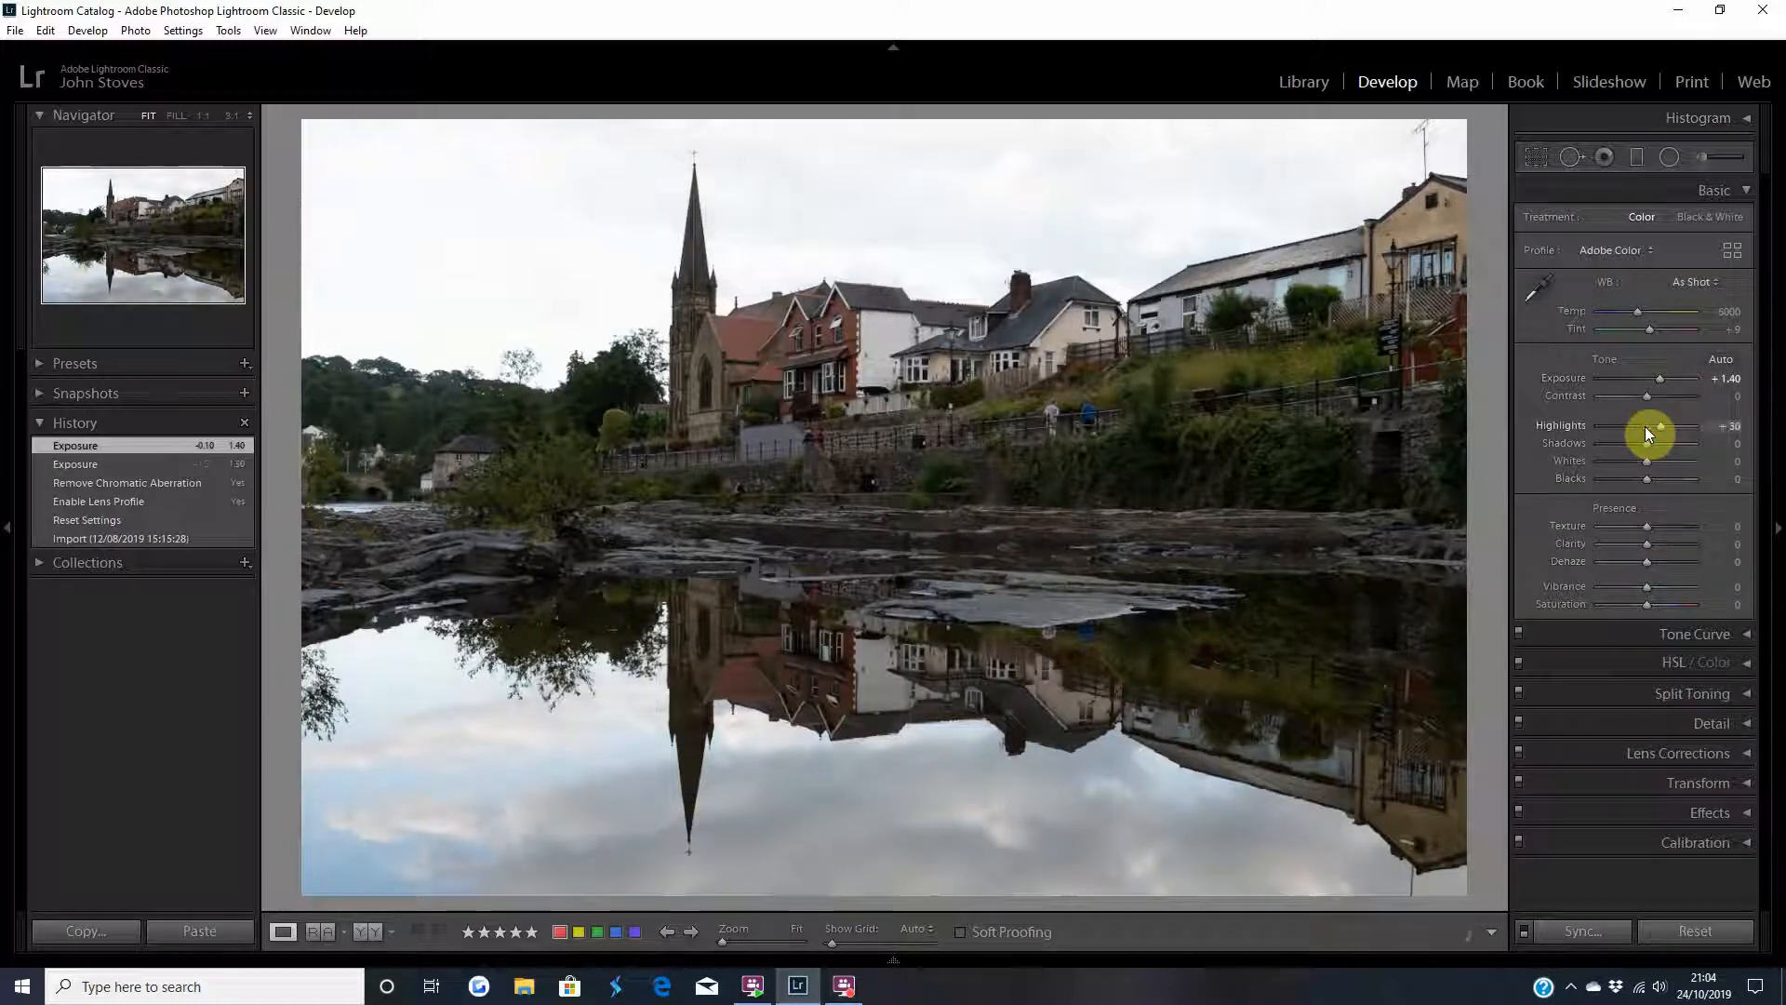
left_click_drag(1664, 438, 1645, 438)
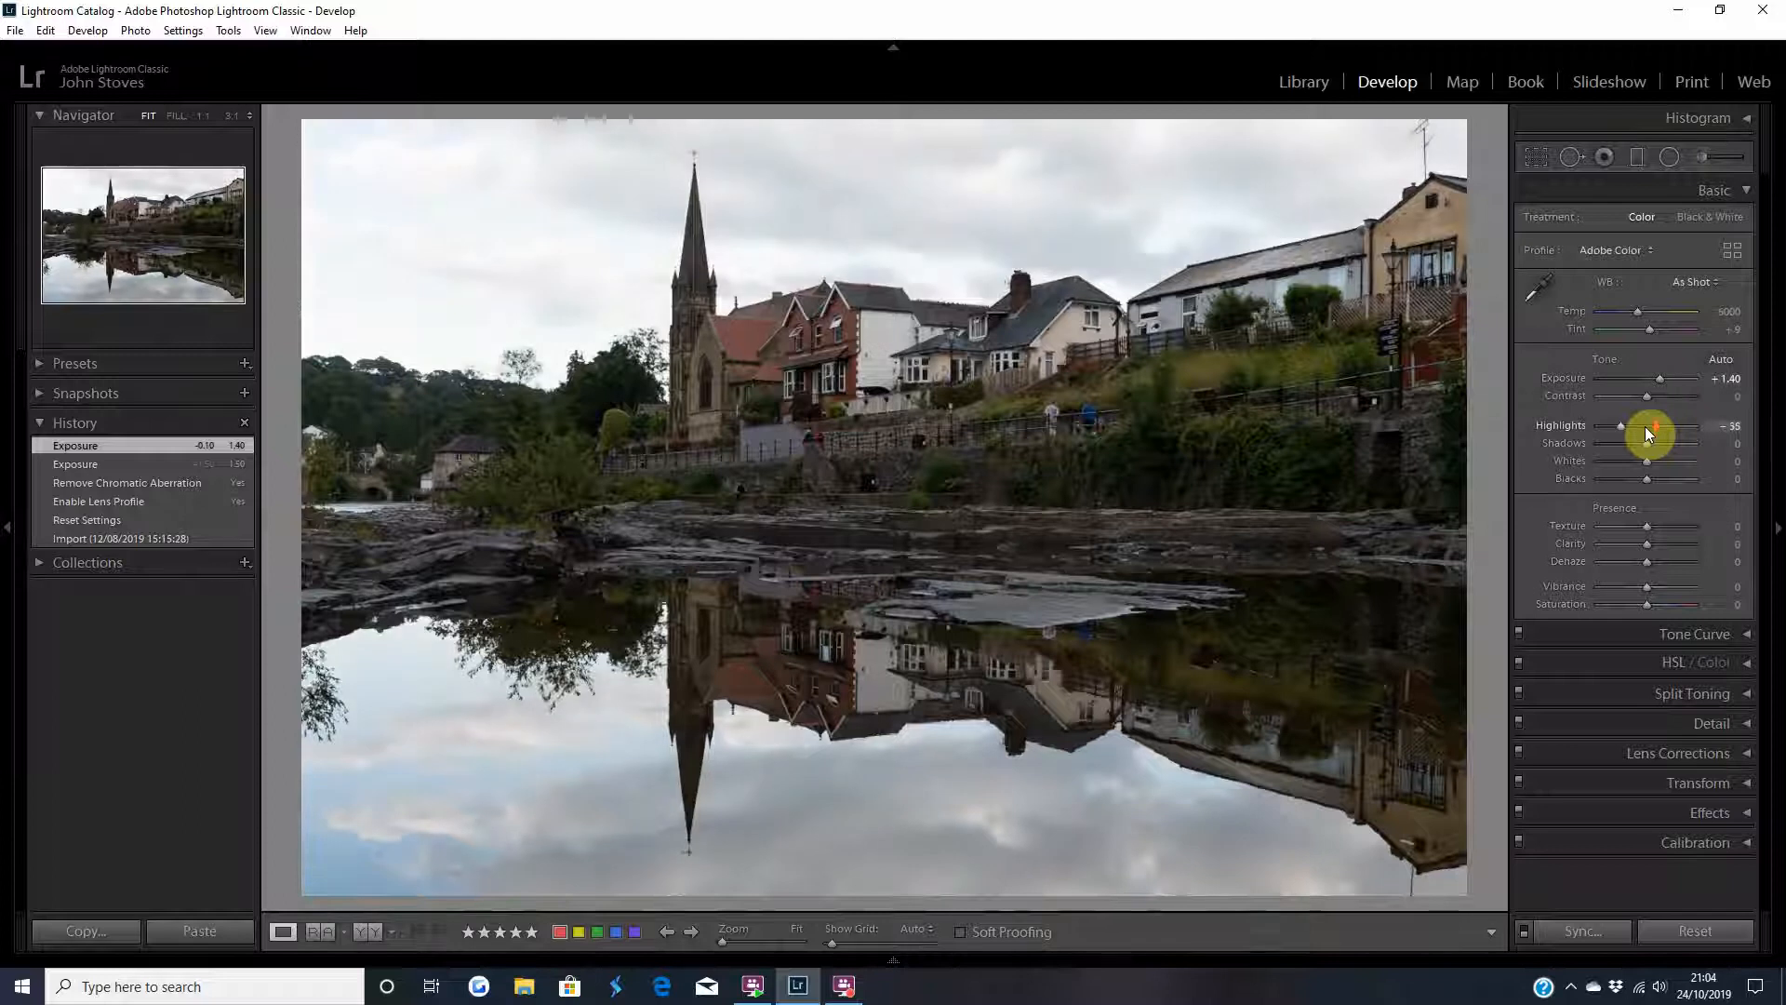
left_click_drag(1649, 435, 1649, 471)
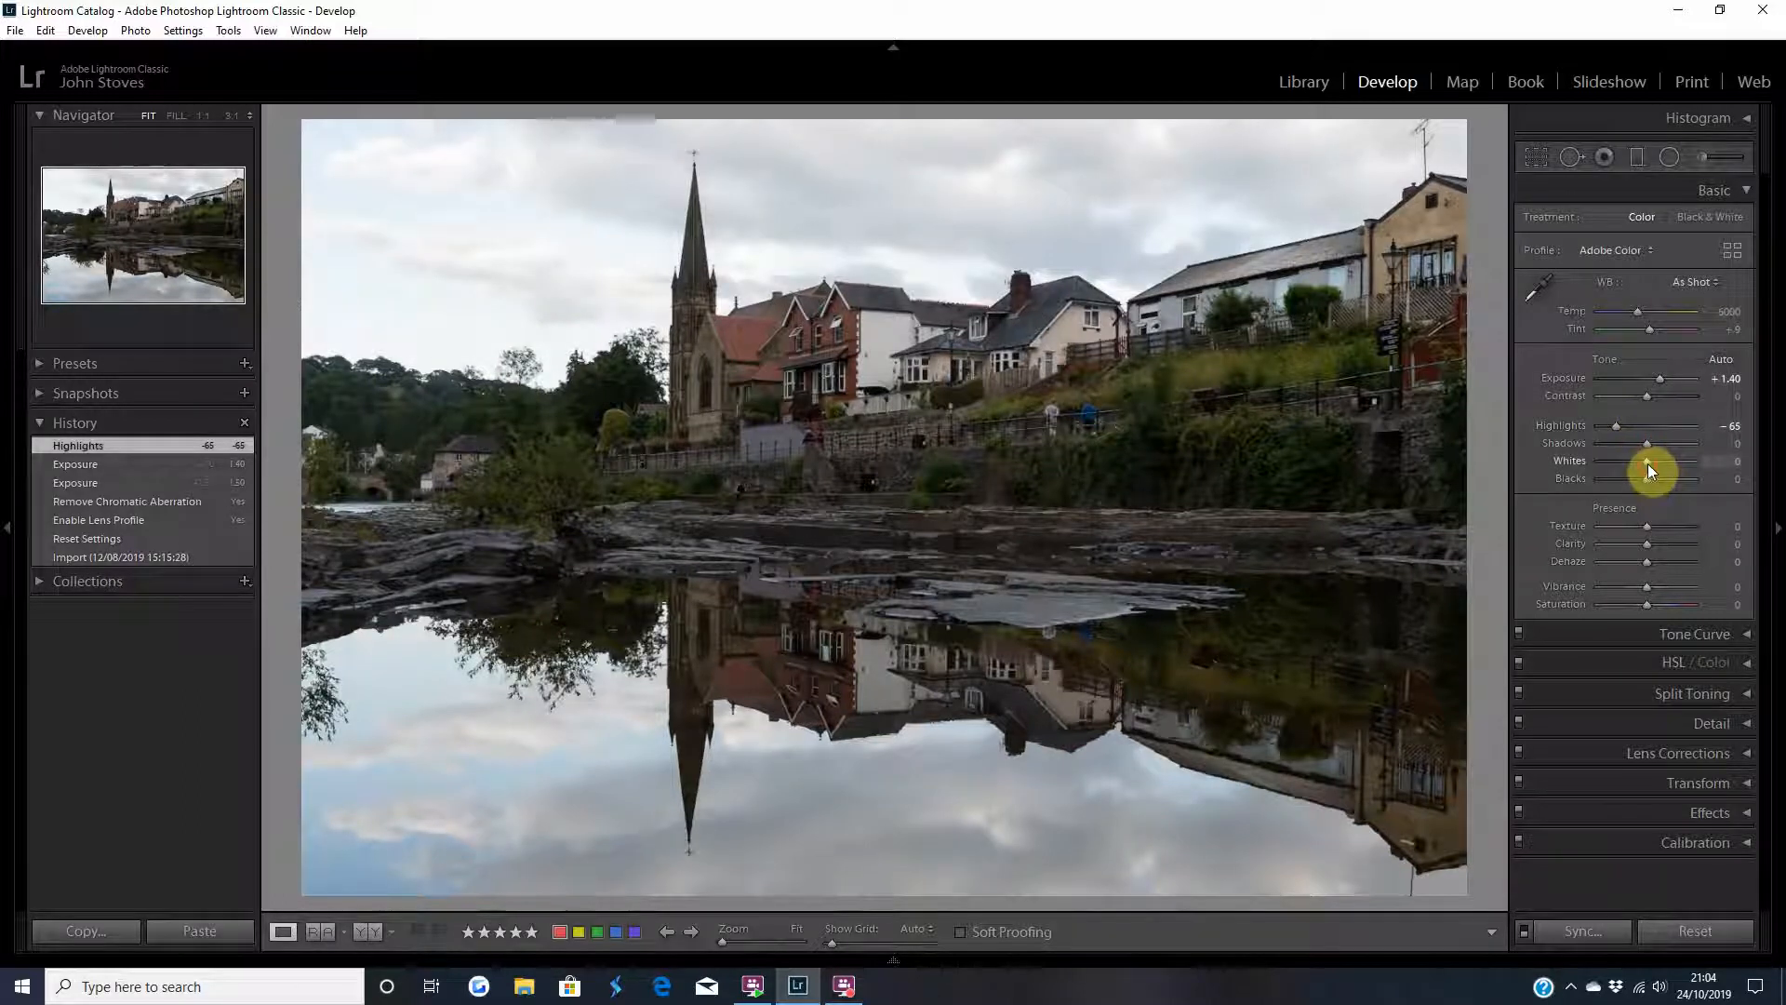
left_click_drag(1686, 461, 1632, 461)
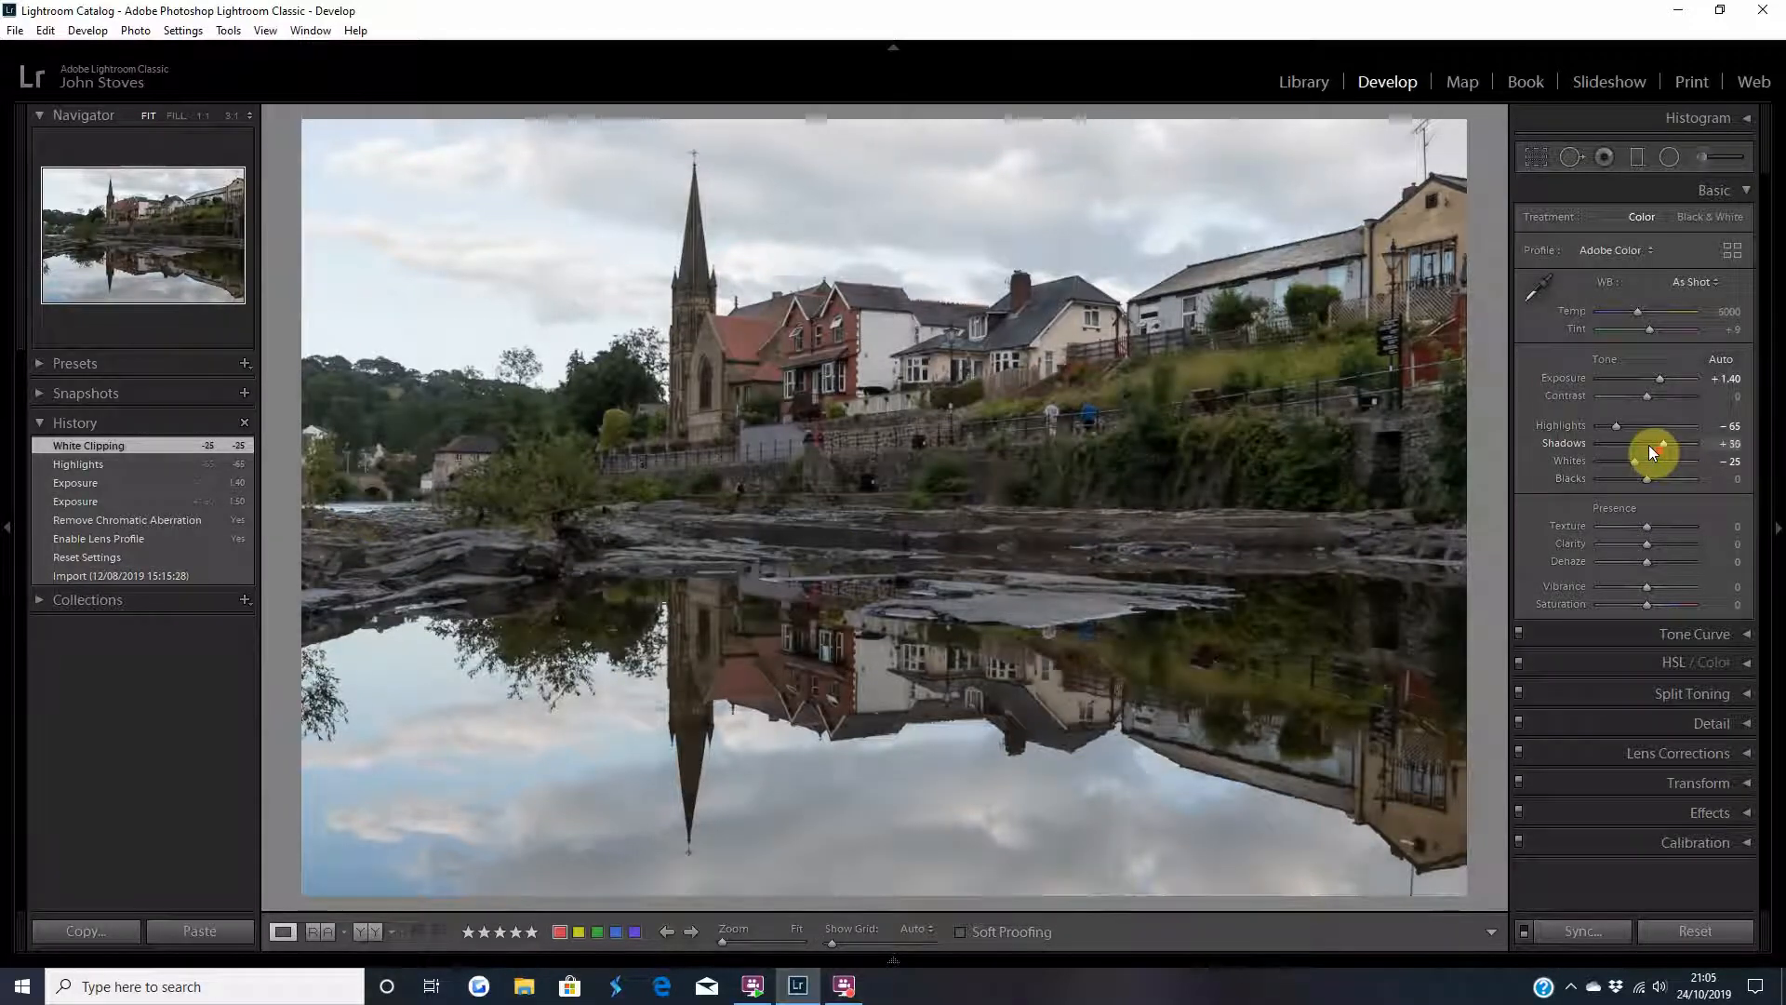
left_click_drag(1656, 443, 1663, 443)
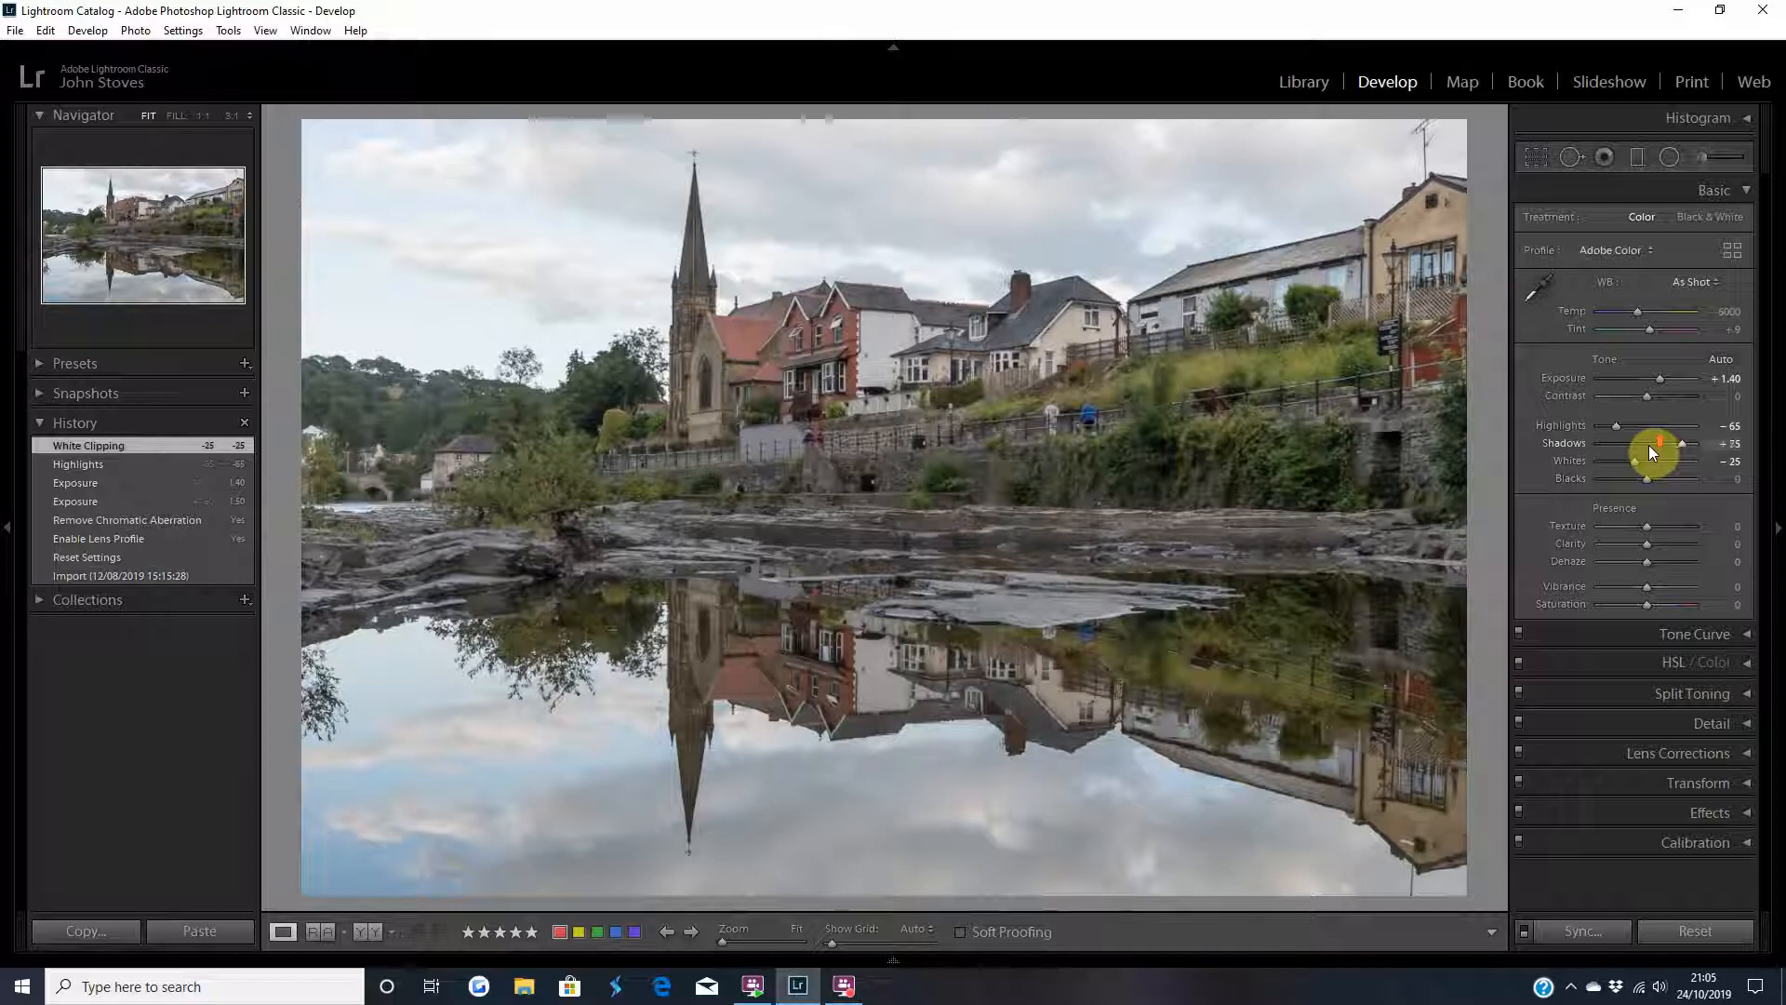
left_click_drag(1659, 443, 1628, 522)
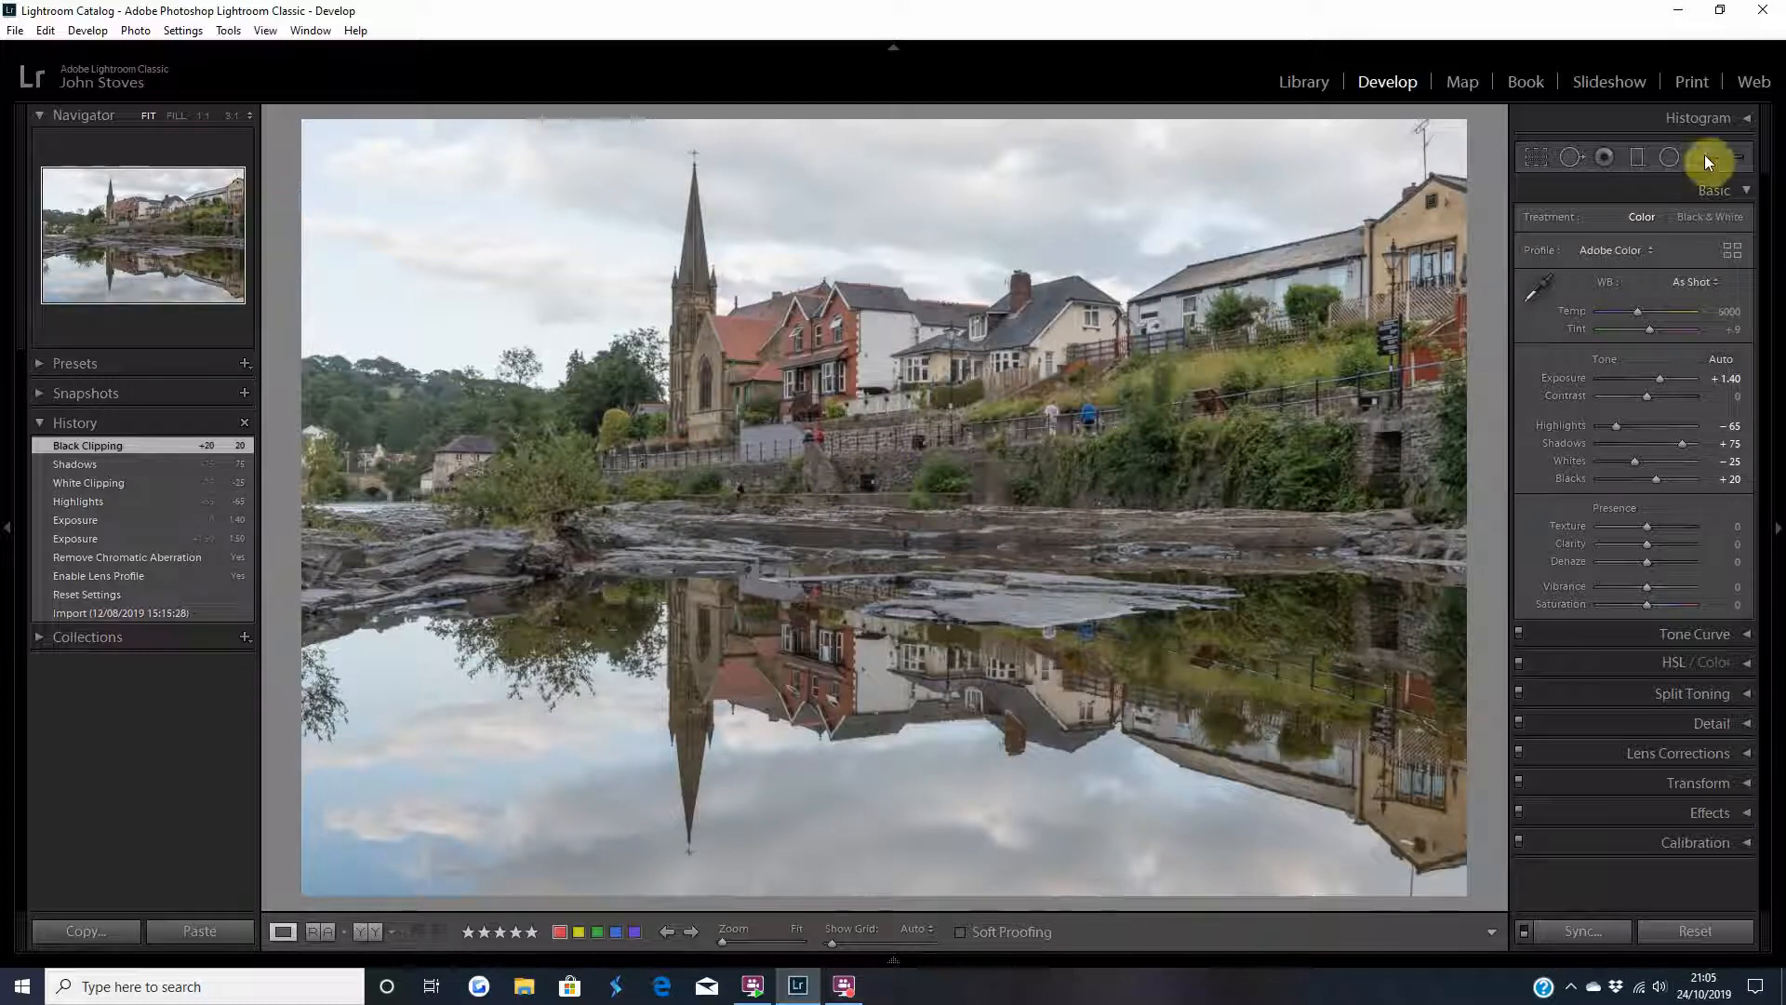
left_click(1699, 117)
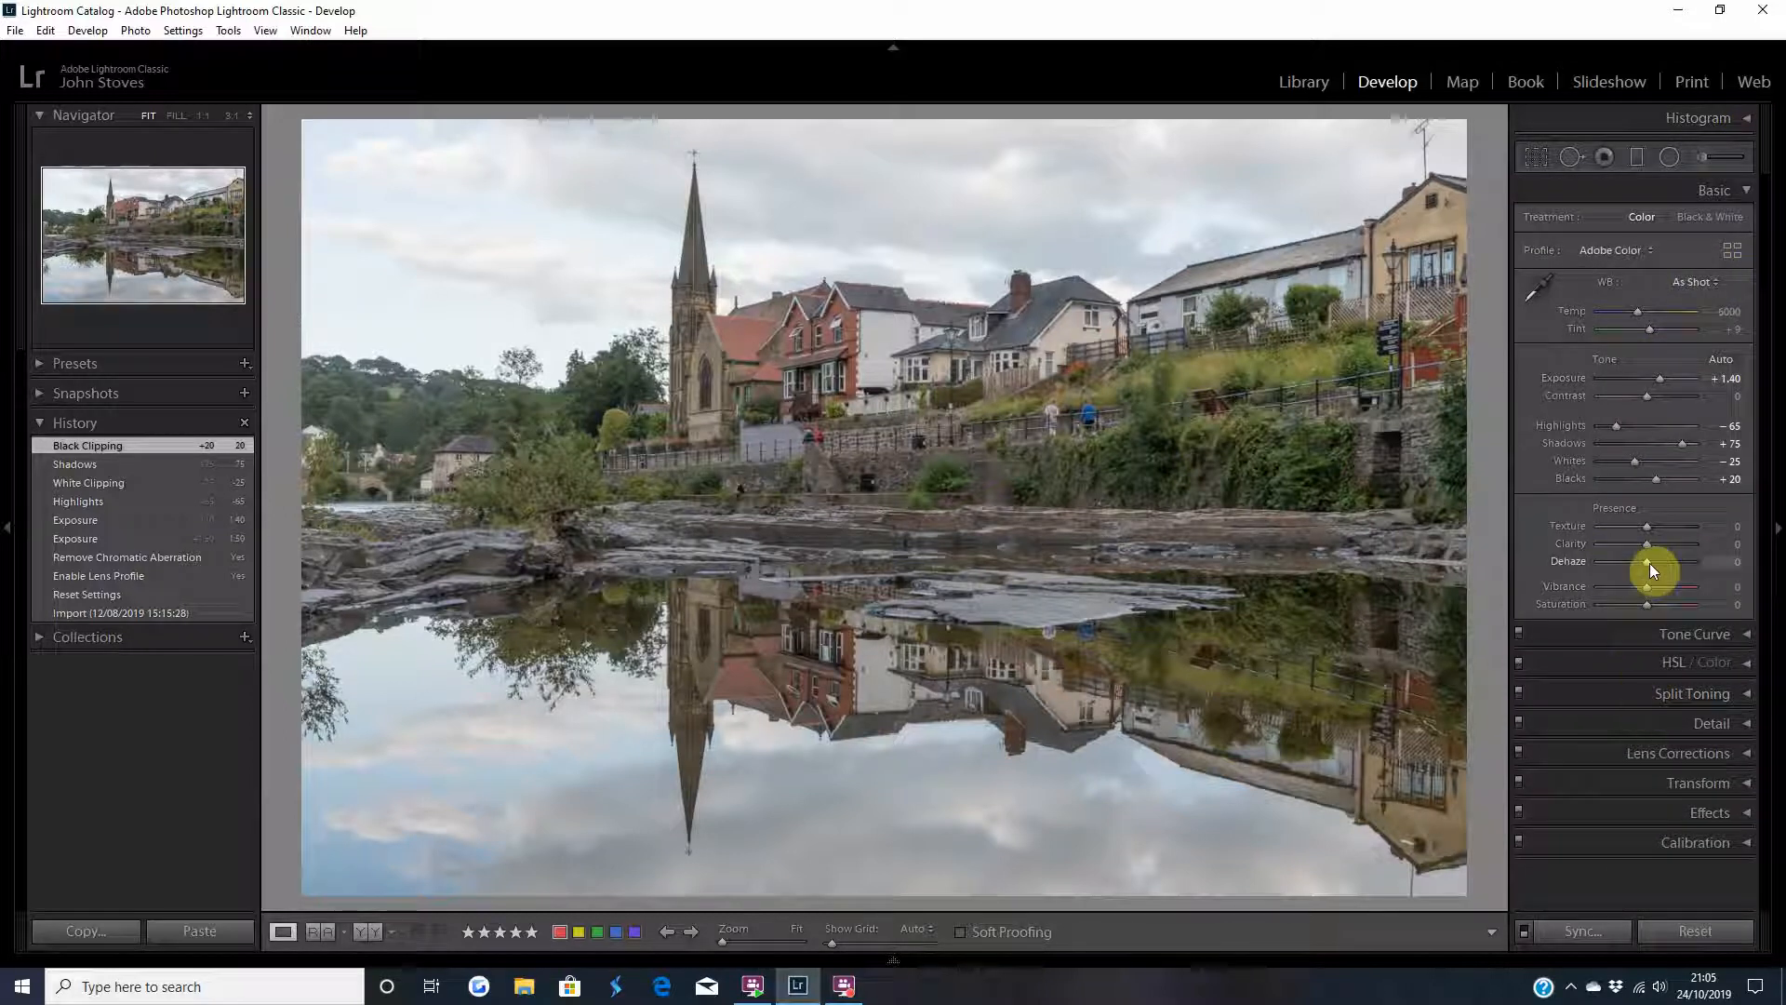
- Set Dehaze +45, Clarity +30, Texture +15, and inspect the riverside wall close up
left_click_drag(1645, 560, 1663, 560)
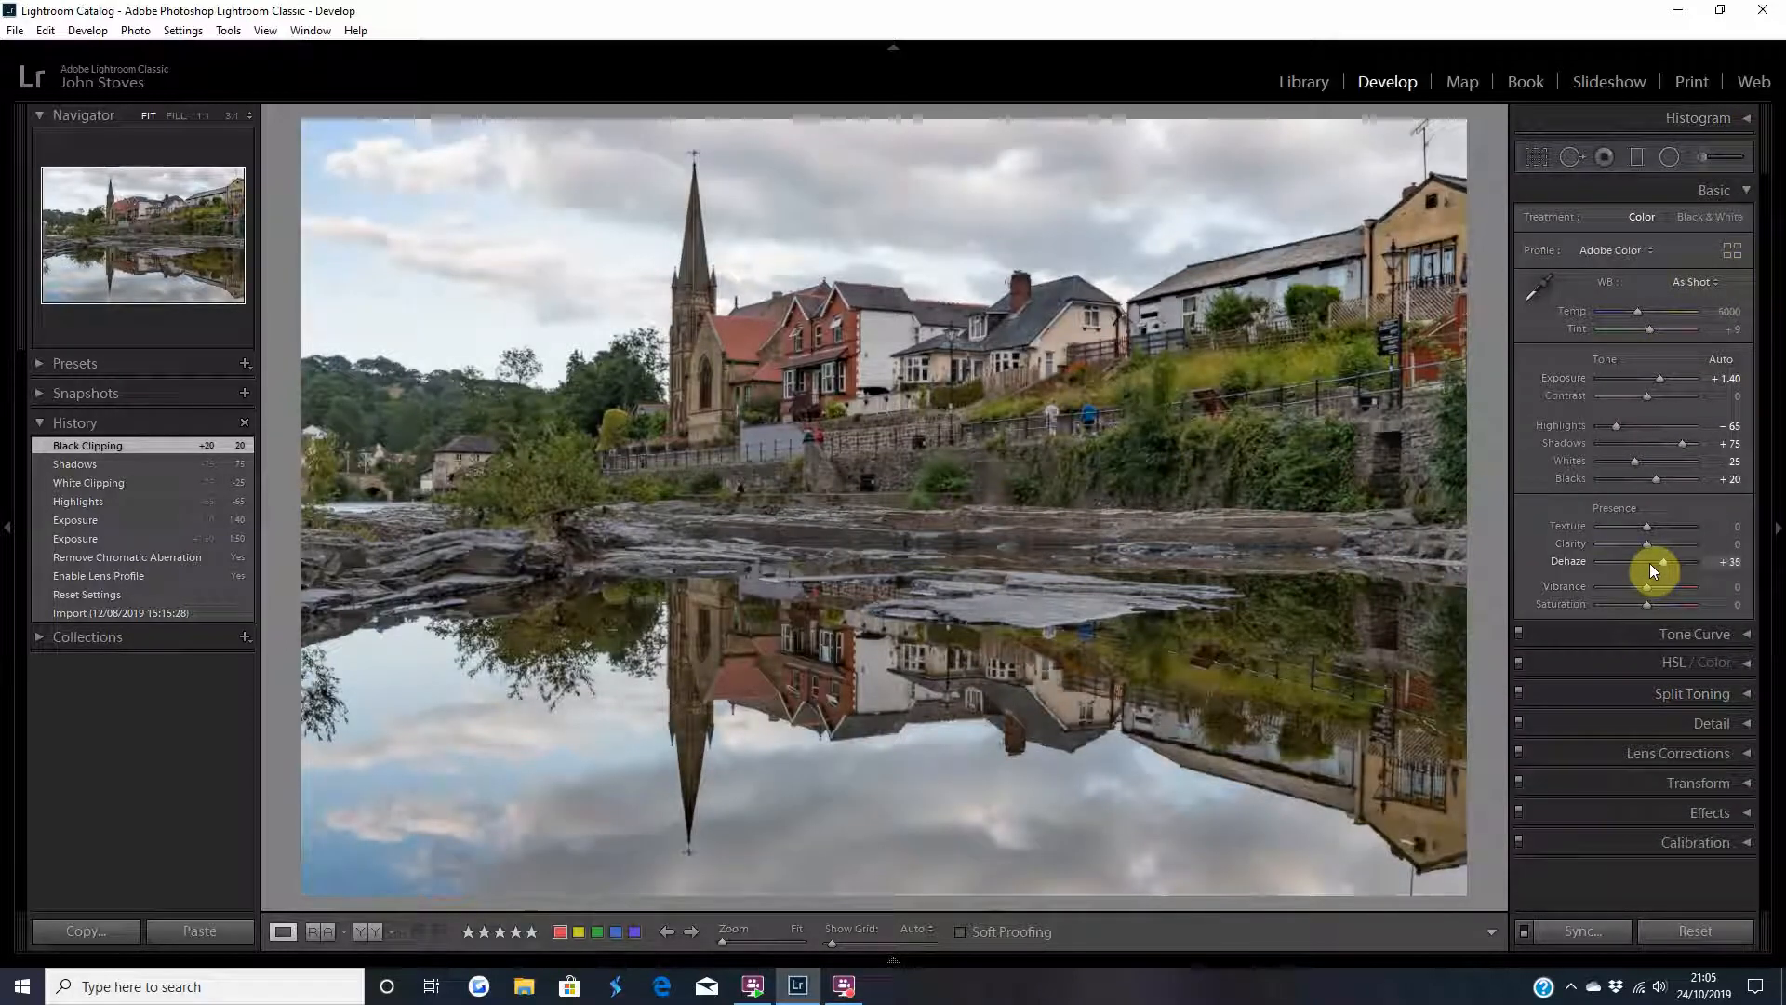
left_click_drag(1654, 562, 1665, 562)
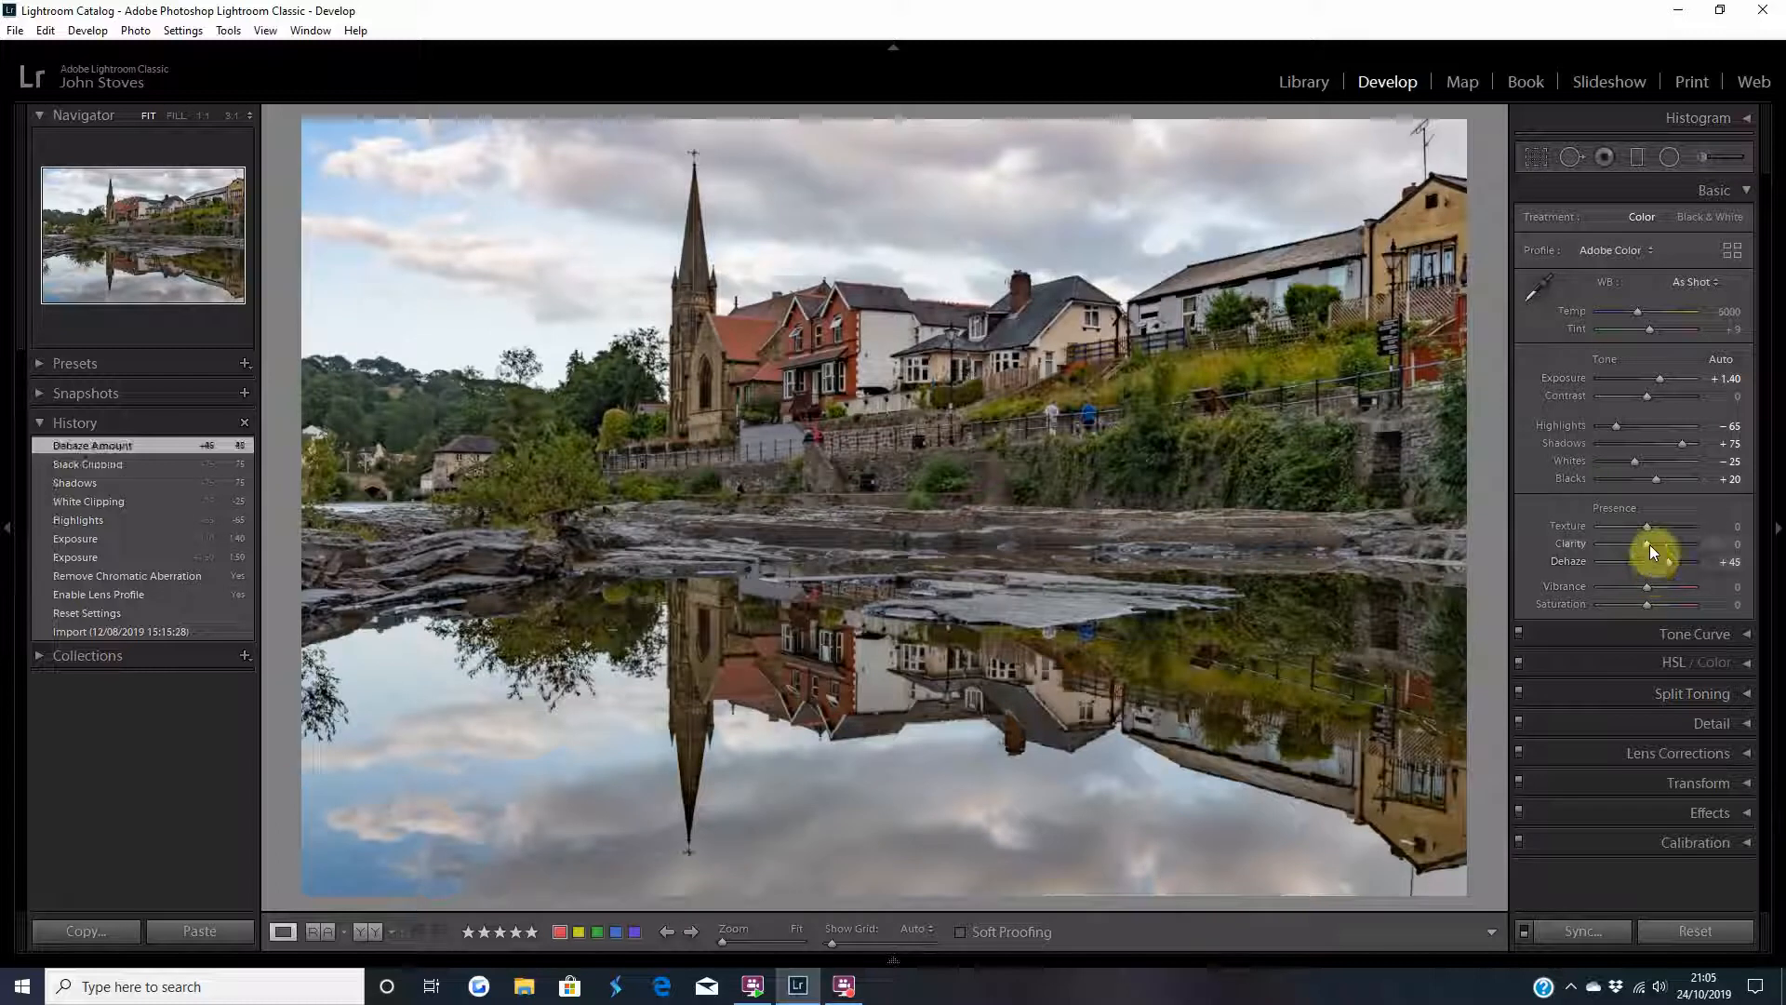
left_click_drag(1686, 543, 1649, 543)
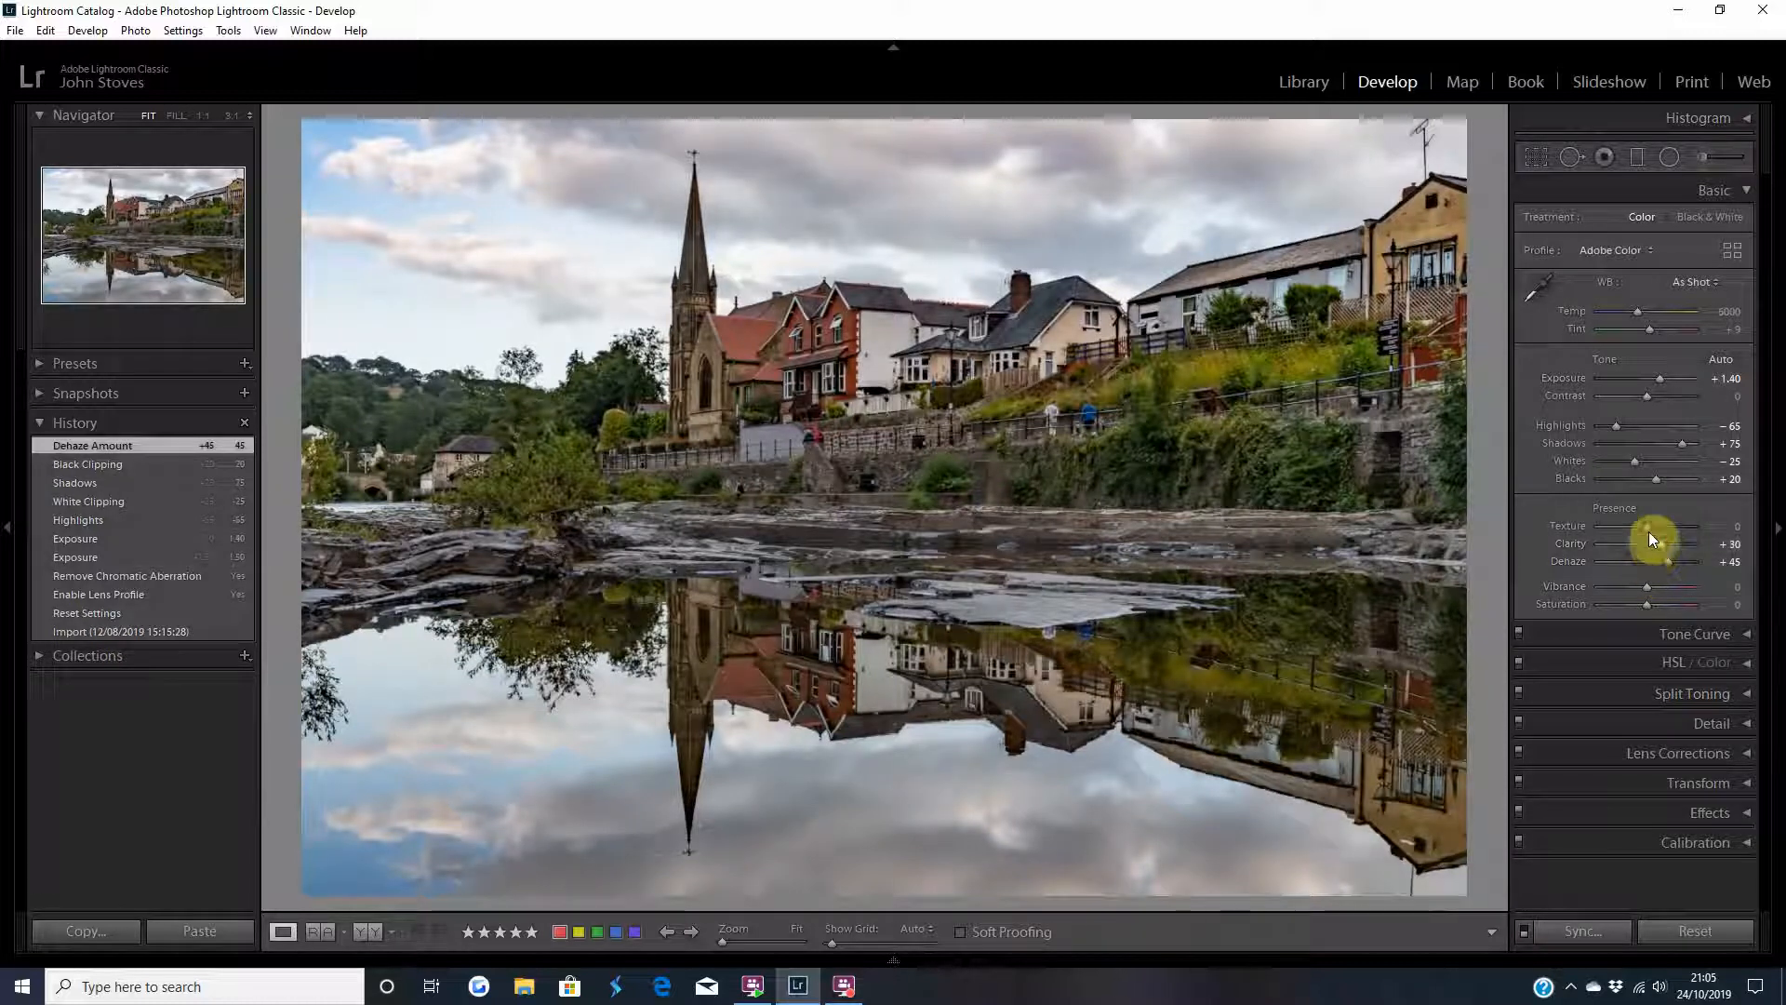
left_click_drag(1692, 527, 1706, 527)
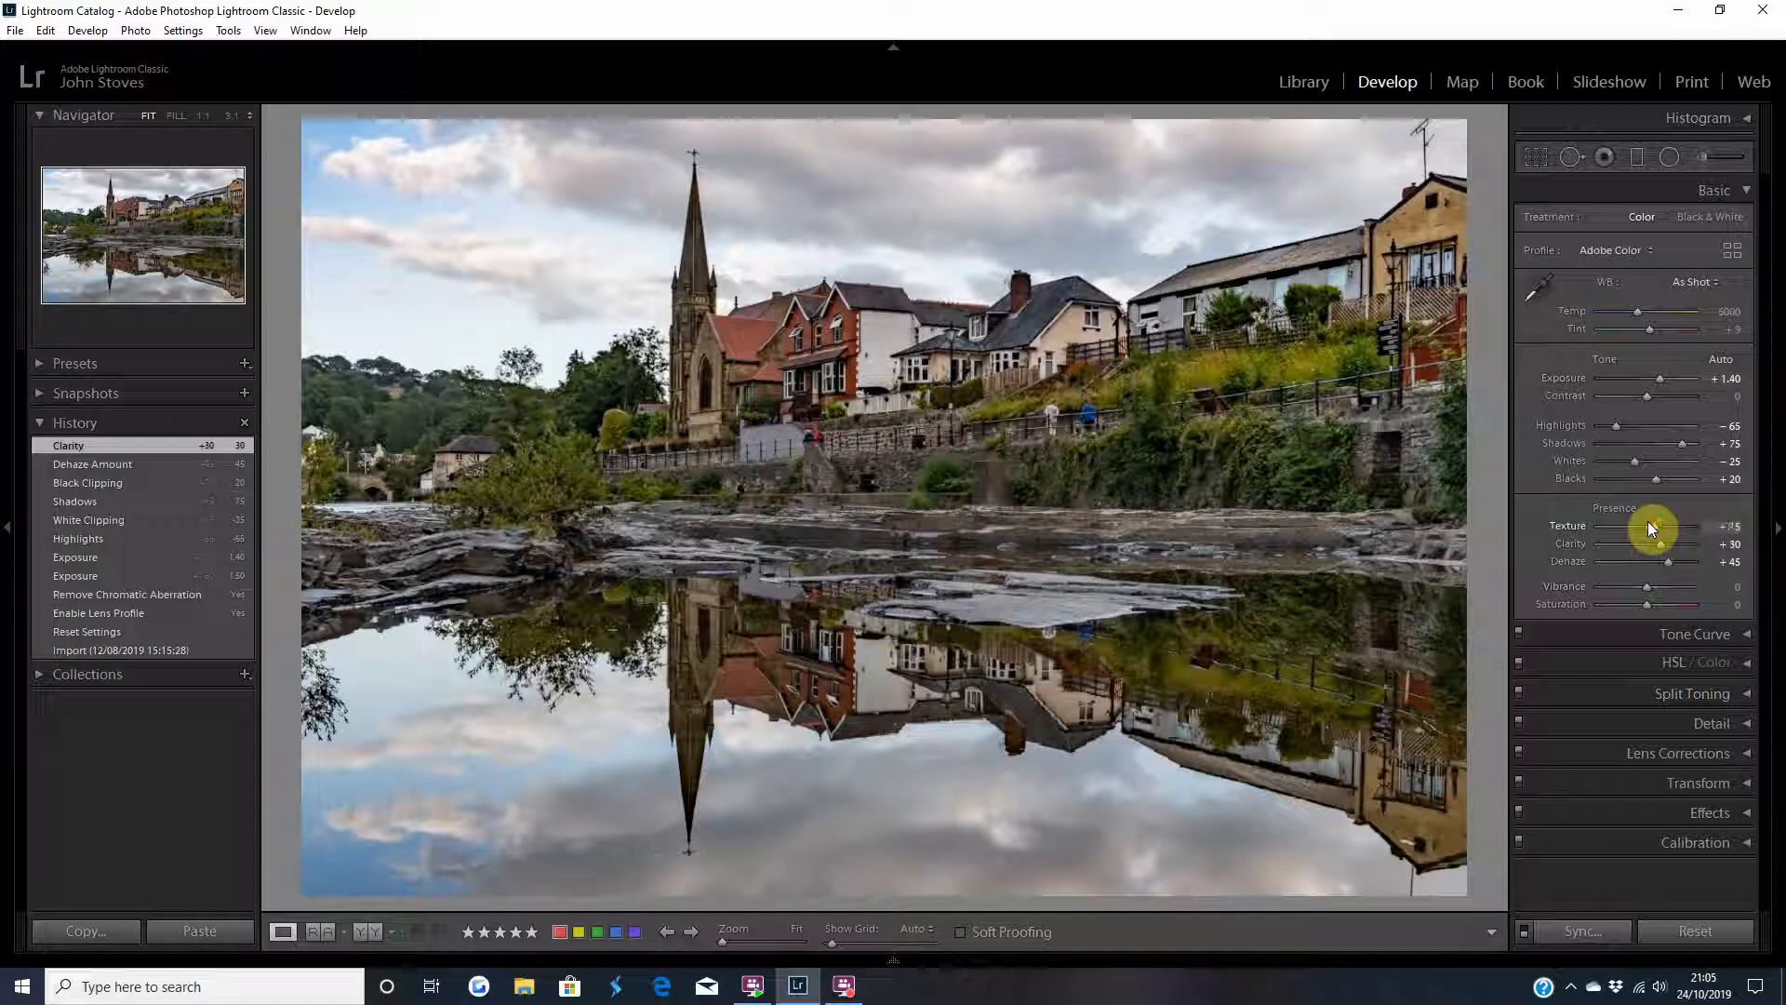
left_click_drag(1684, 527, 1660, 527)
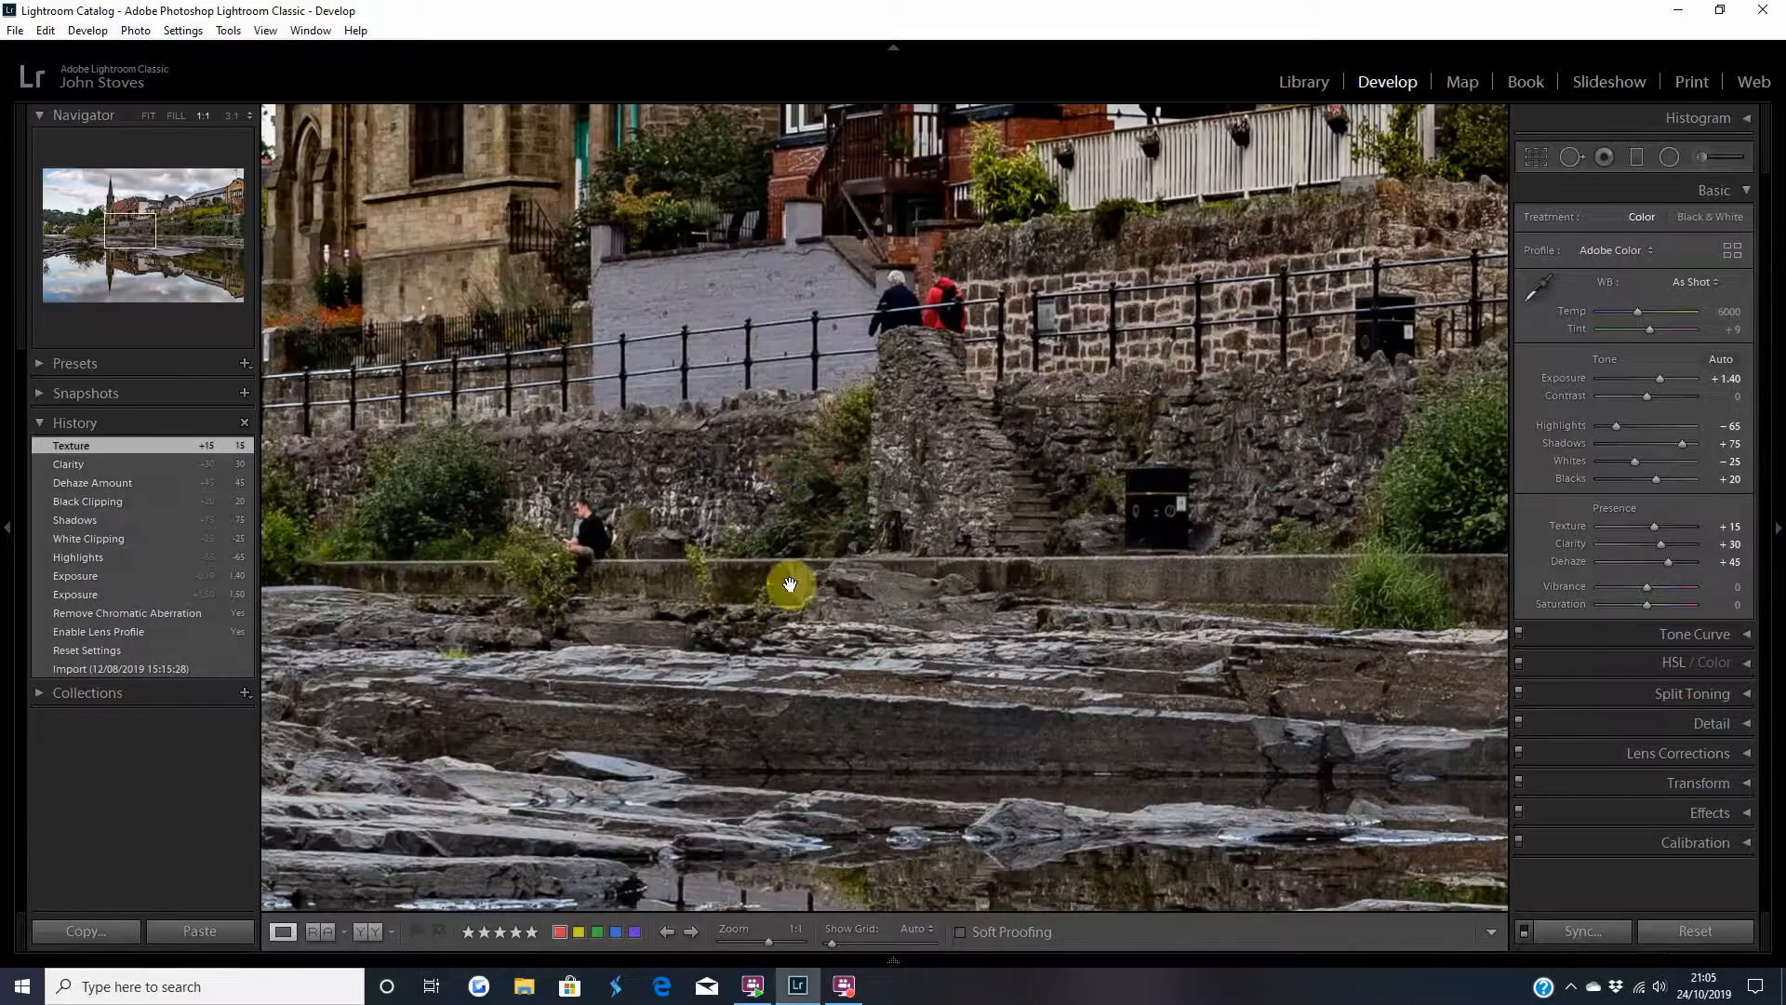
left_click_drag(790, 584, 1219, 467)
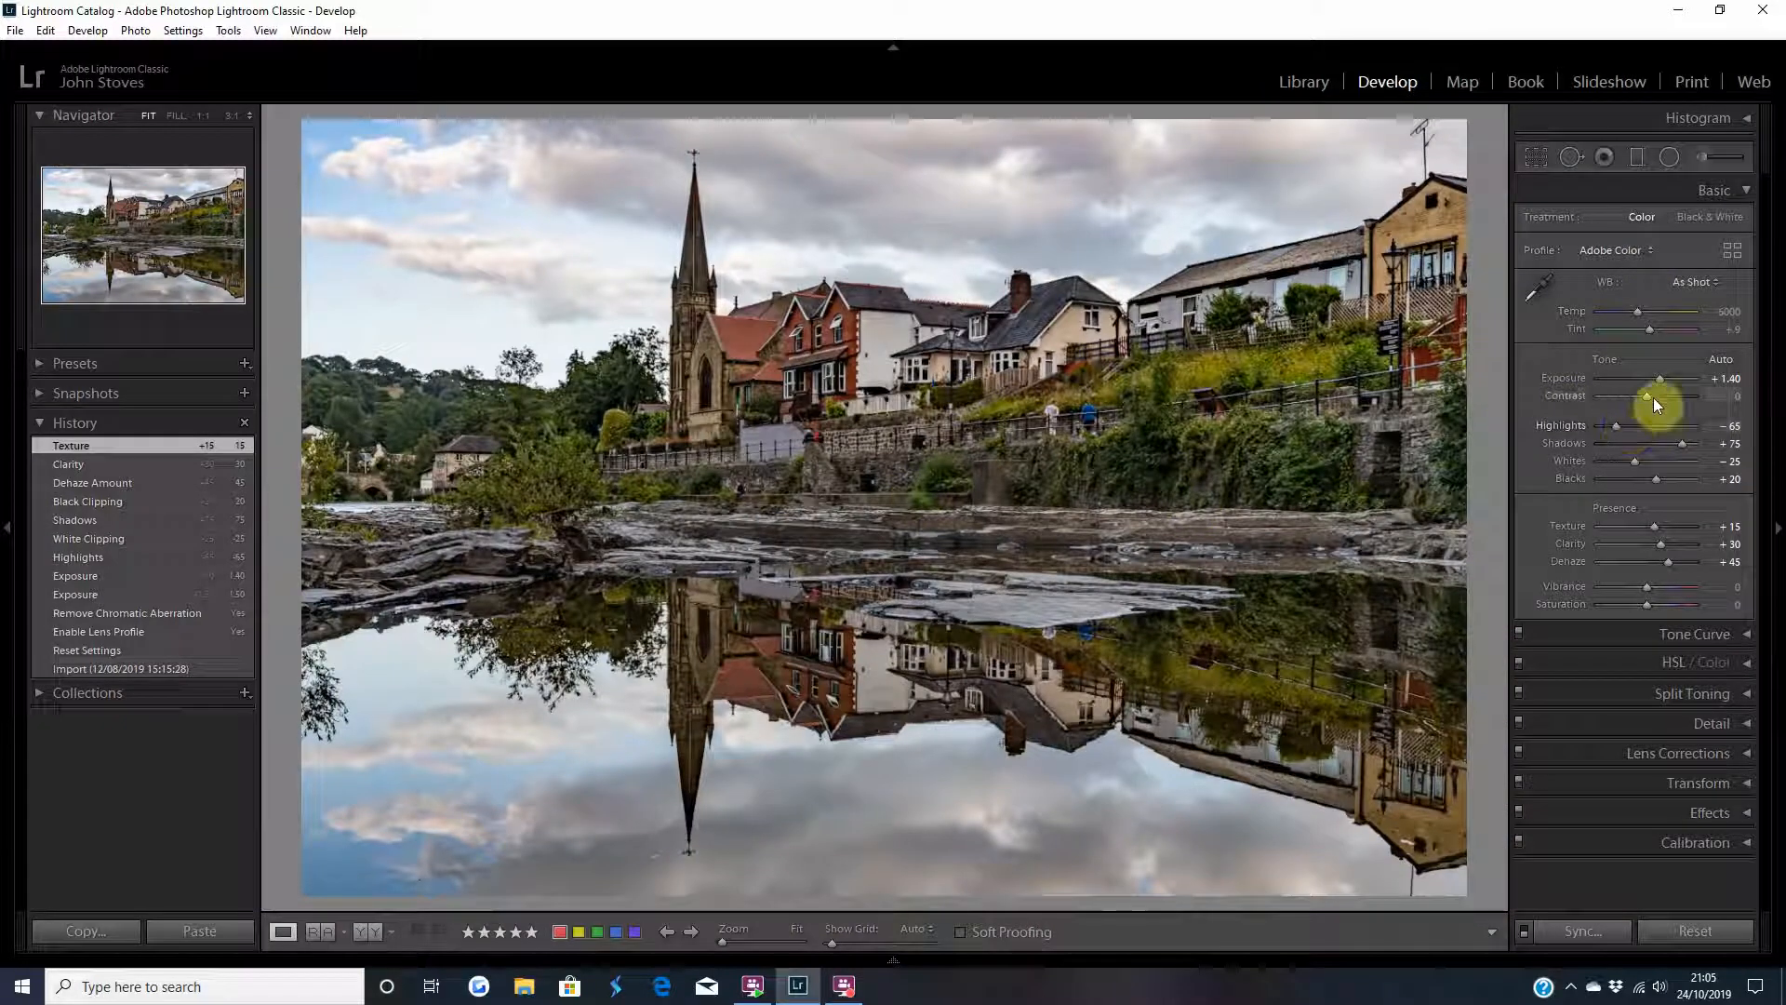
- Raise Contrast to +15, tweak Exposure, and lift Shadows to +90 and Blacks to +35
left_click_drag(1696, 396, 1663, 395)
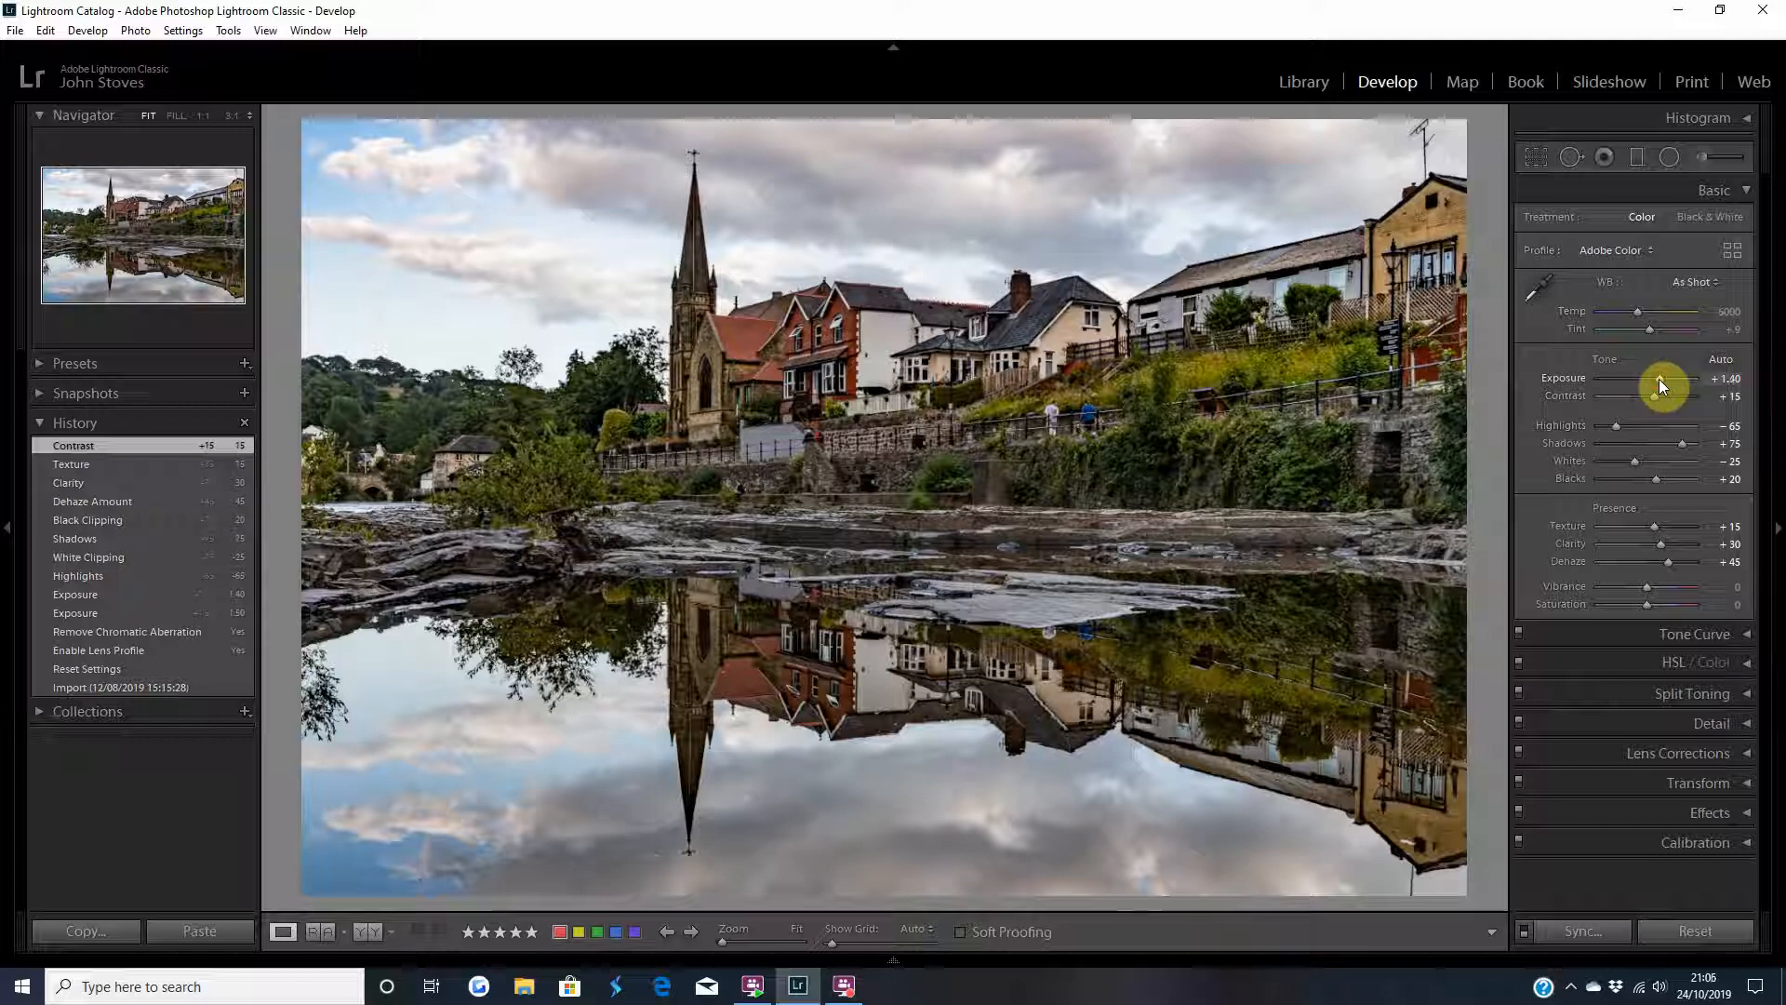
left_click_drag(1664, 384, 1658, 385)
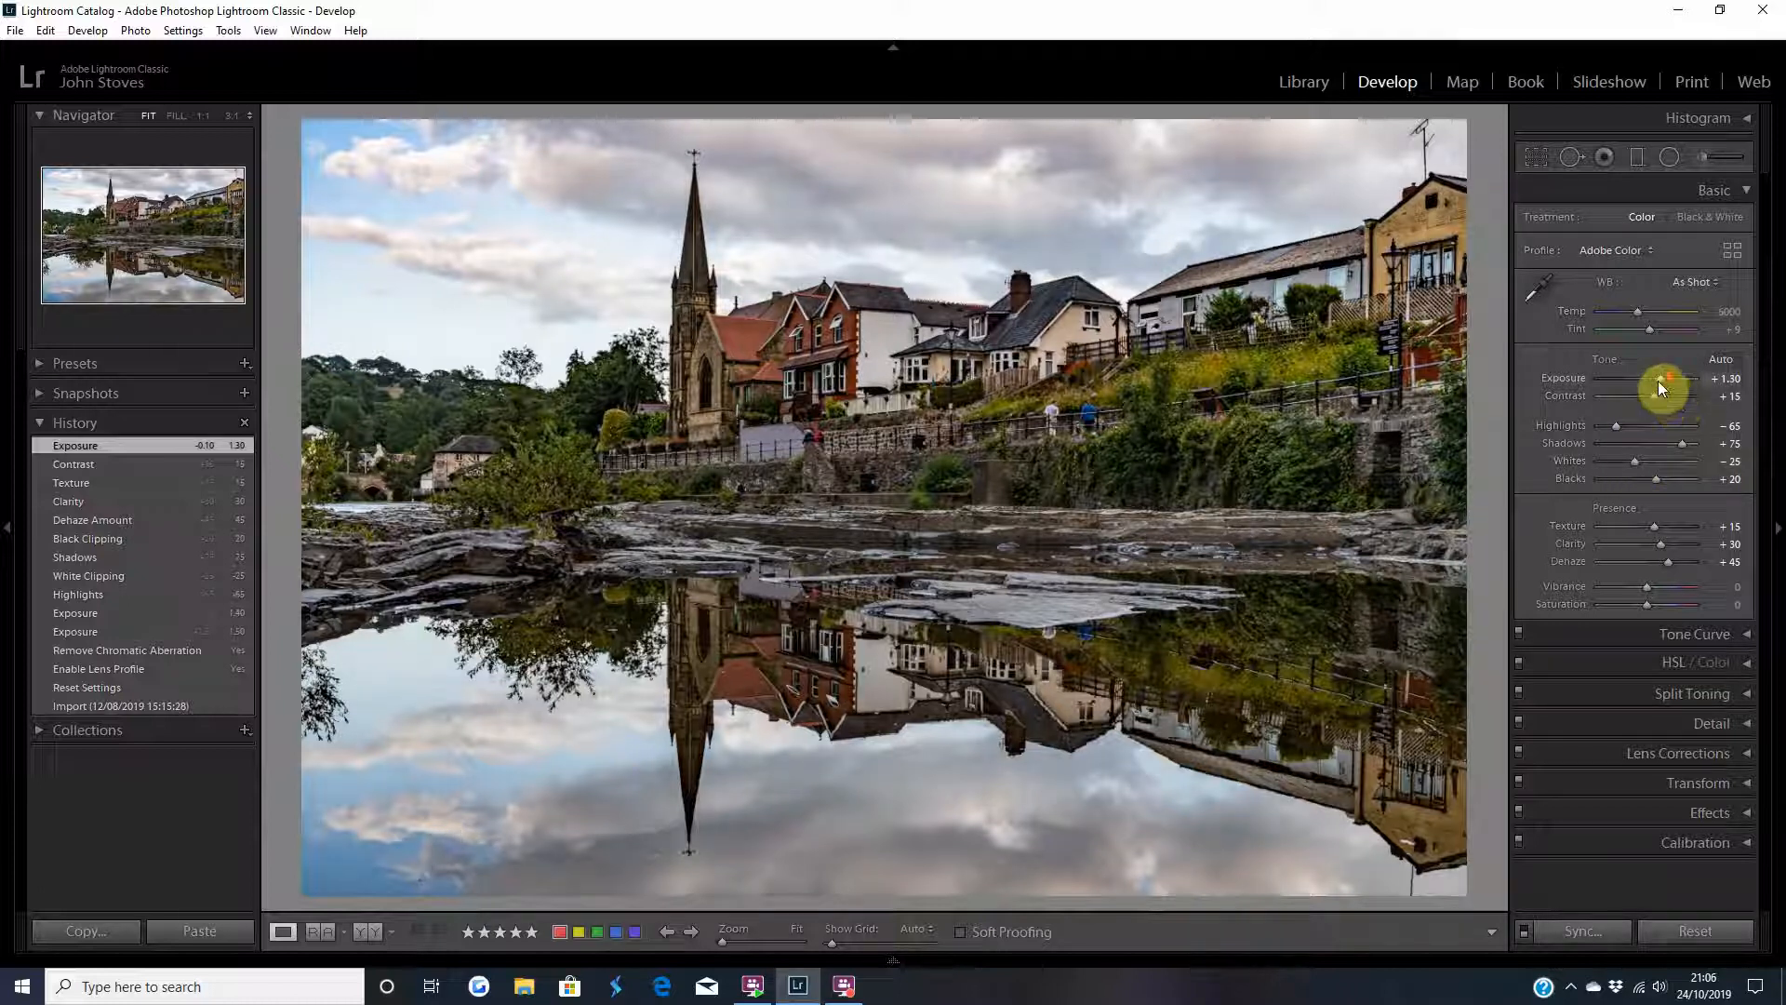
left_click_drag(1663, 379, 1680, 378)
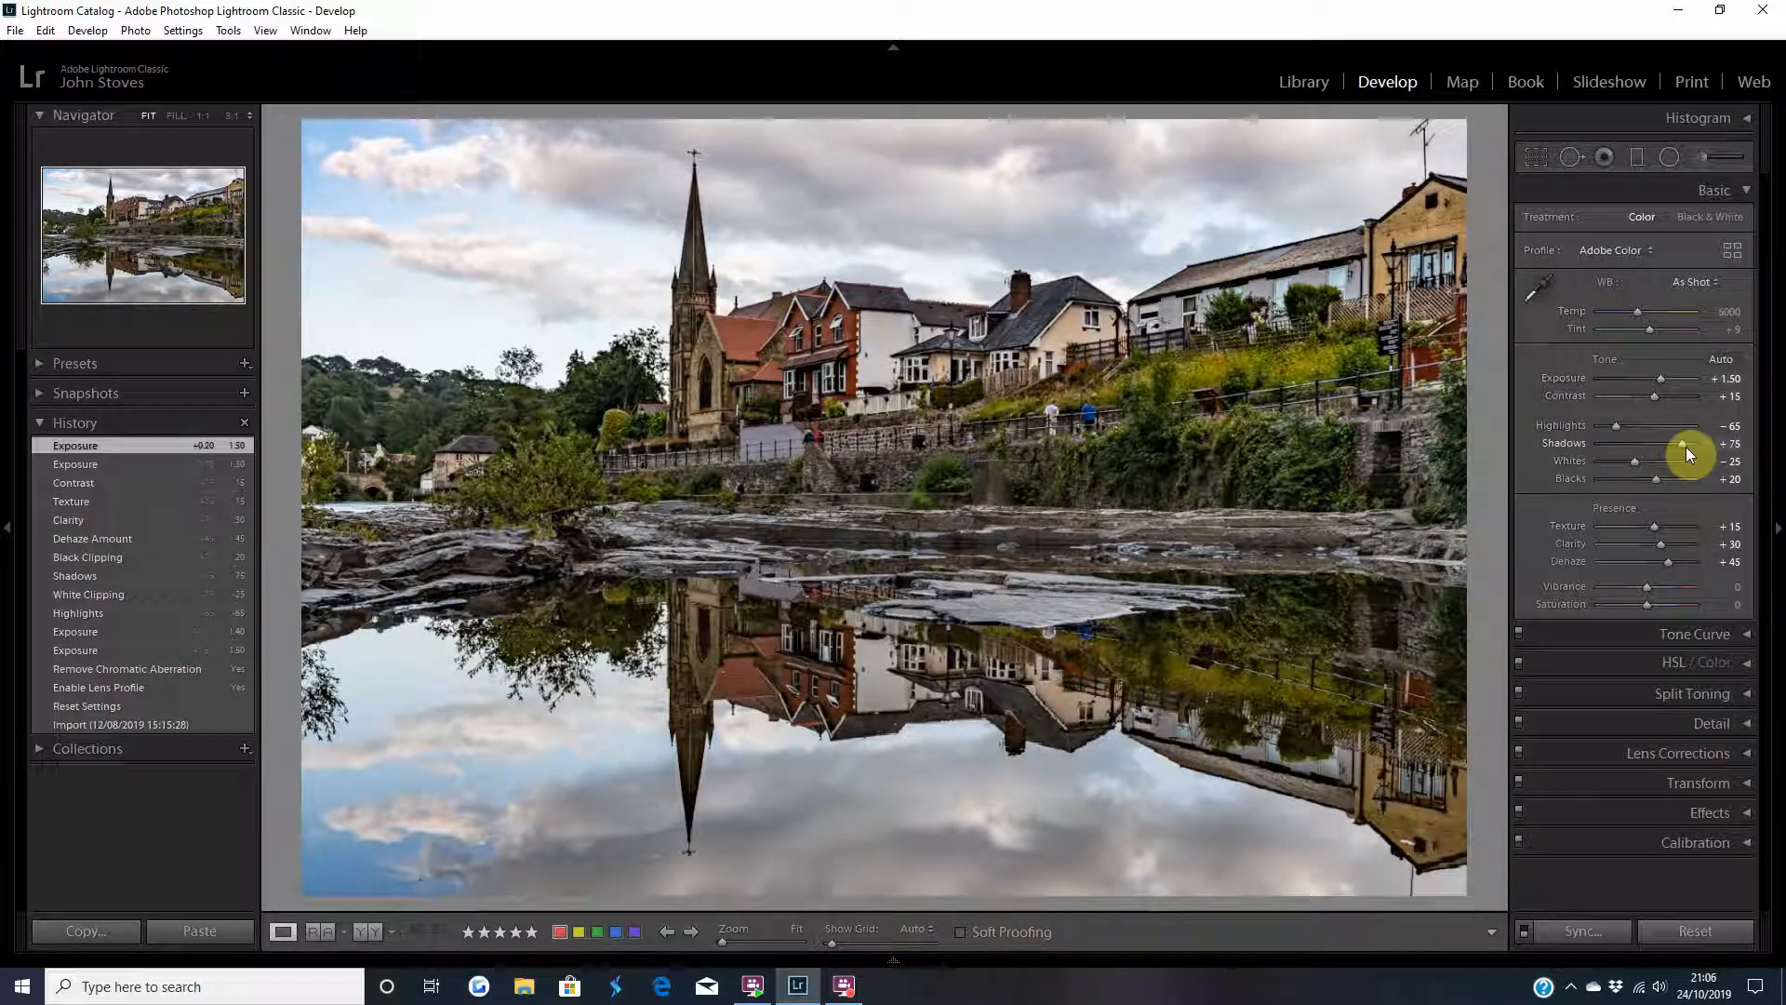
left_click_drag(1680, 443, 1664, 480)
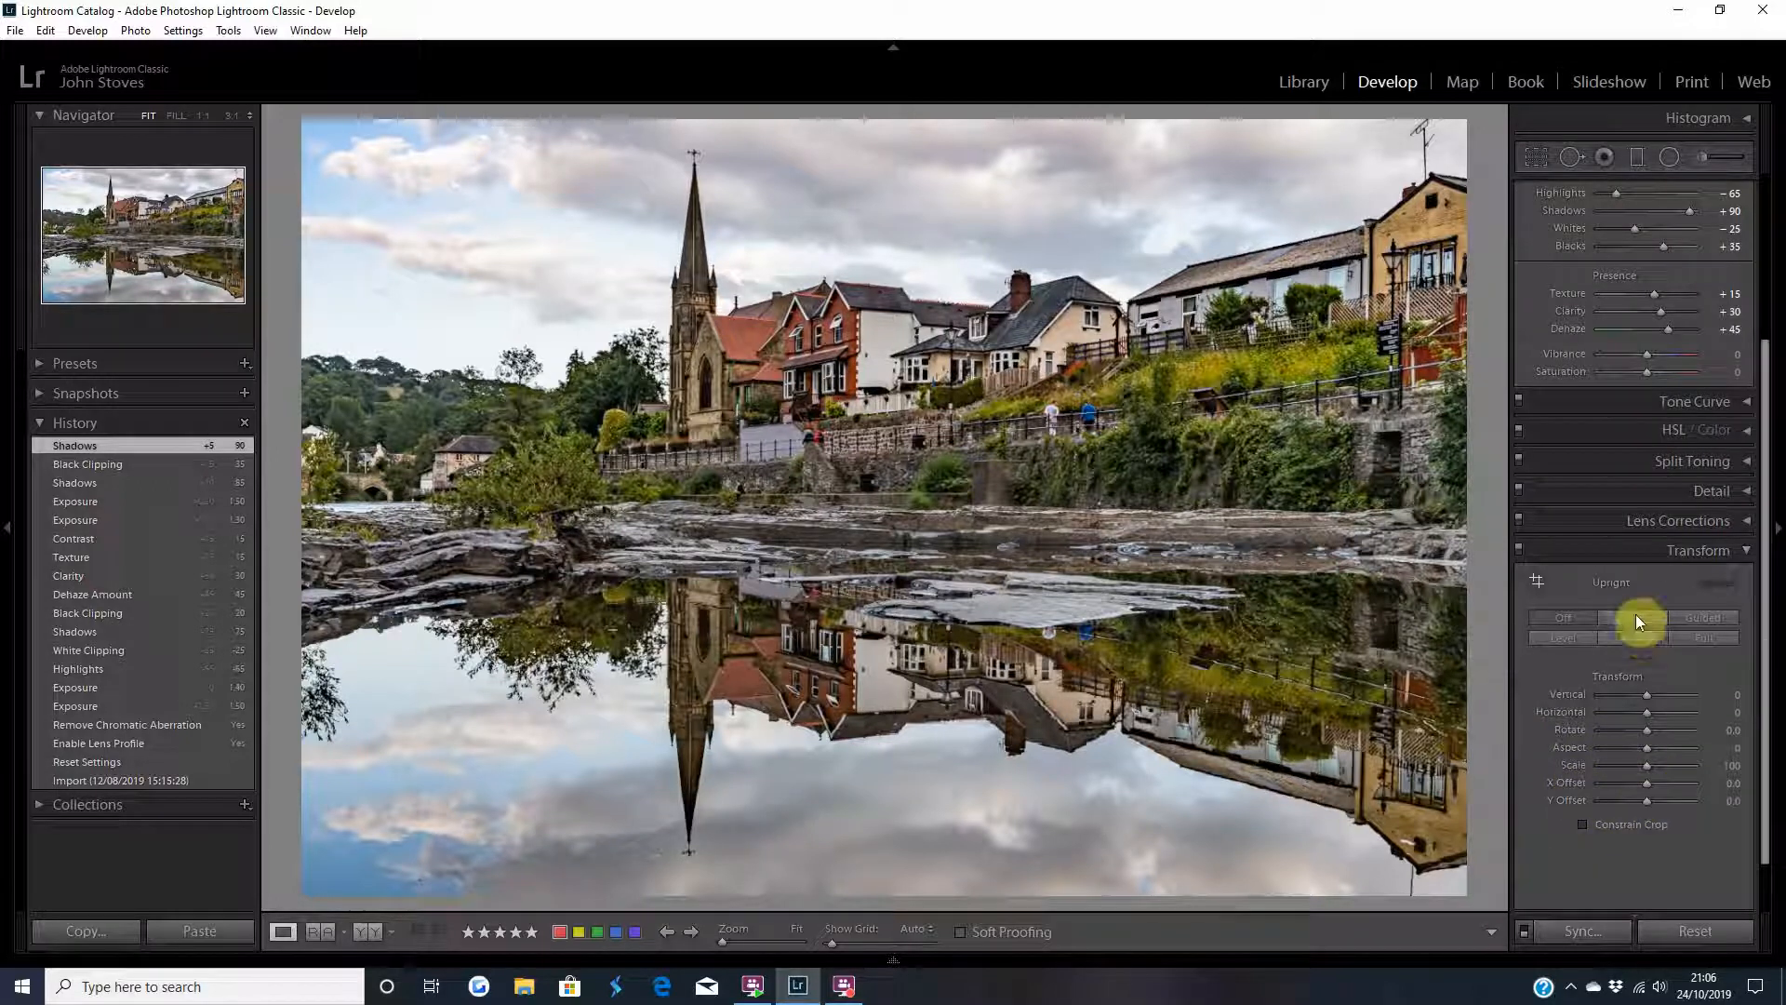
- Apply Upright Auto perspective correction, toggling Off once to compare
left_click(1640, 616)
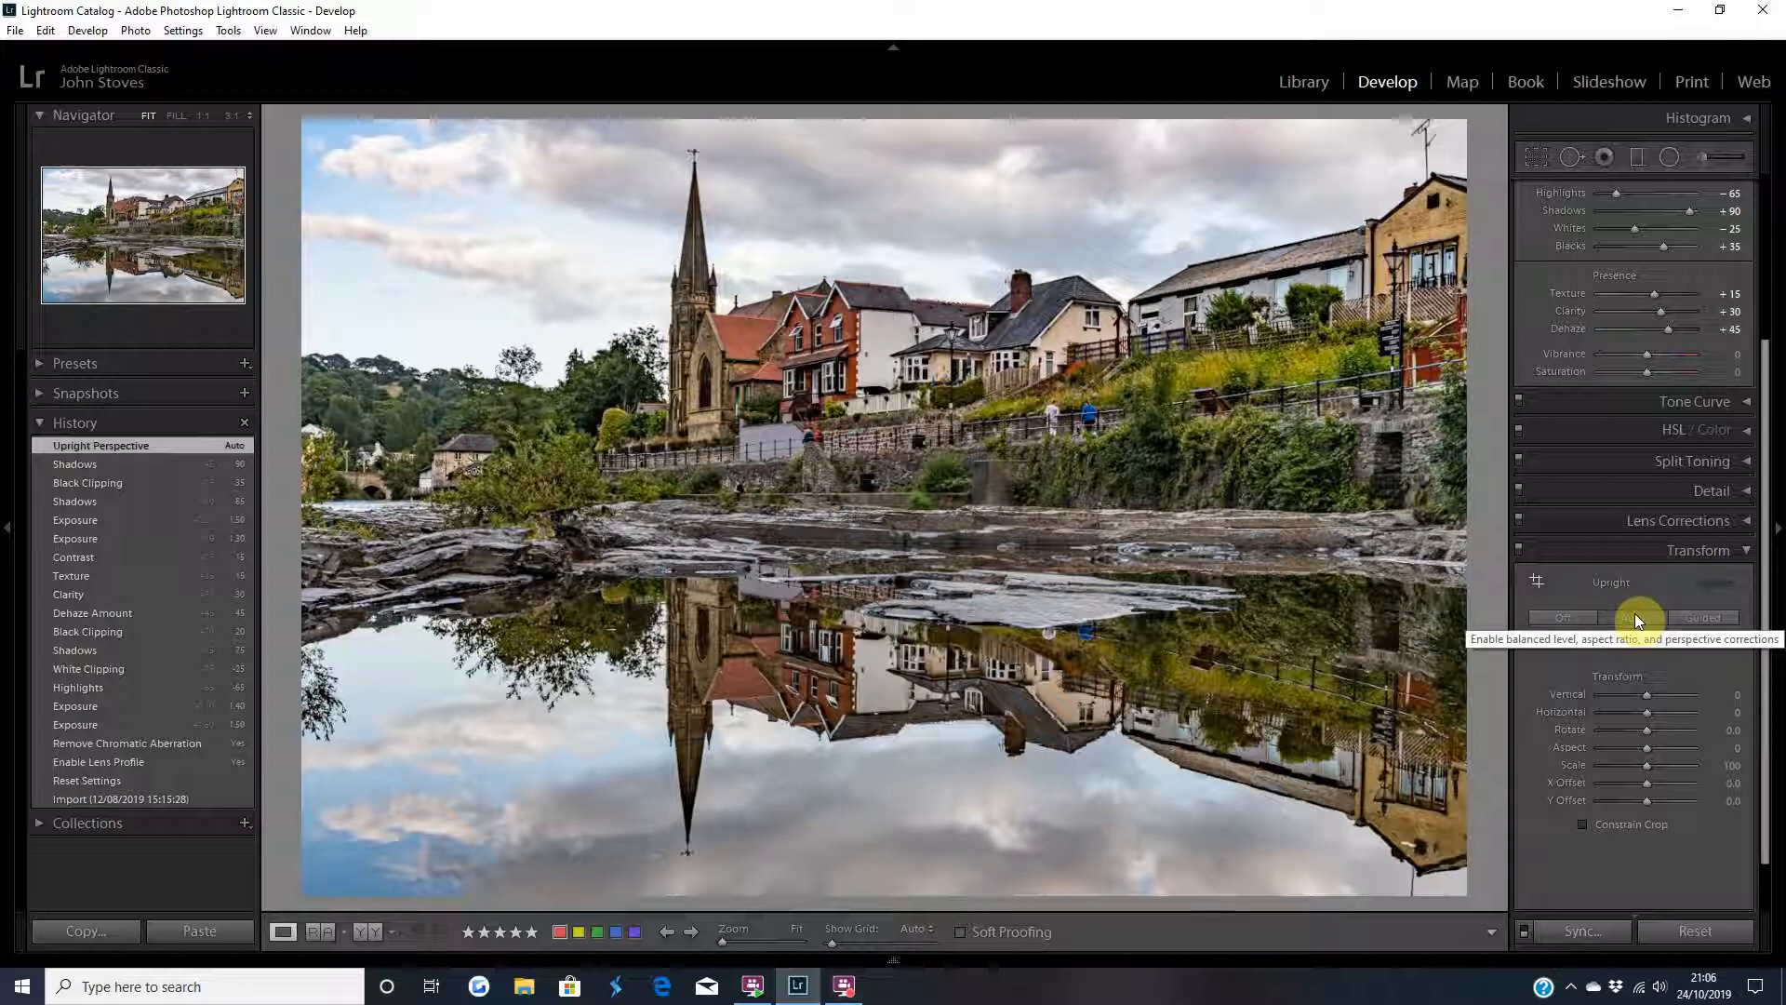
left_click(1563, 619)
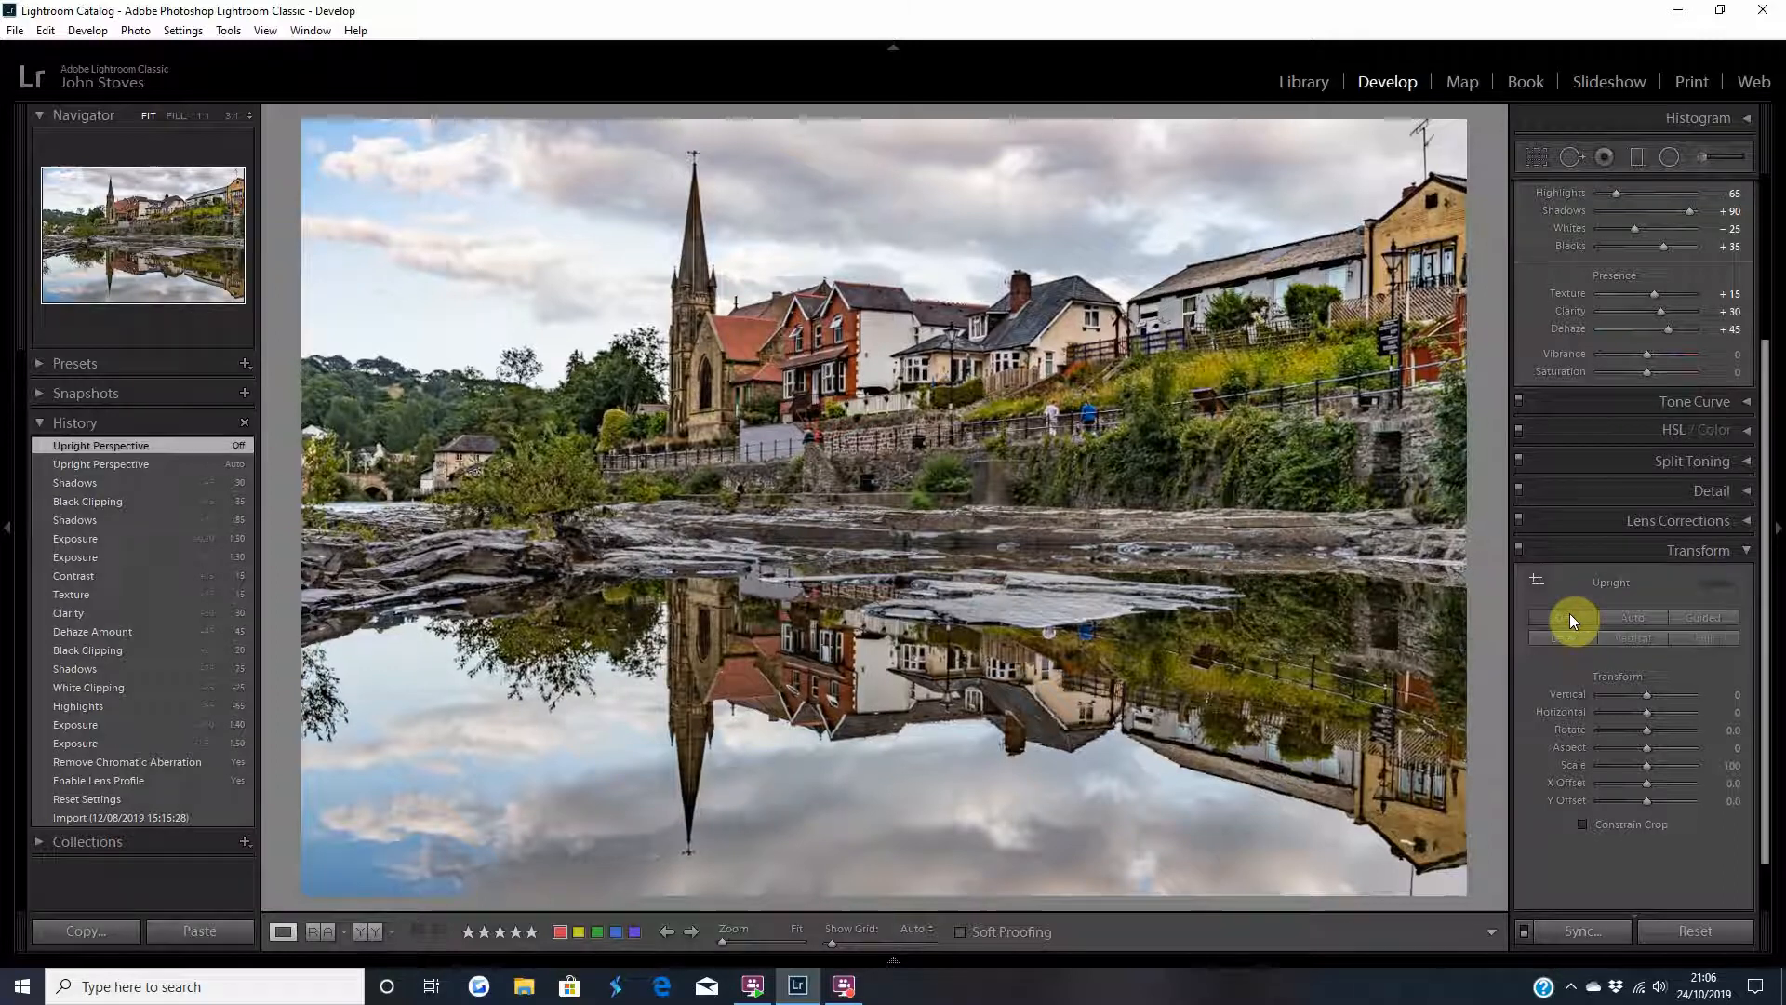
left_click(1631, 618)
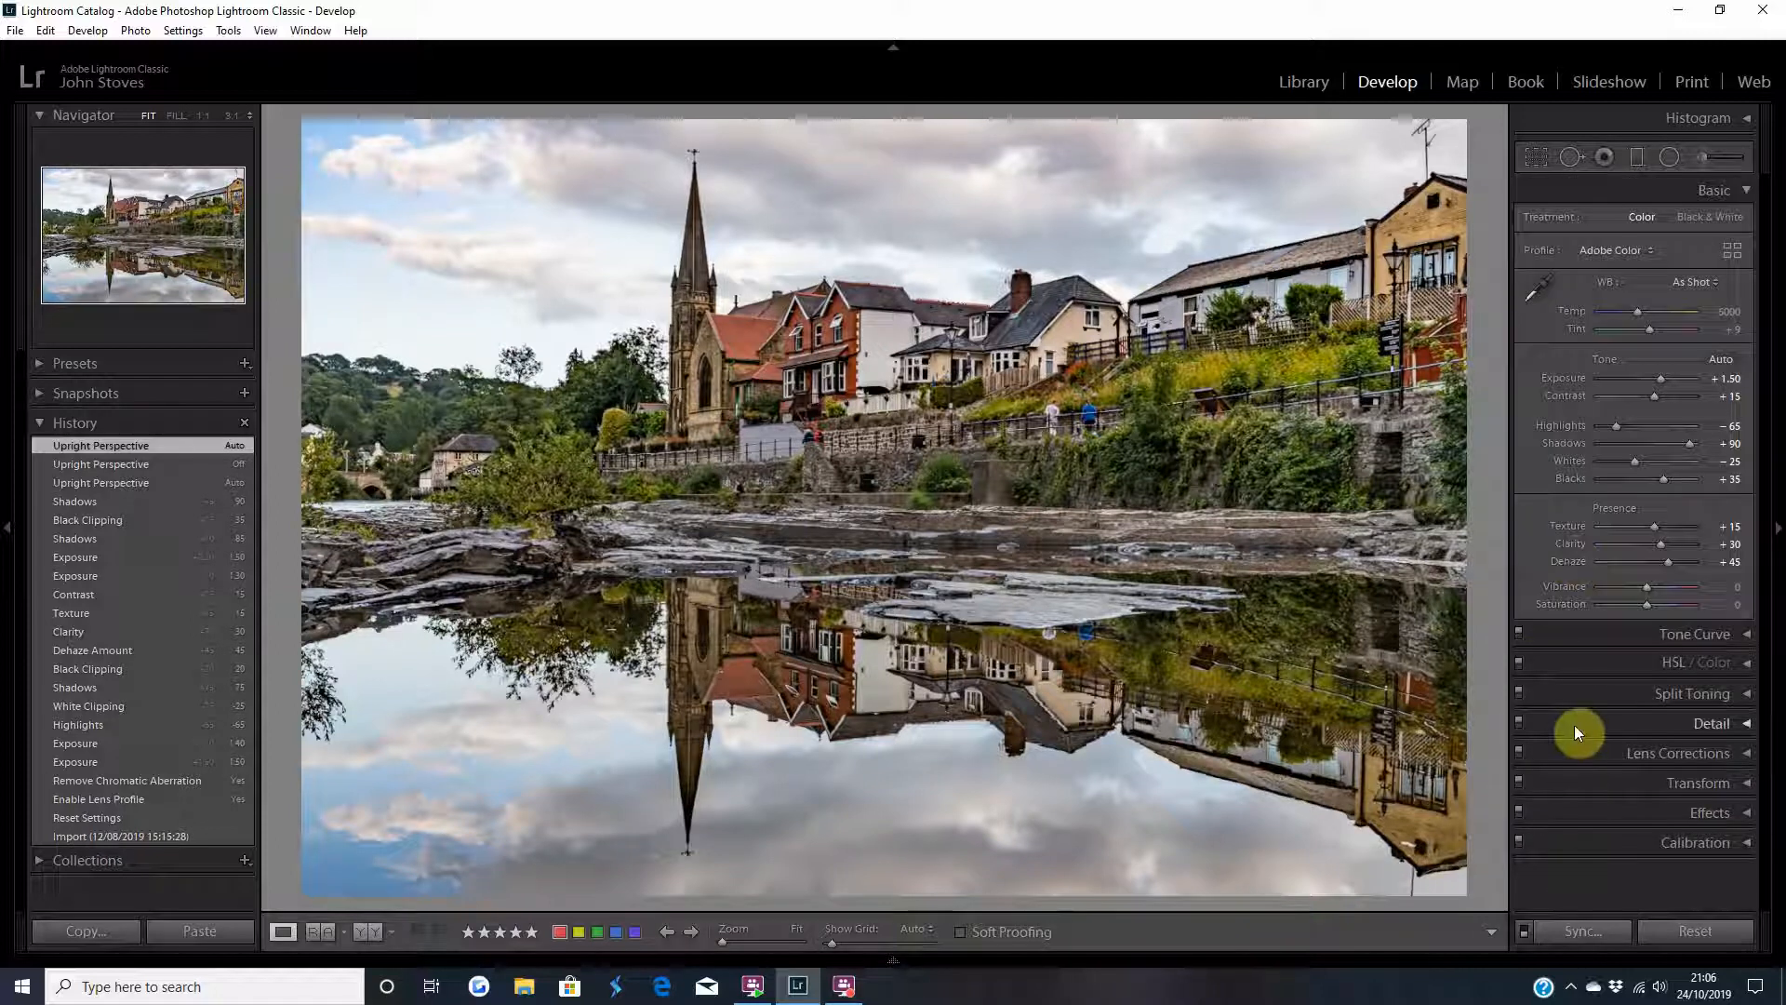
left_click(1711, 724)
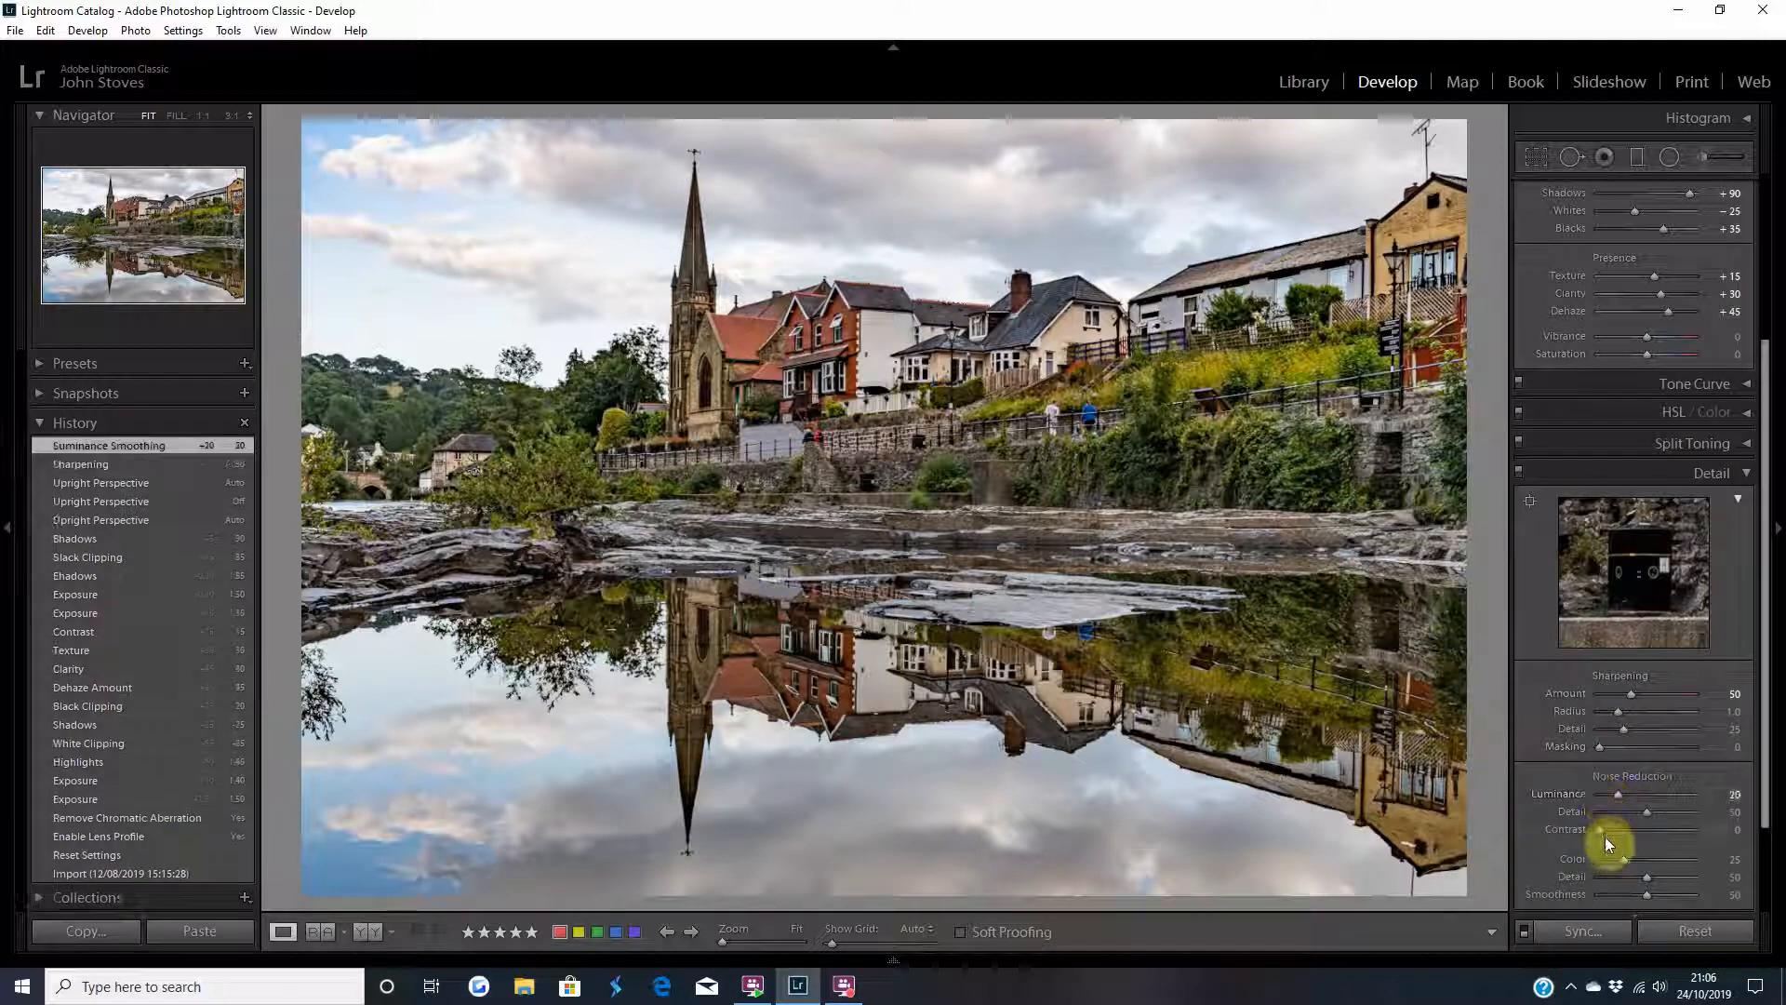
- Raise the noise reduction Luminance Contrast to 10
left_click_drag(1652, 829, 1669, 829)
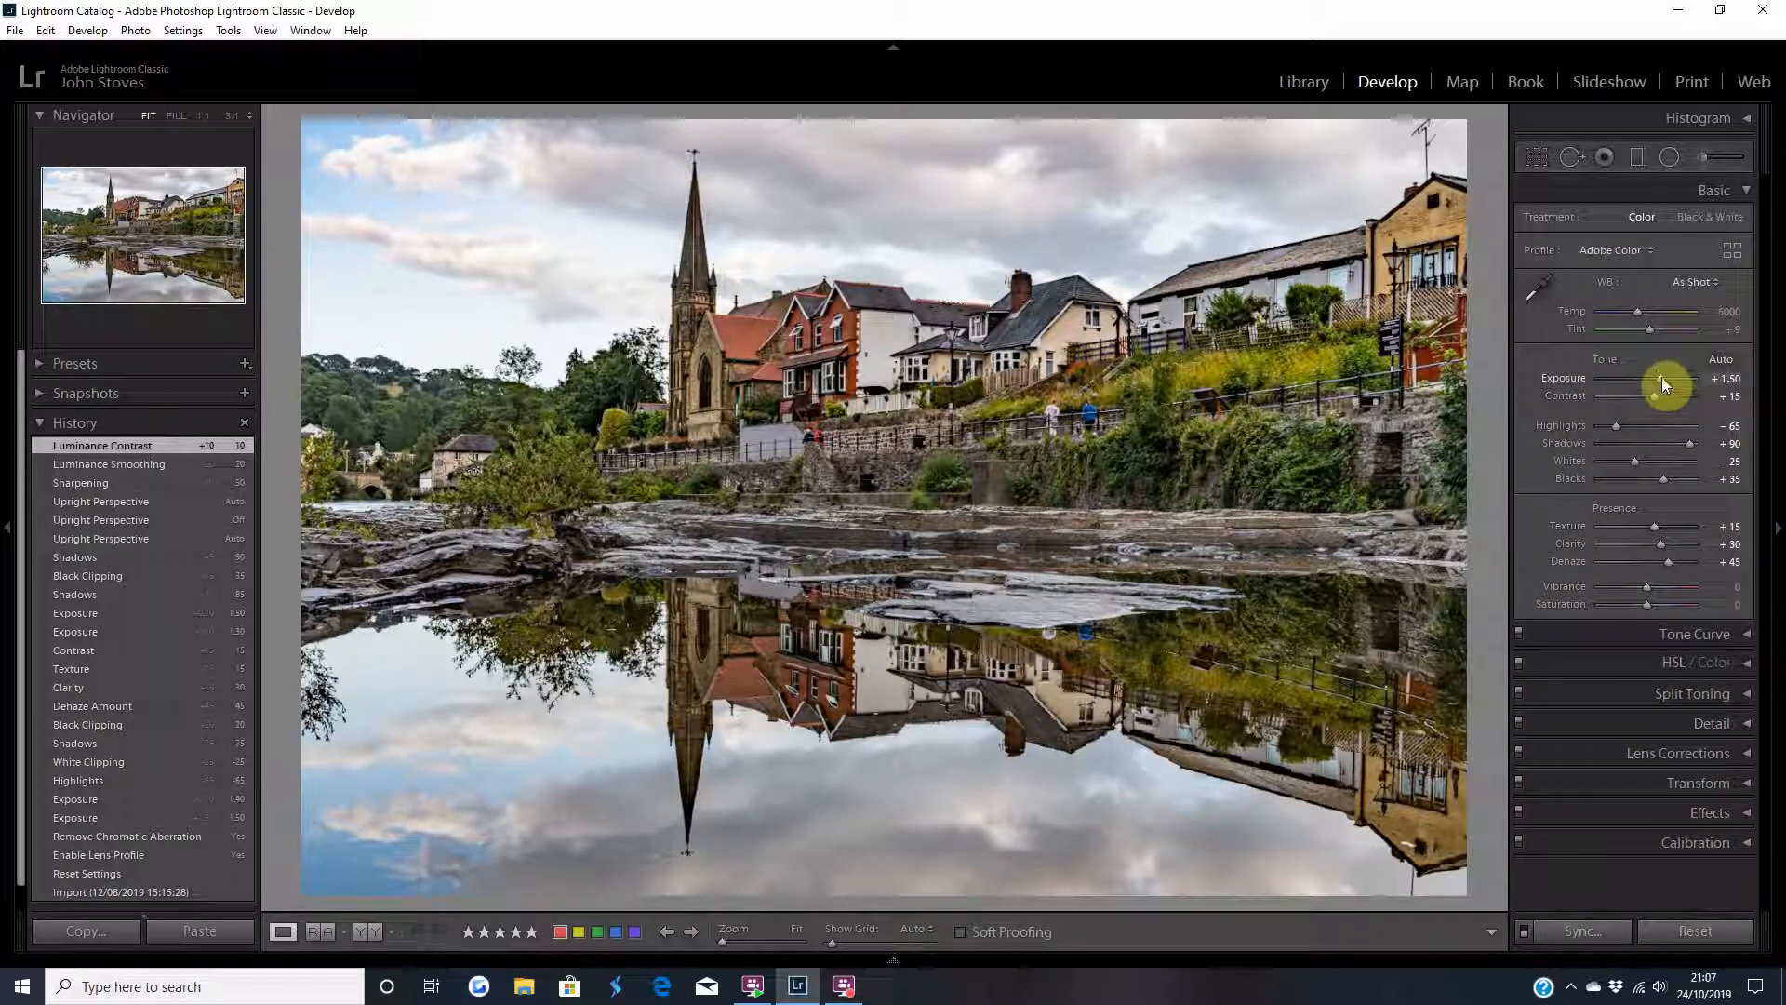
- Set Exposure to +1.40, Whites to +15 and Blacks to +30
left_click_drag(1669, 379, 1661, 378)
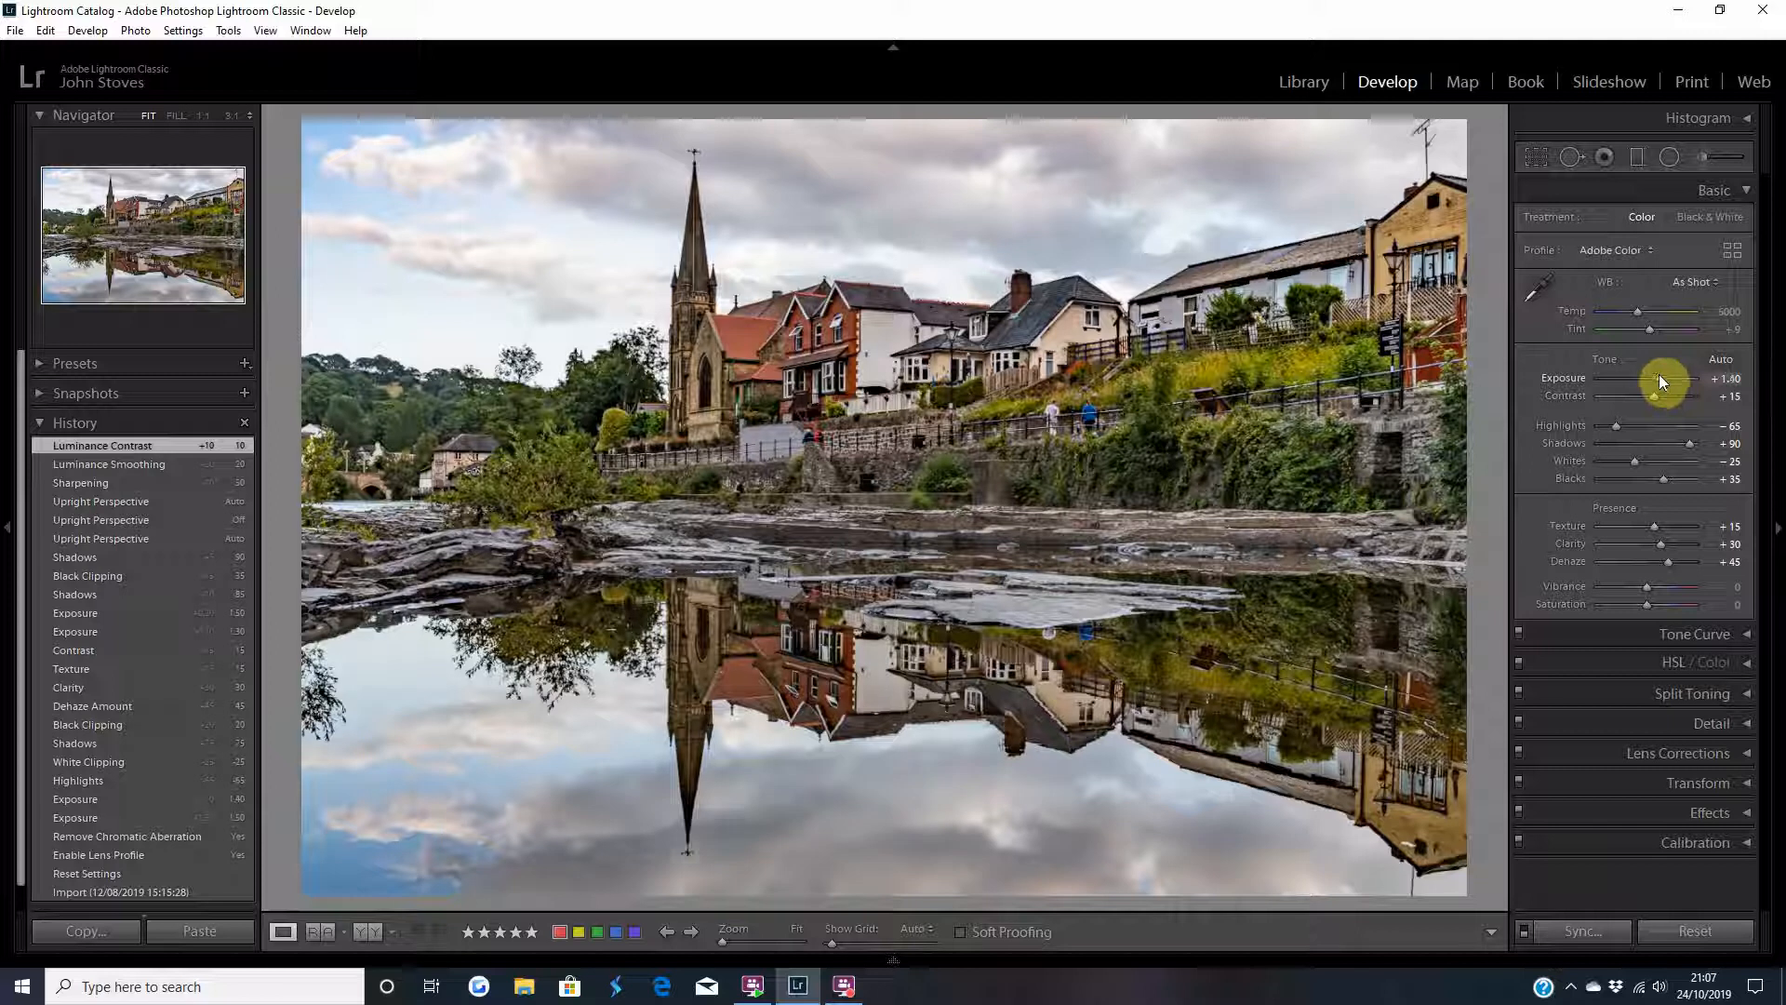
left_click_drag(1659, 377, 1659, 396)
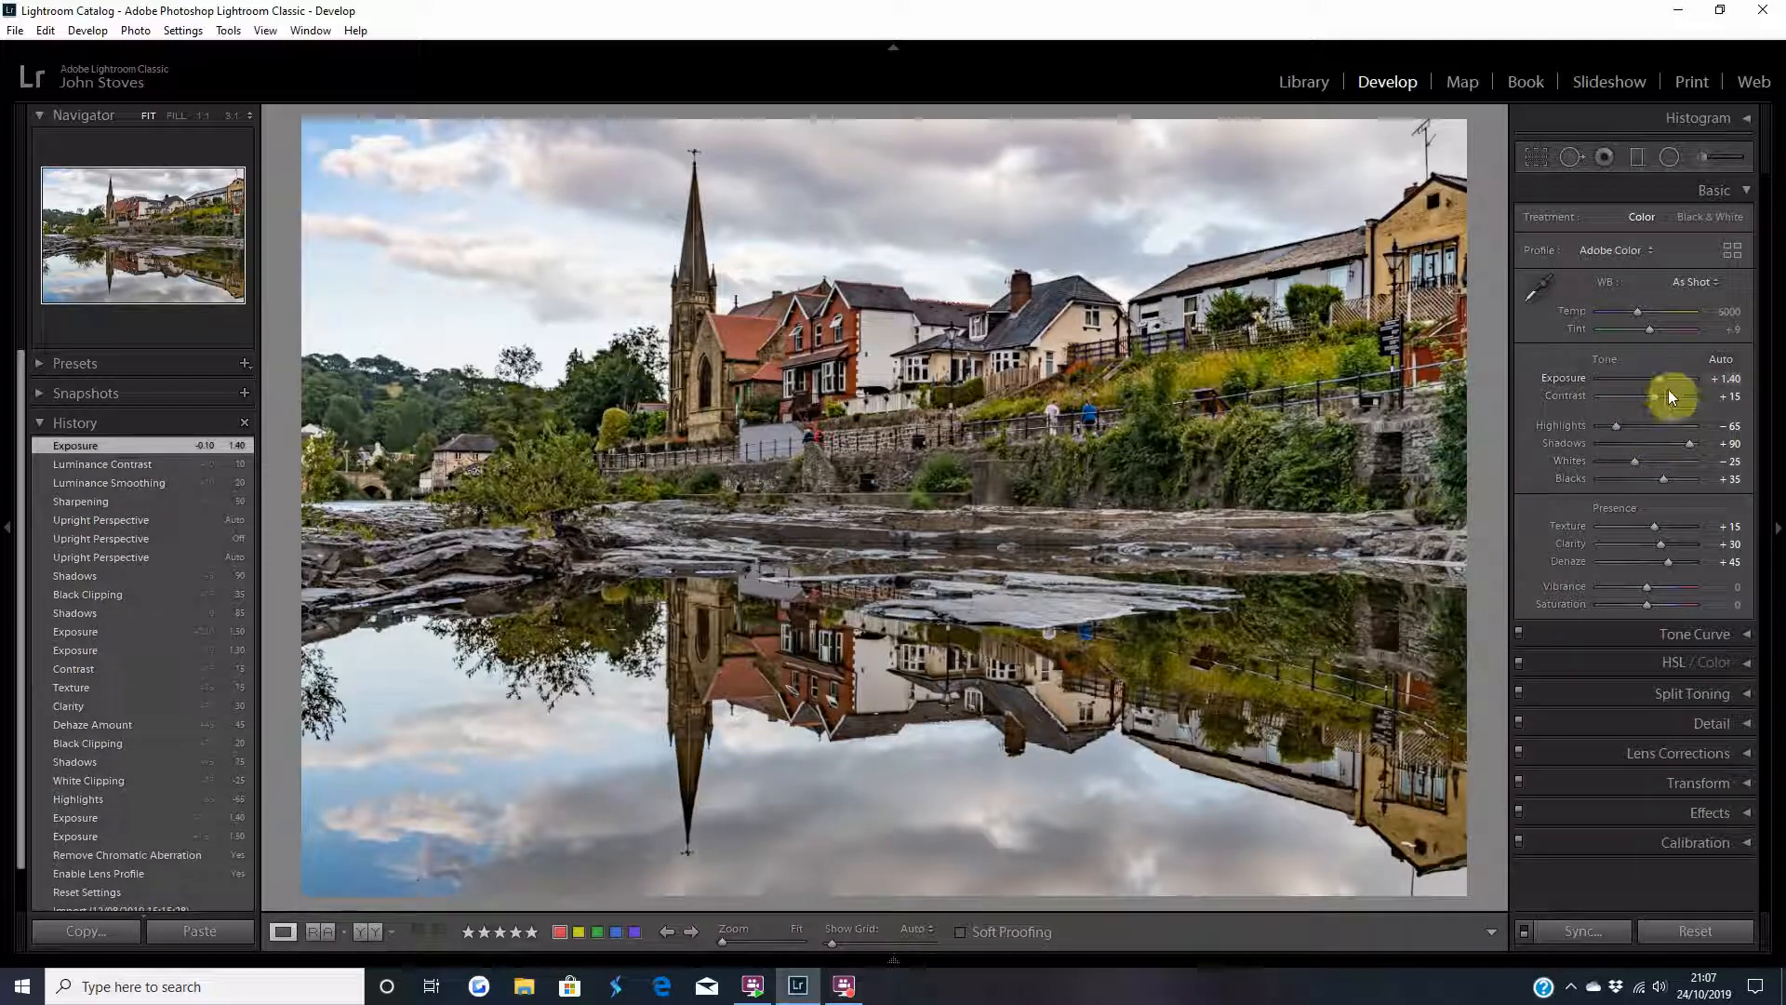
mouse_move(1679, 504)
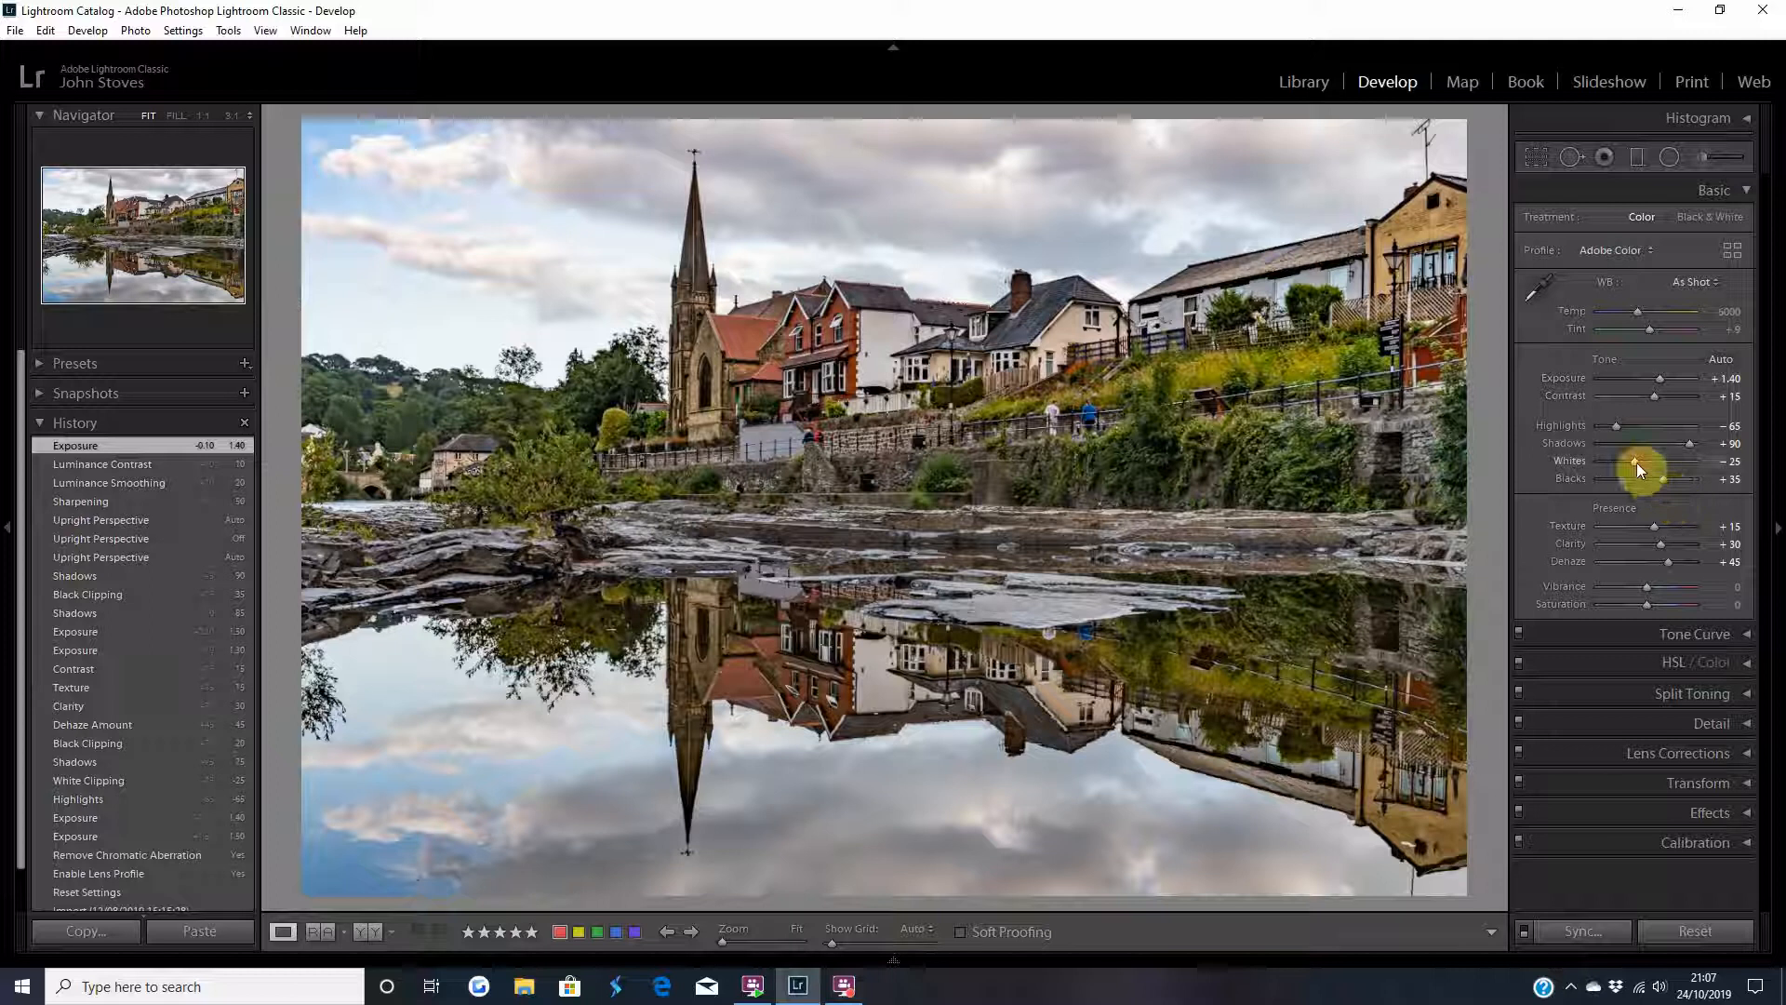
left_click_drag(1640, 462, 1635, 461)
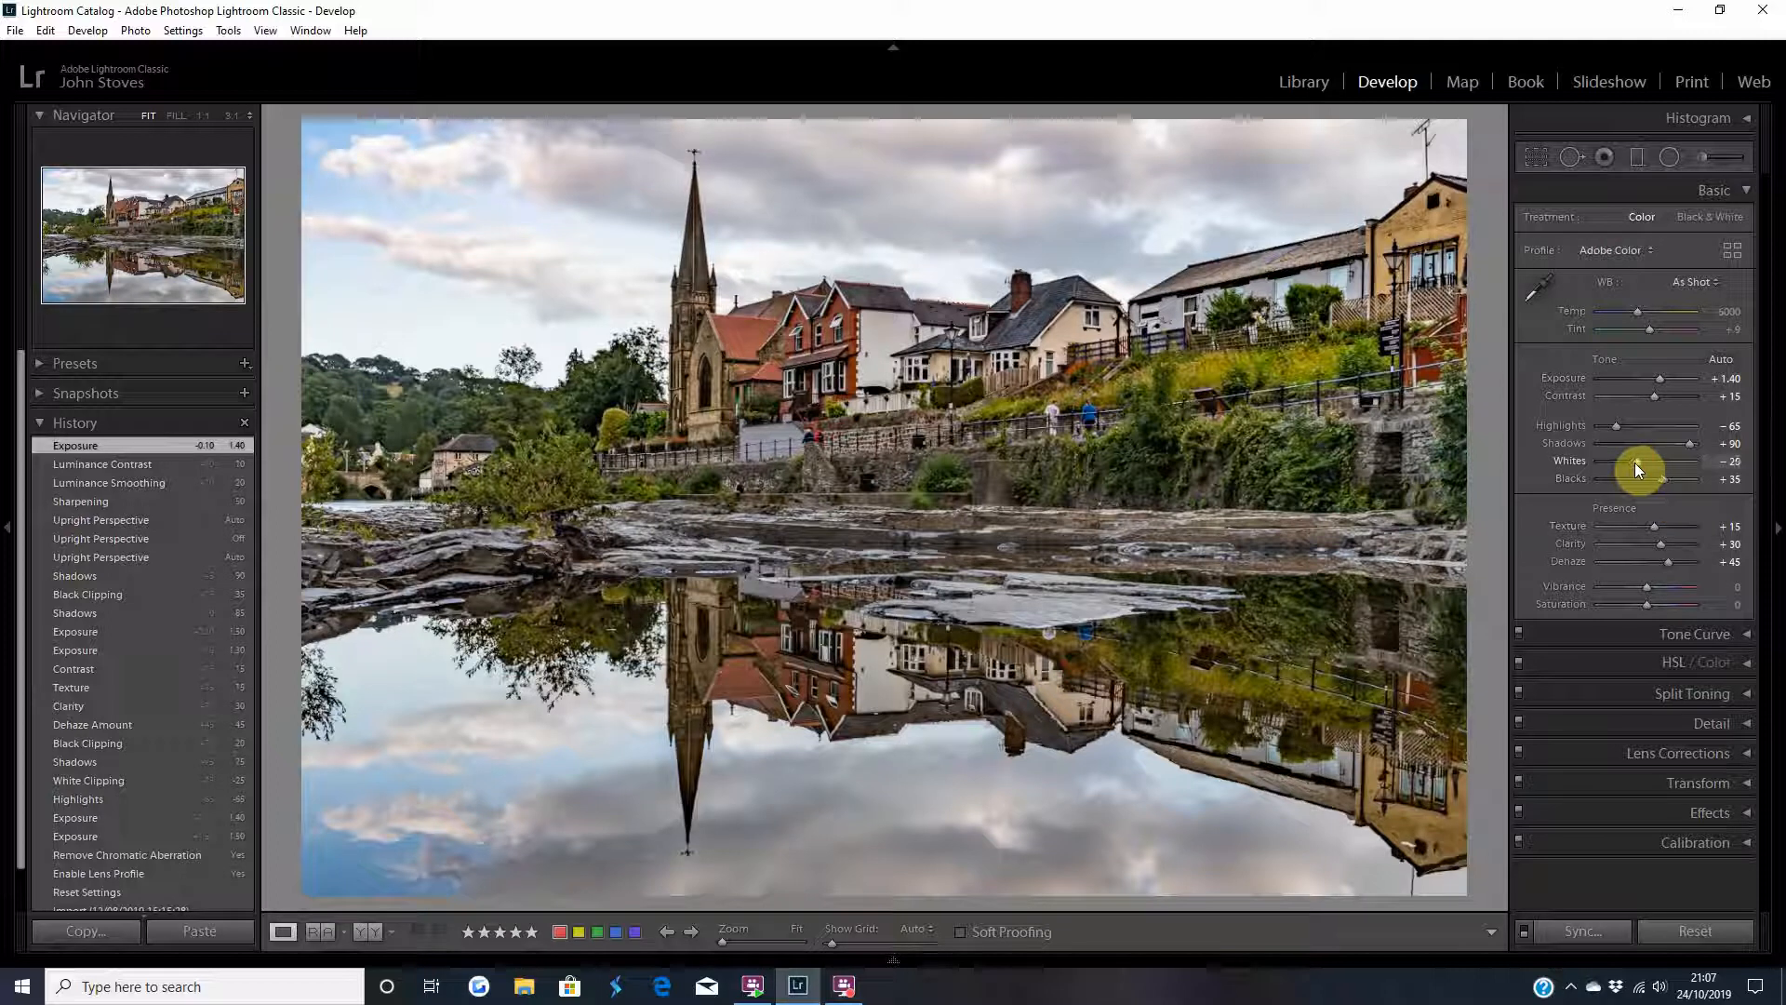
left_click_drag(1639, 467, 1664, 478)
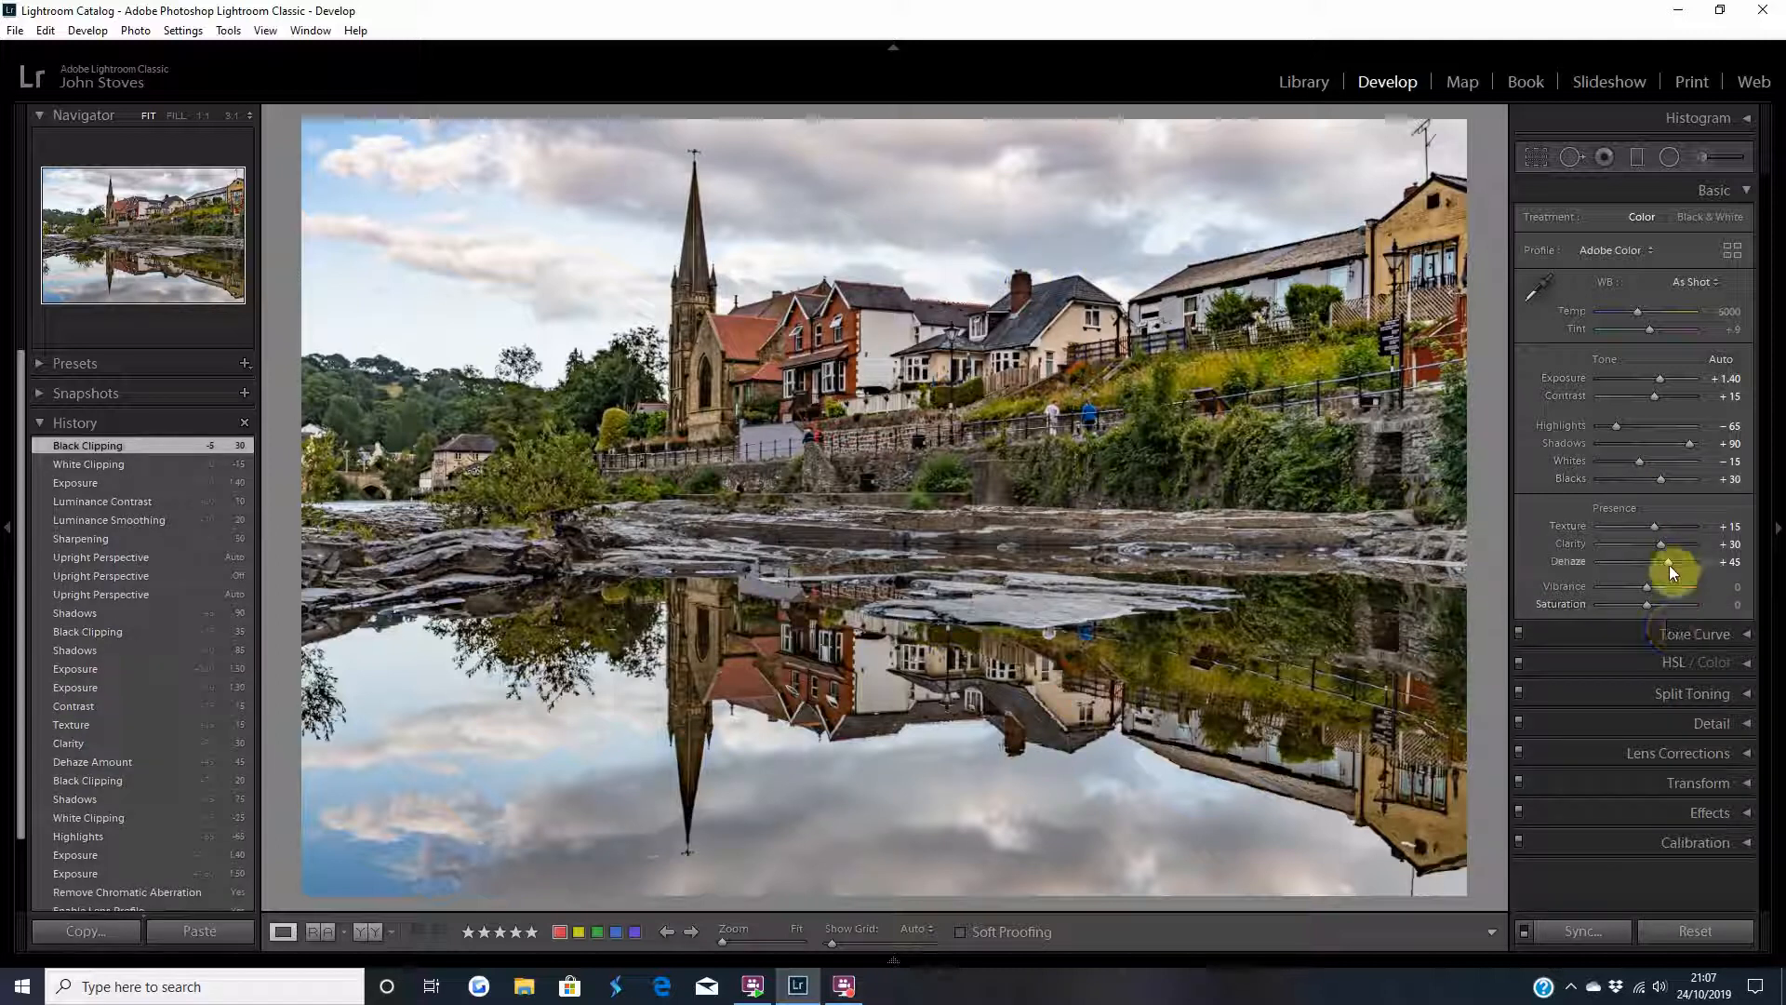
- Boost Dehaze to +50, Vibrance to +15 and Saturation to +15
left_click_drag(1669, 560, 1681, 561)
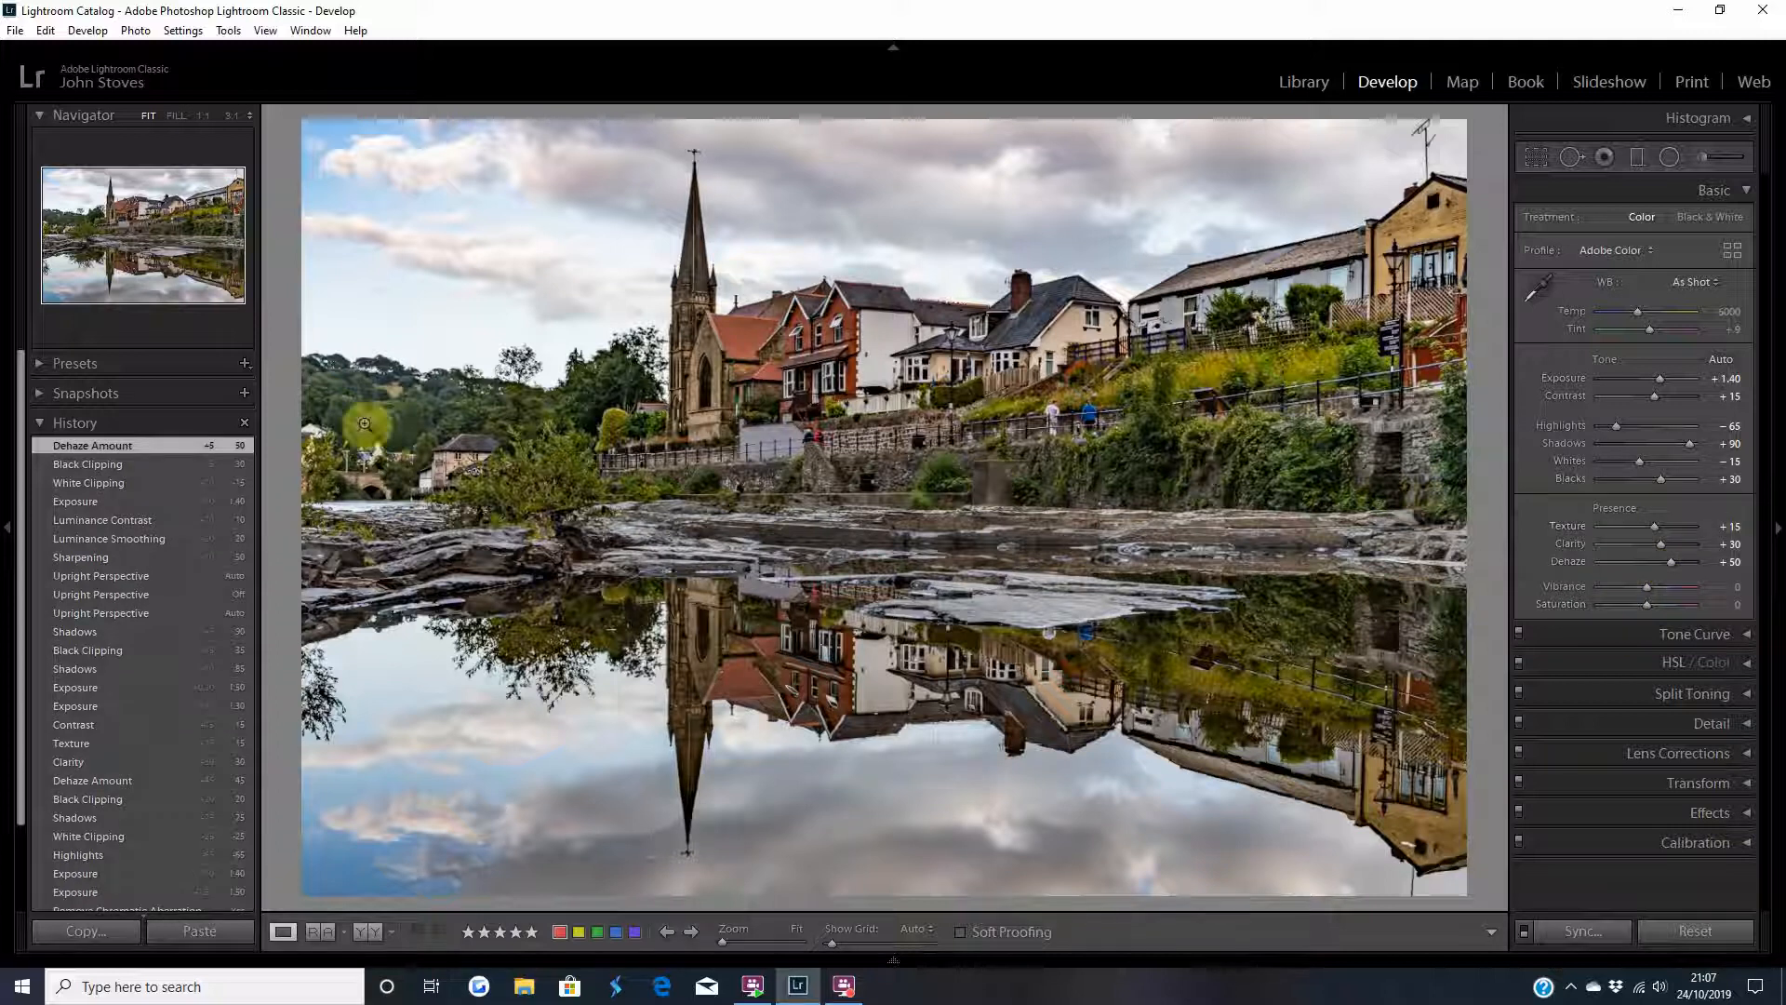
mouse_move(757, 442)
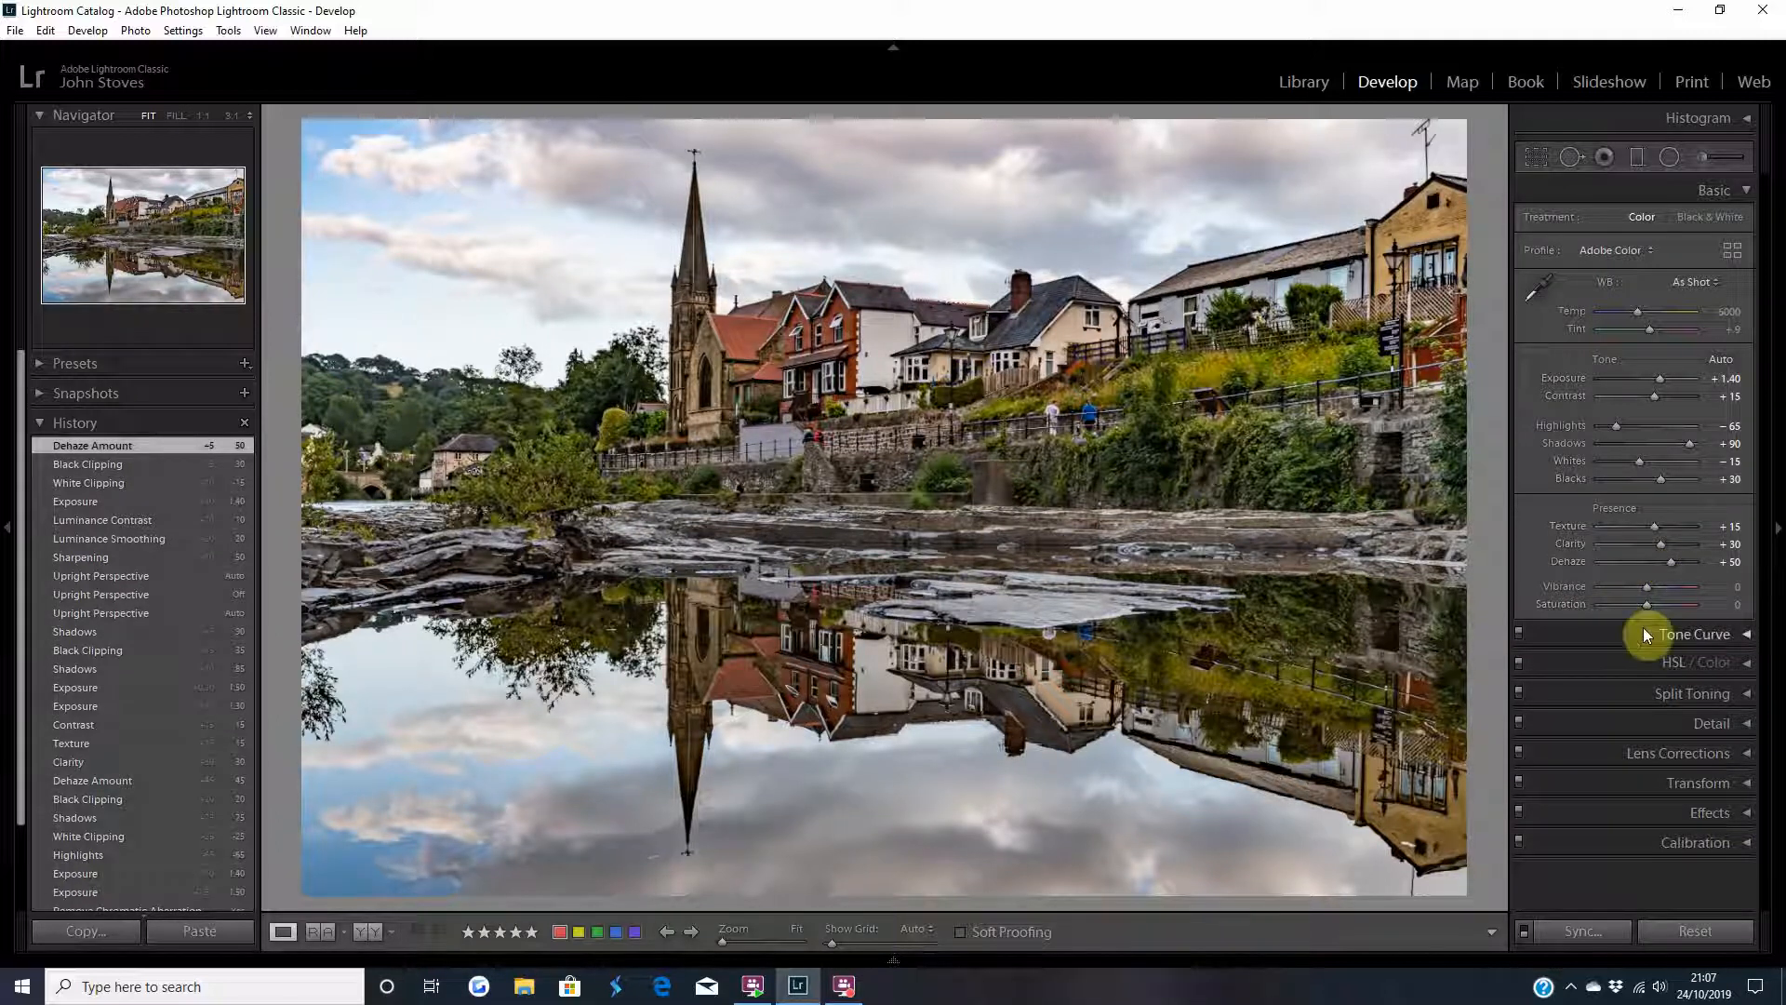
left_click_drag(1676, 585, 1686, 585)
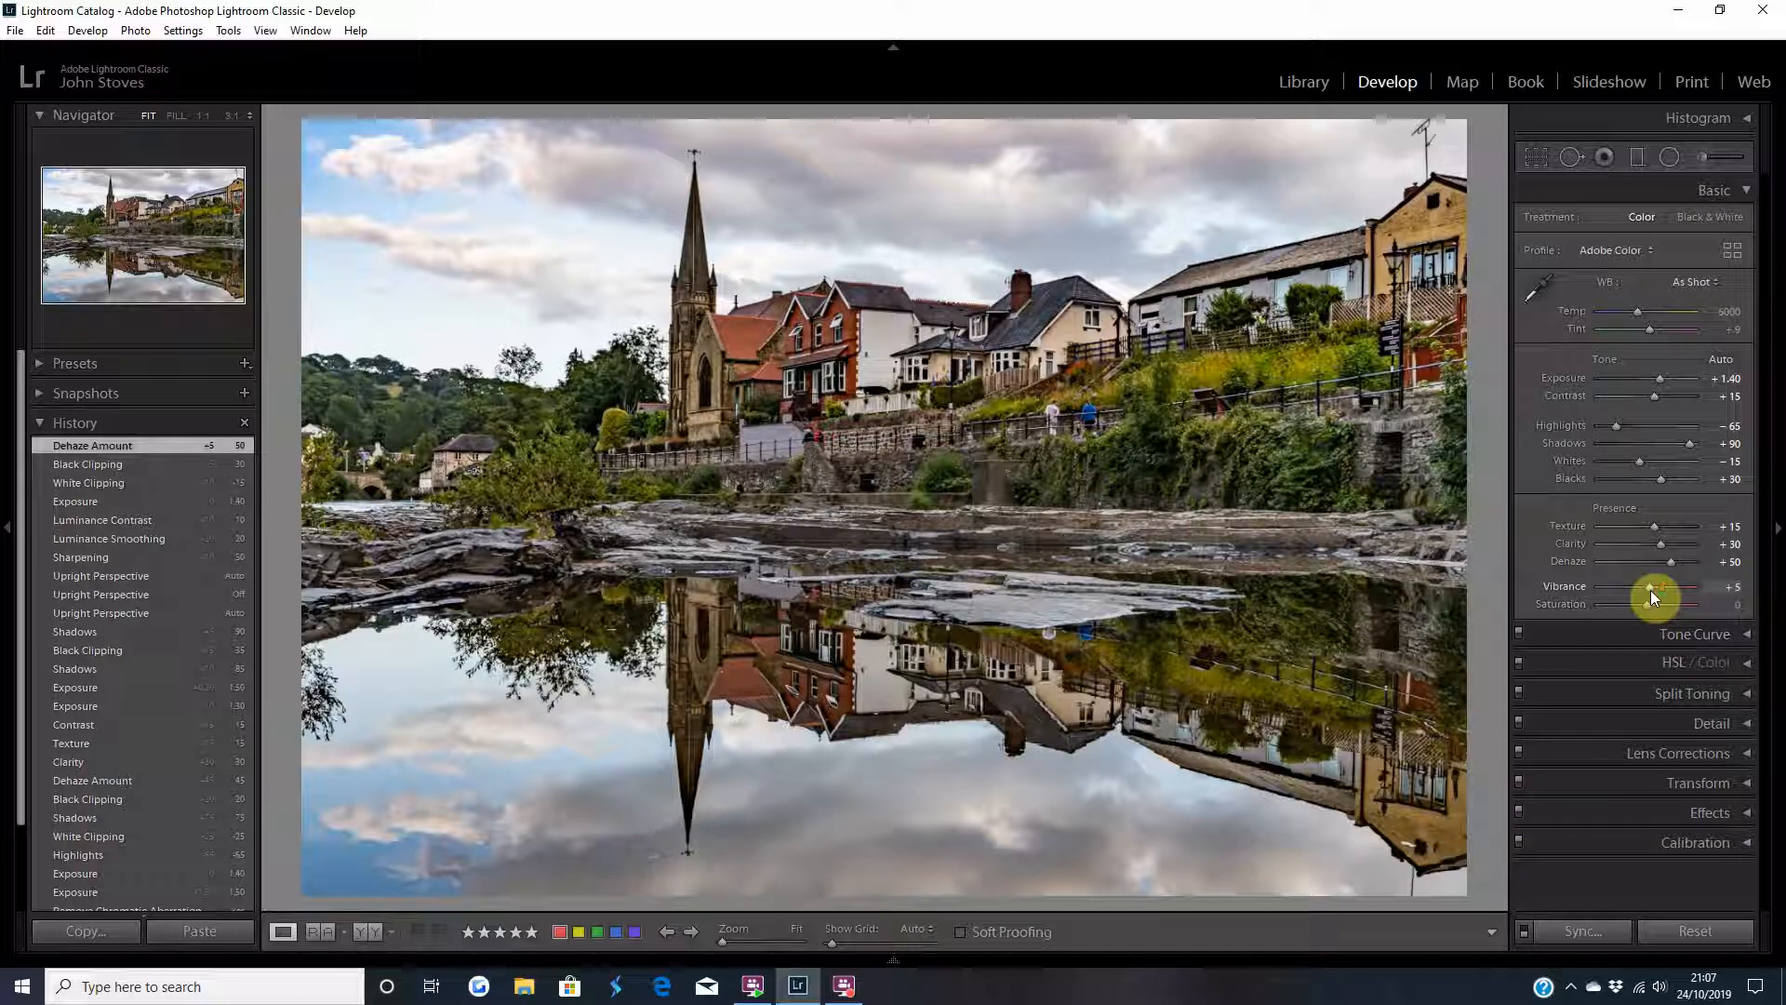
left_click_drag(1664, 585, 1676, 586)
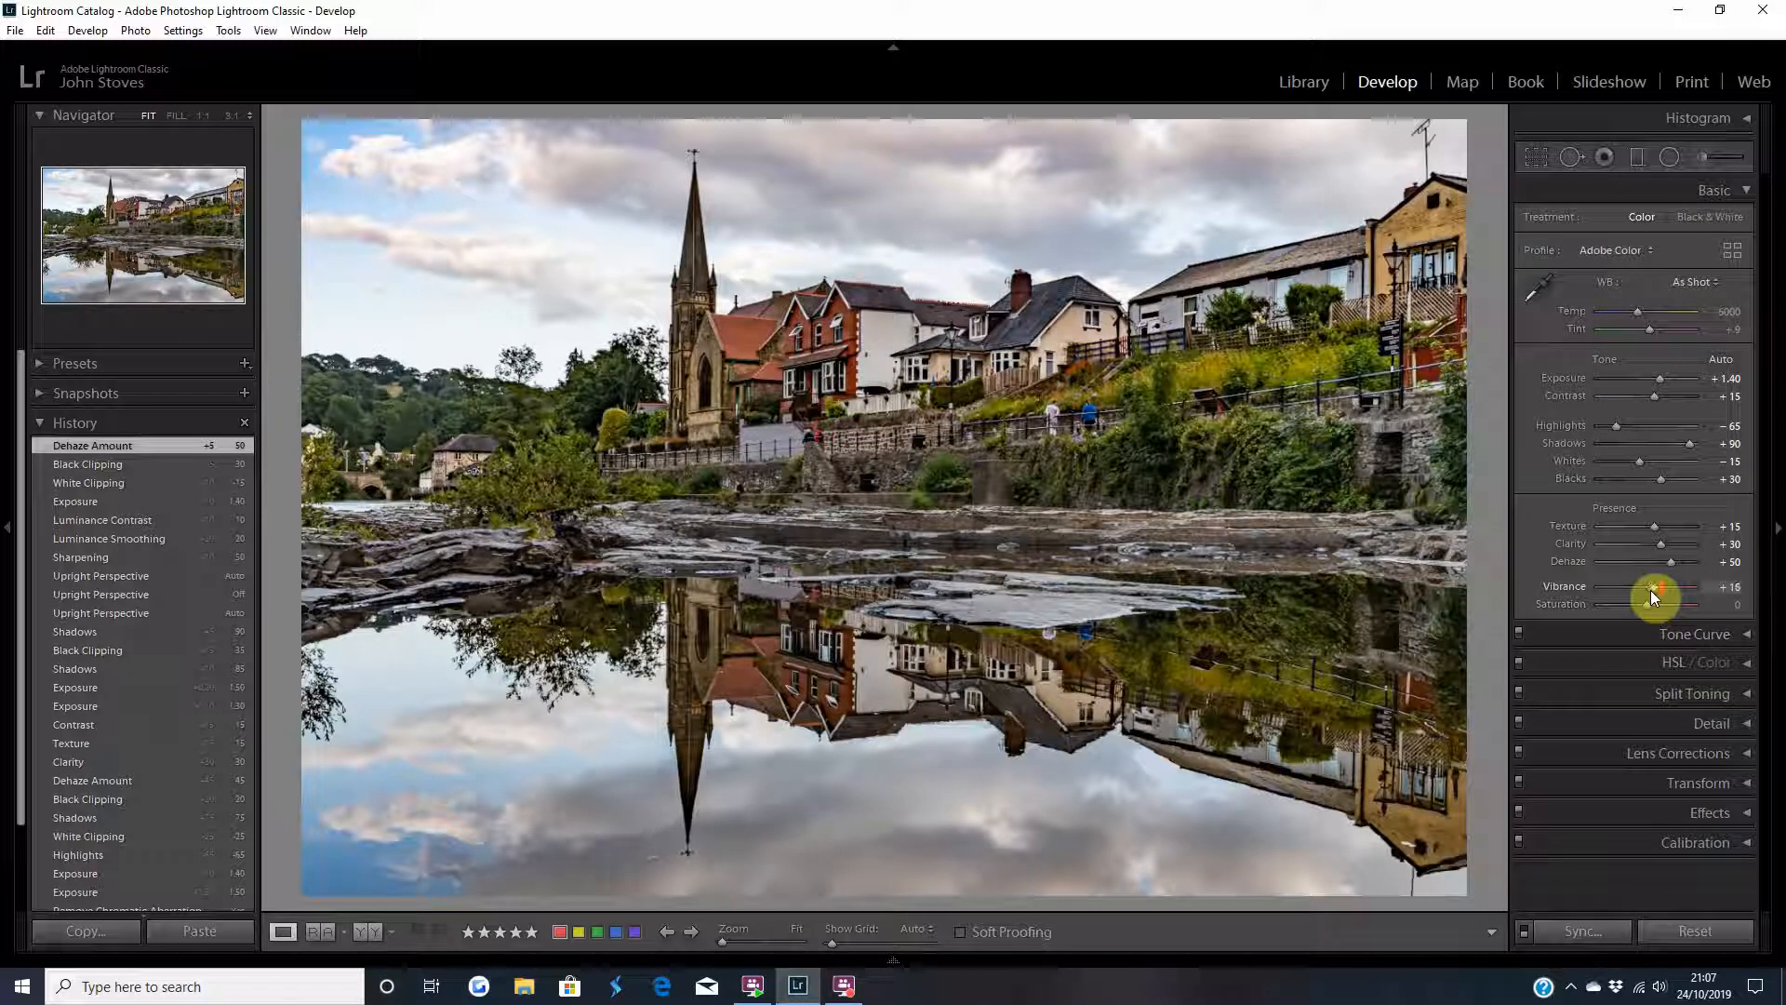
left_click_drag(1685, 603, 1652, 604)
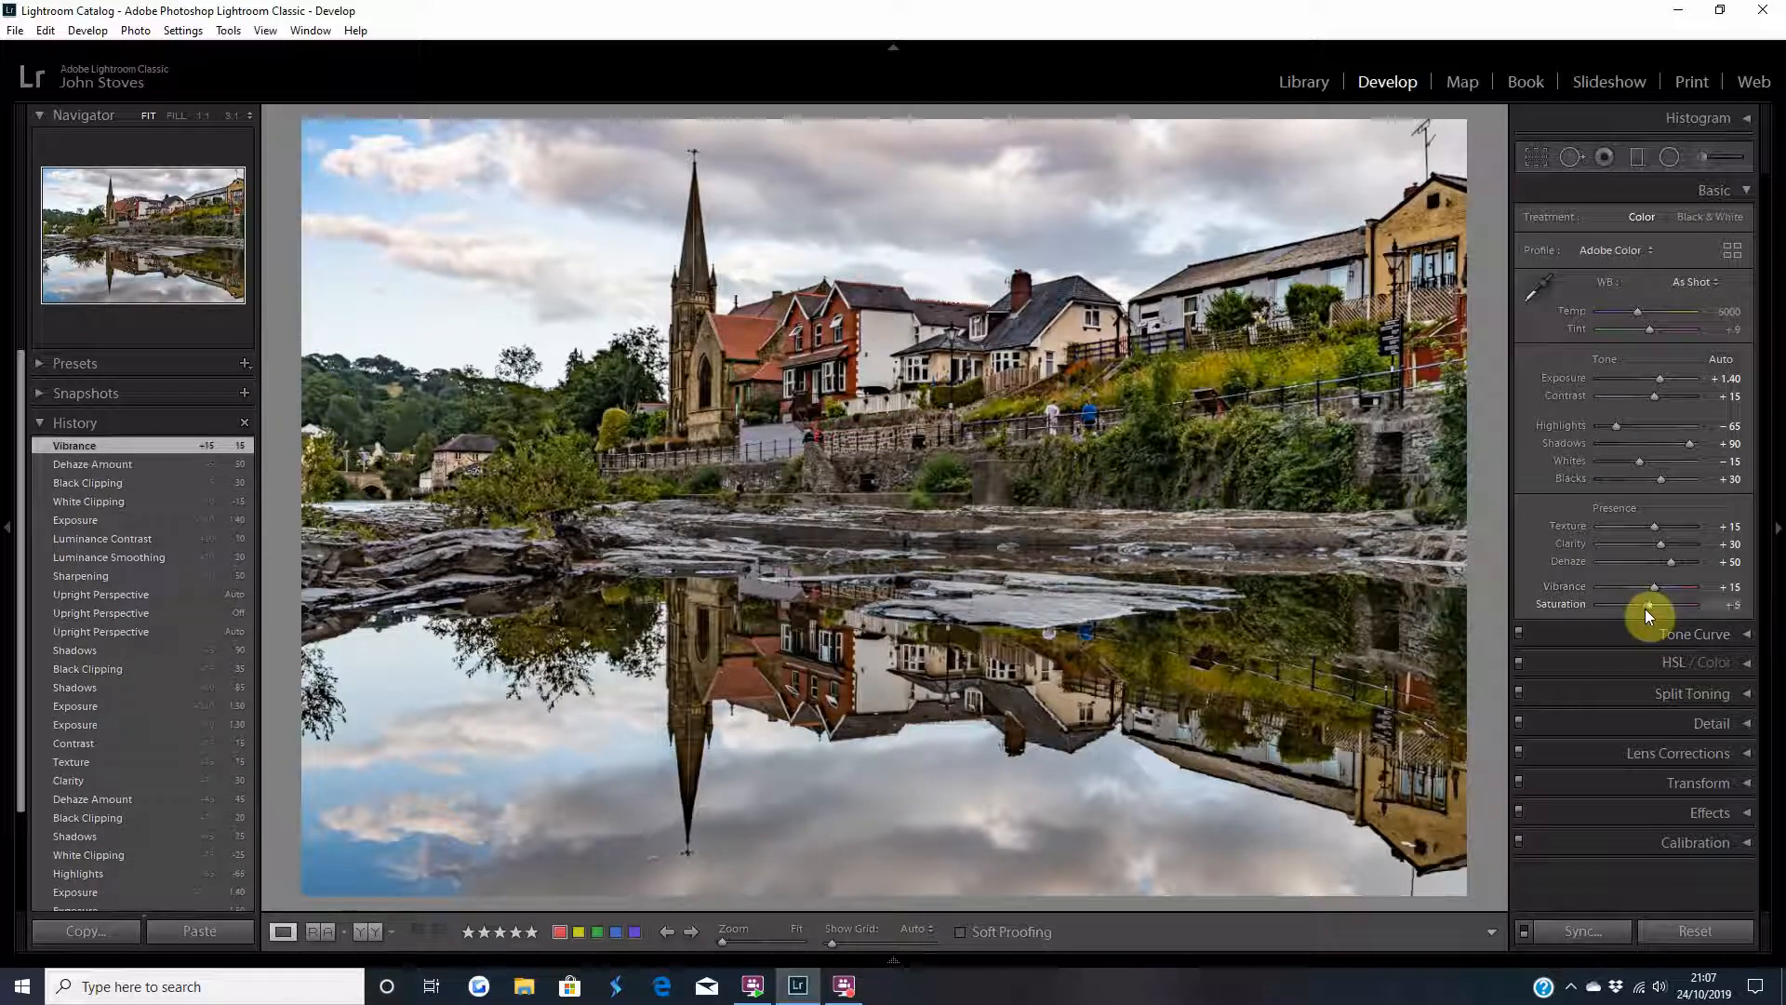
left_click_drag(1646, 604, 1661, 604)
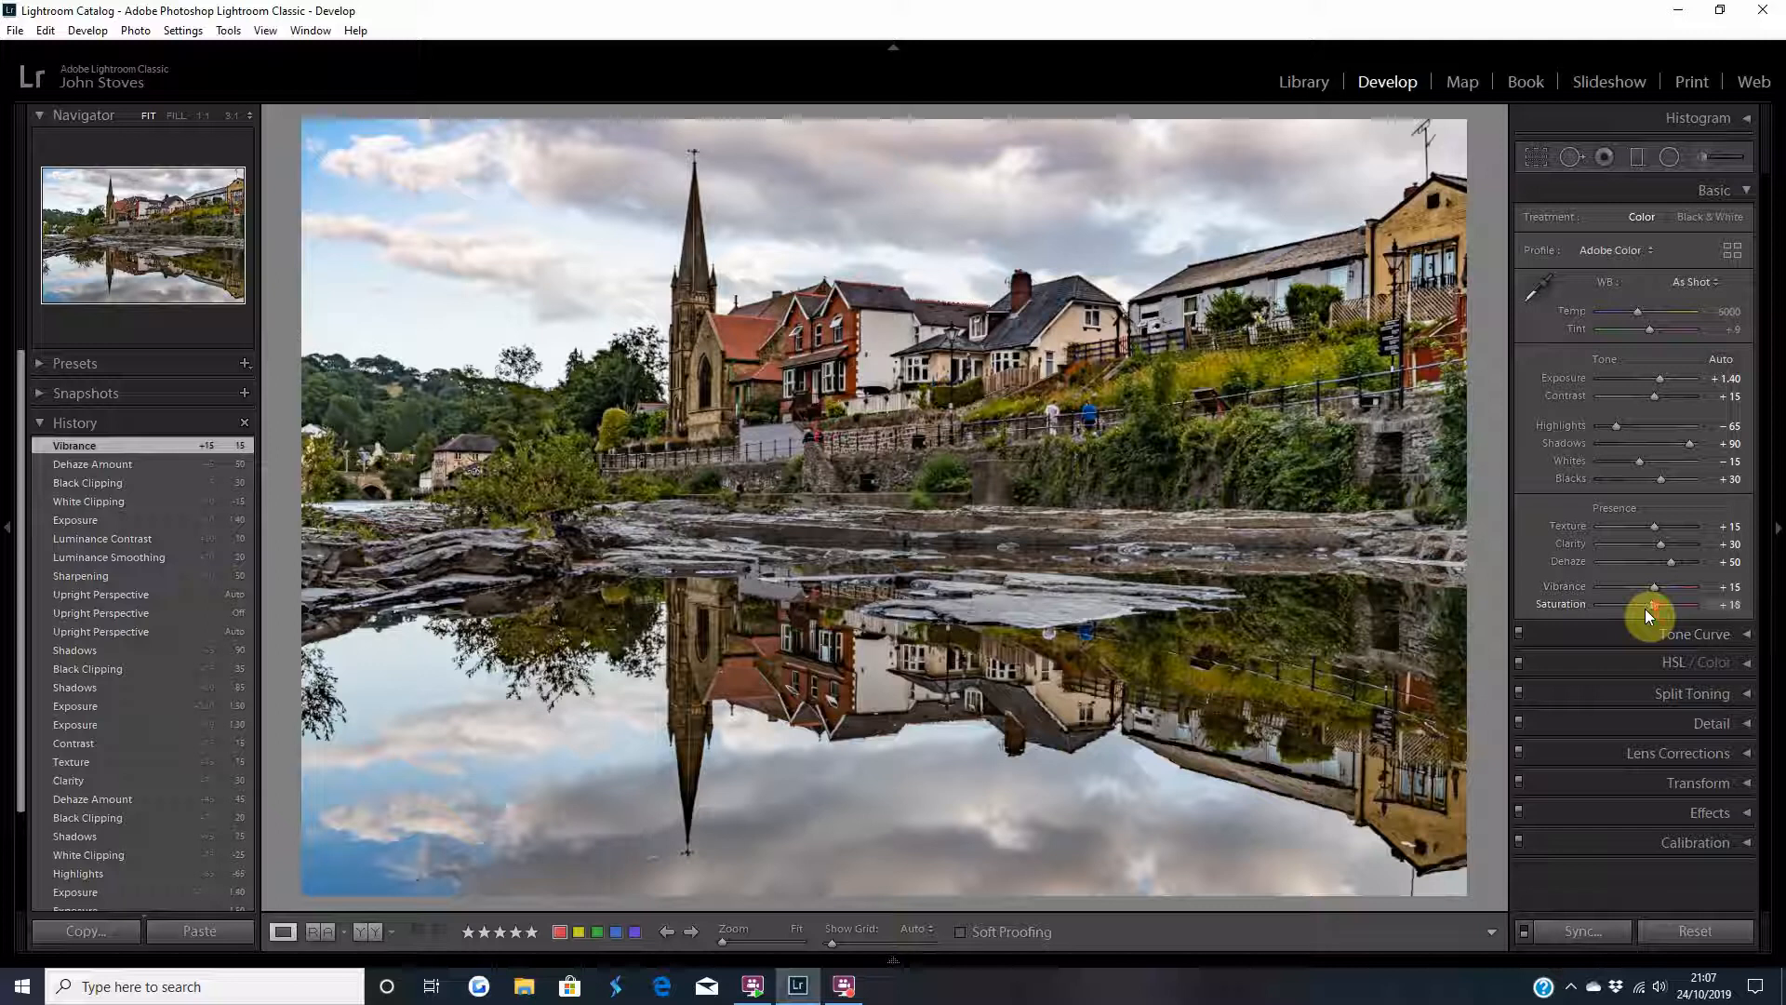
left_click_drag(1650, 603, 1640, 604)
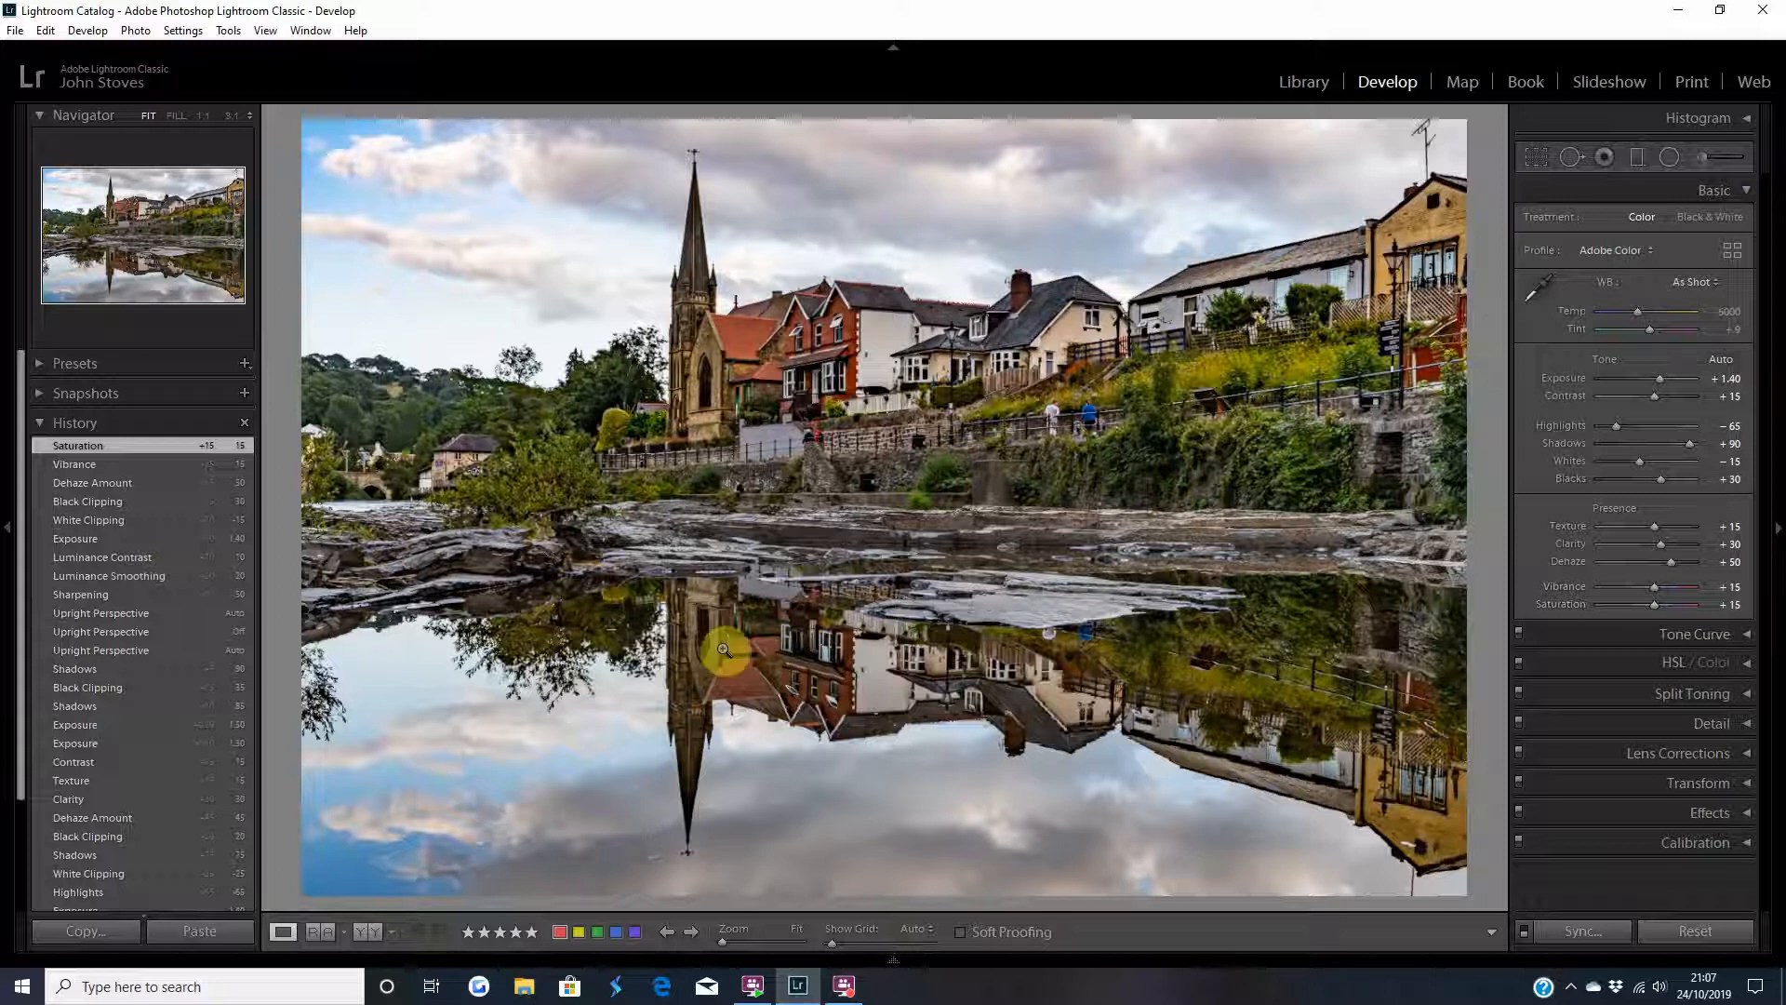
mouse_move(1105, 507)
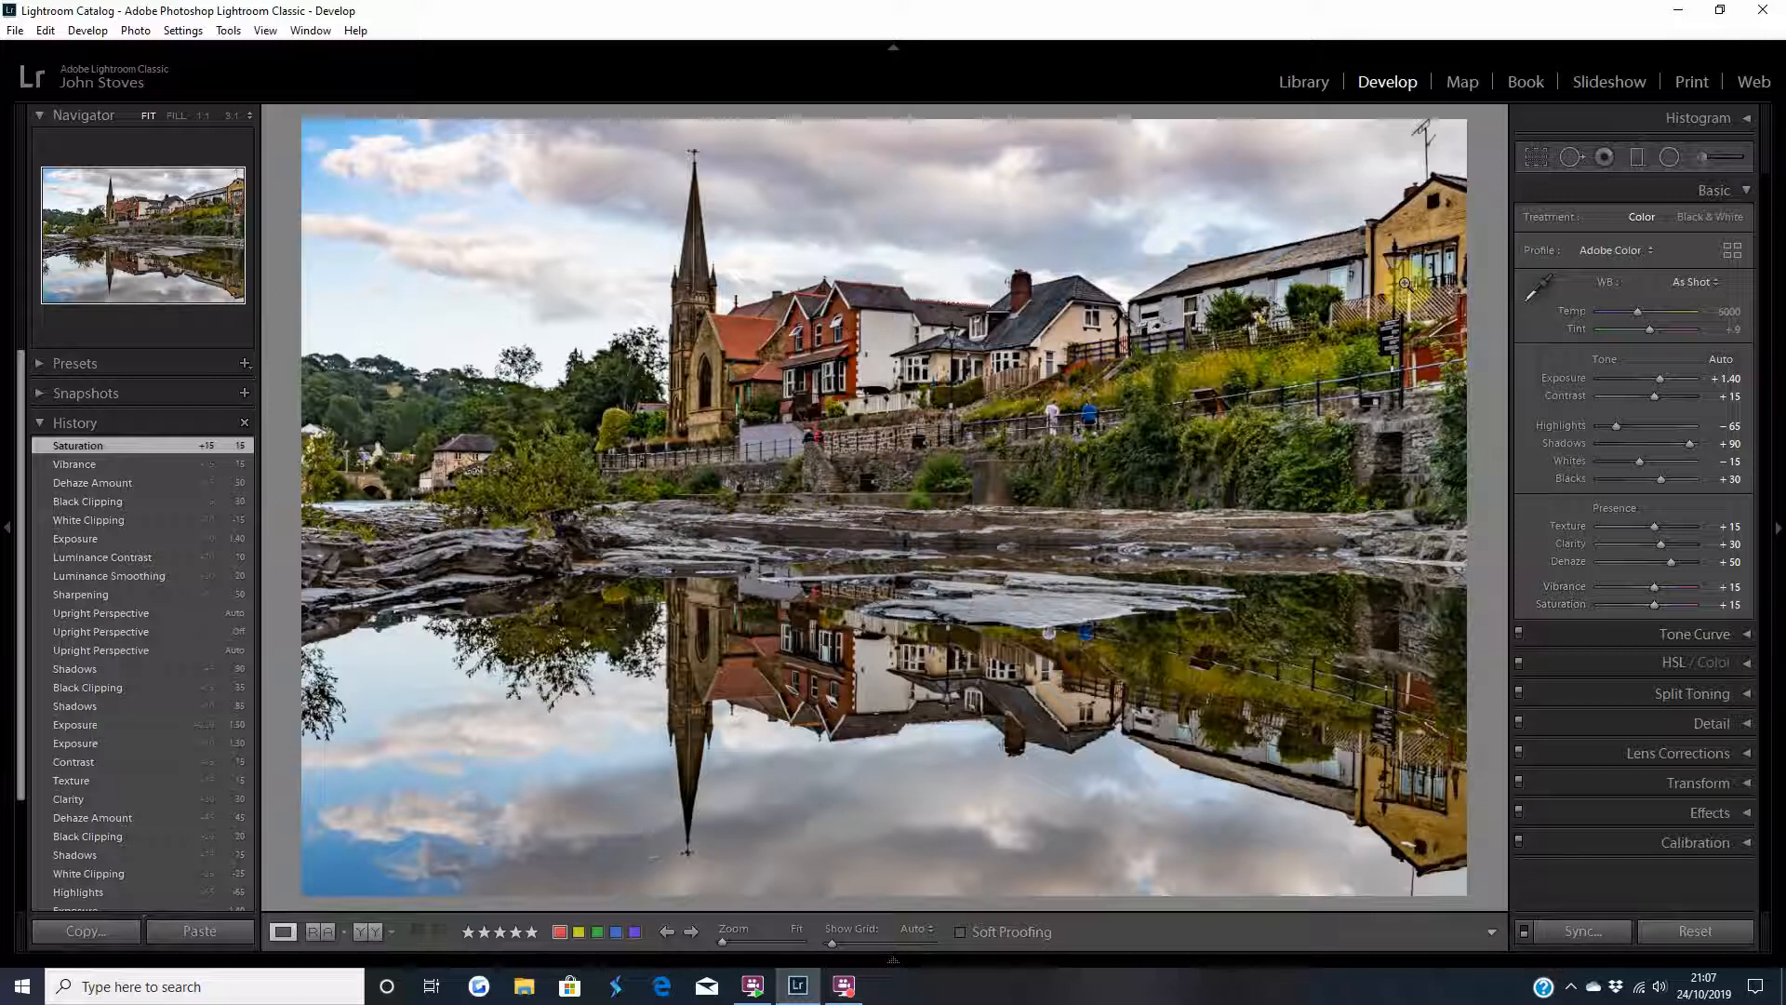
mouse_move(1399, 877)
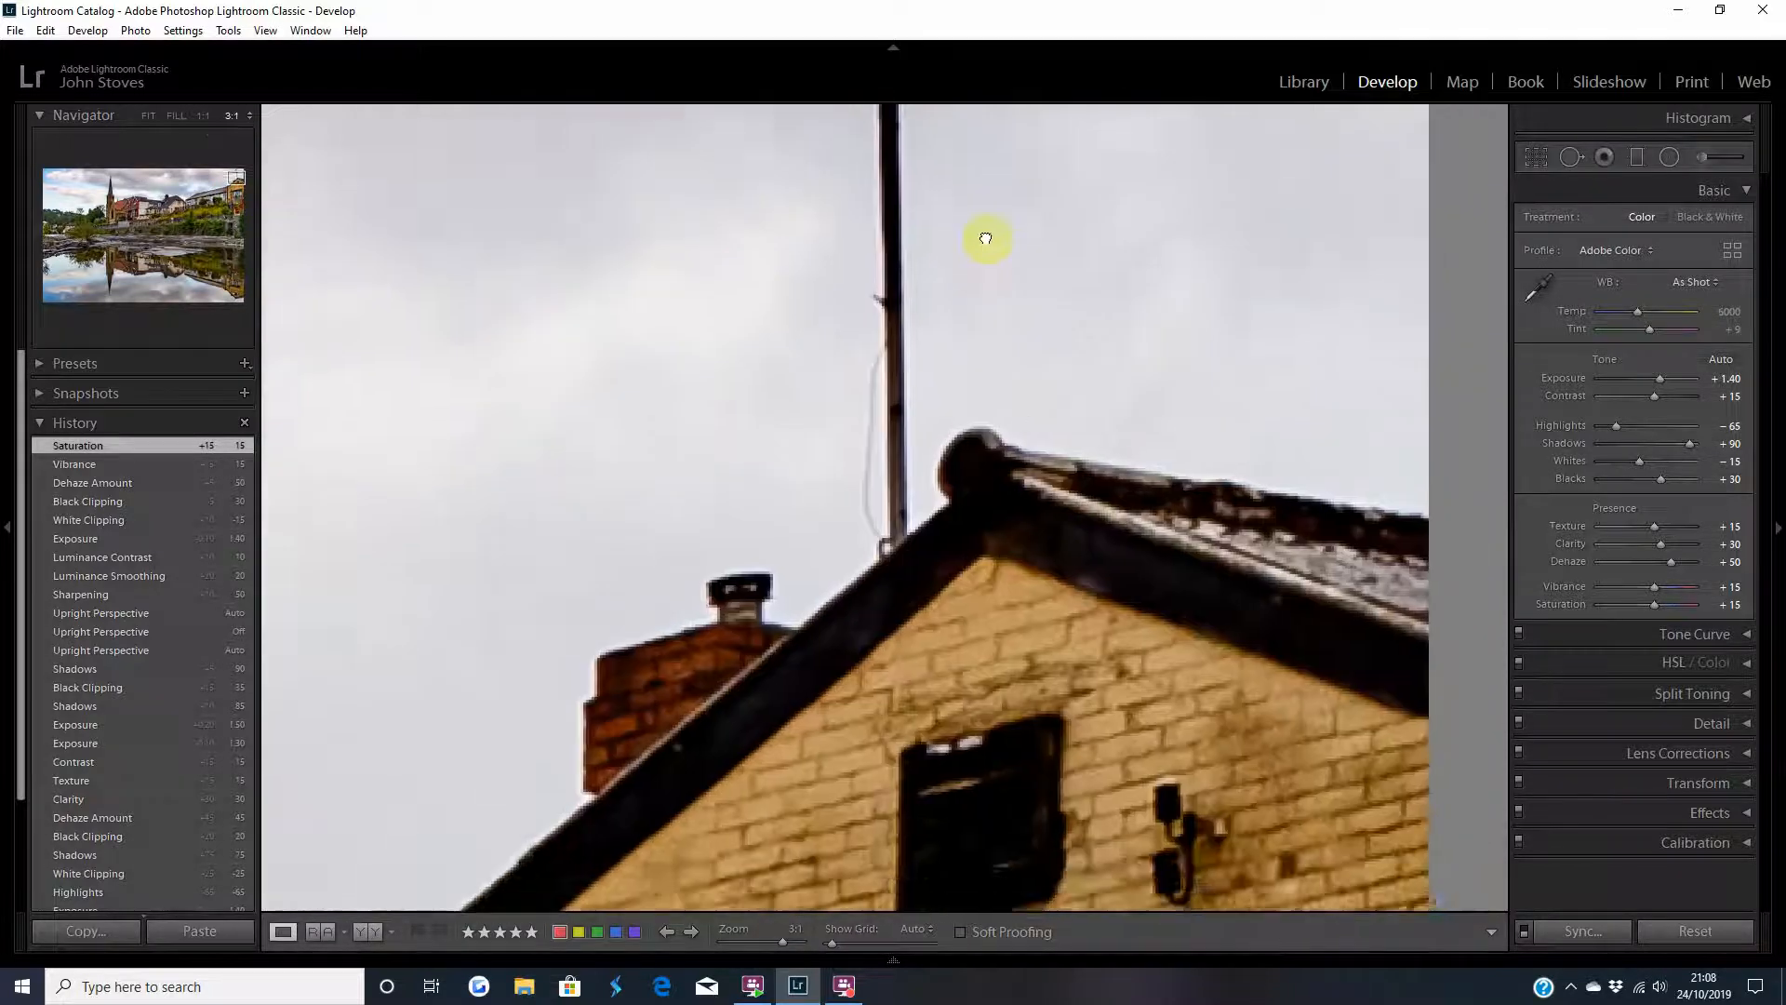
- Pan the magnified view to centre on the antenna above the right-hand roof
left_click_drag(985, 239, 1020, 503)
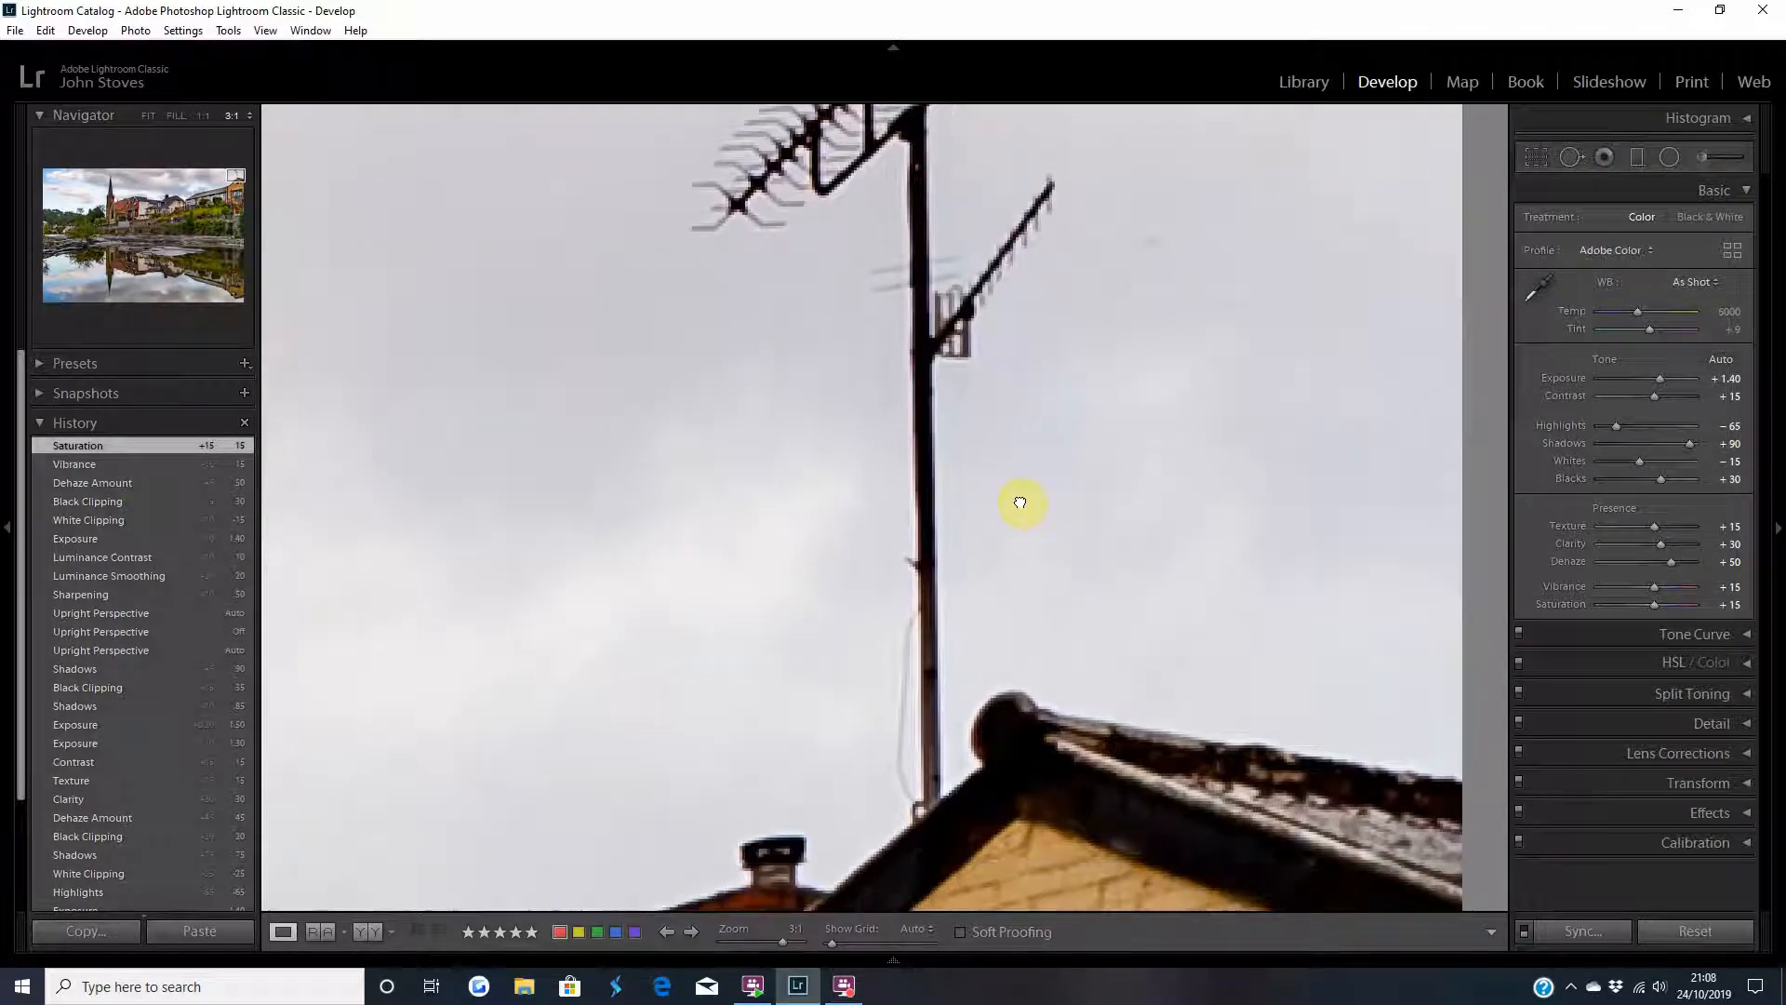
left_click_drag(1020, 502, 755, 374)
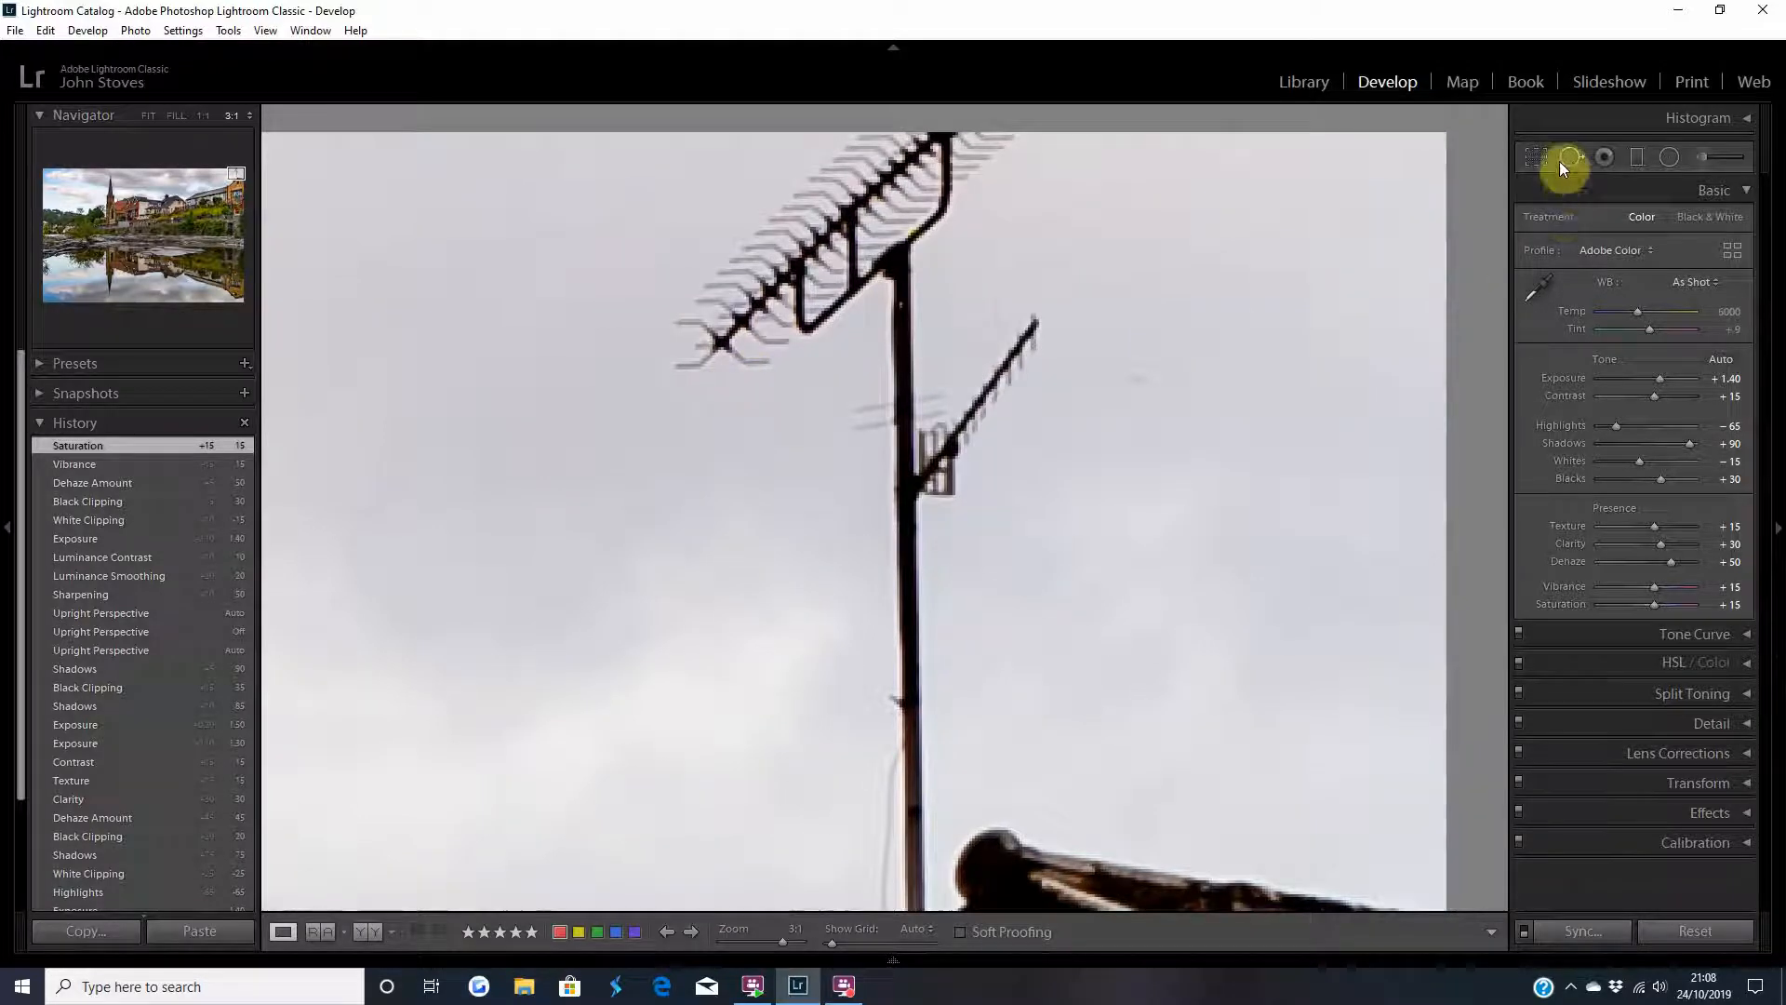
- Clone out the rooftop TV antenna with Spot Removal spots and a stroke along its pole
left_click(1571, 157)
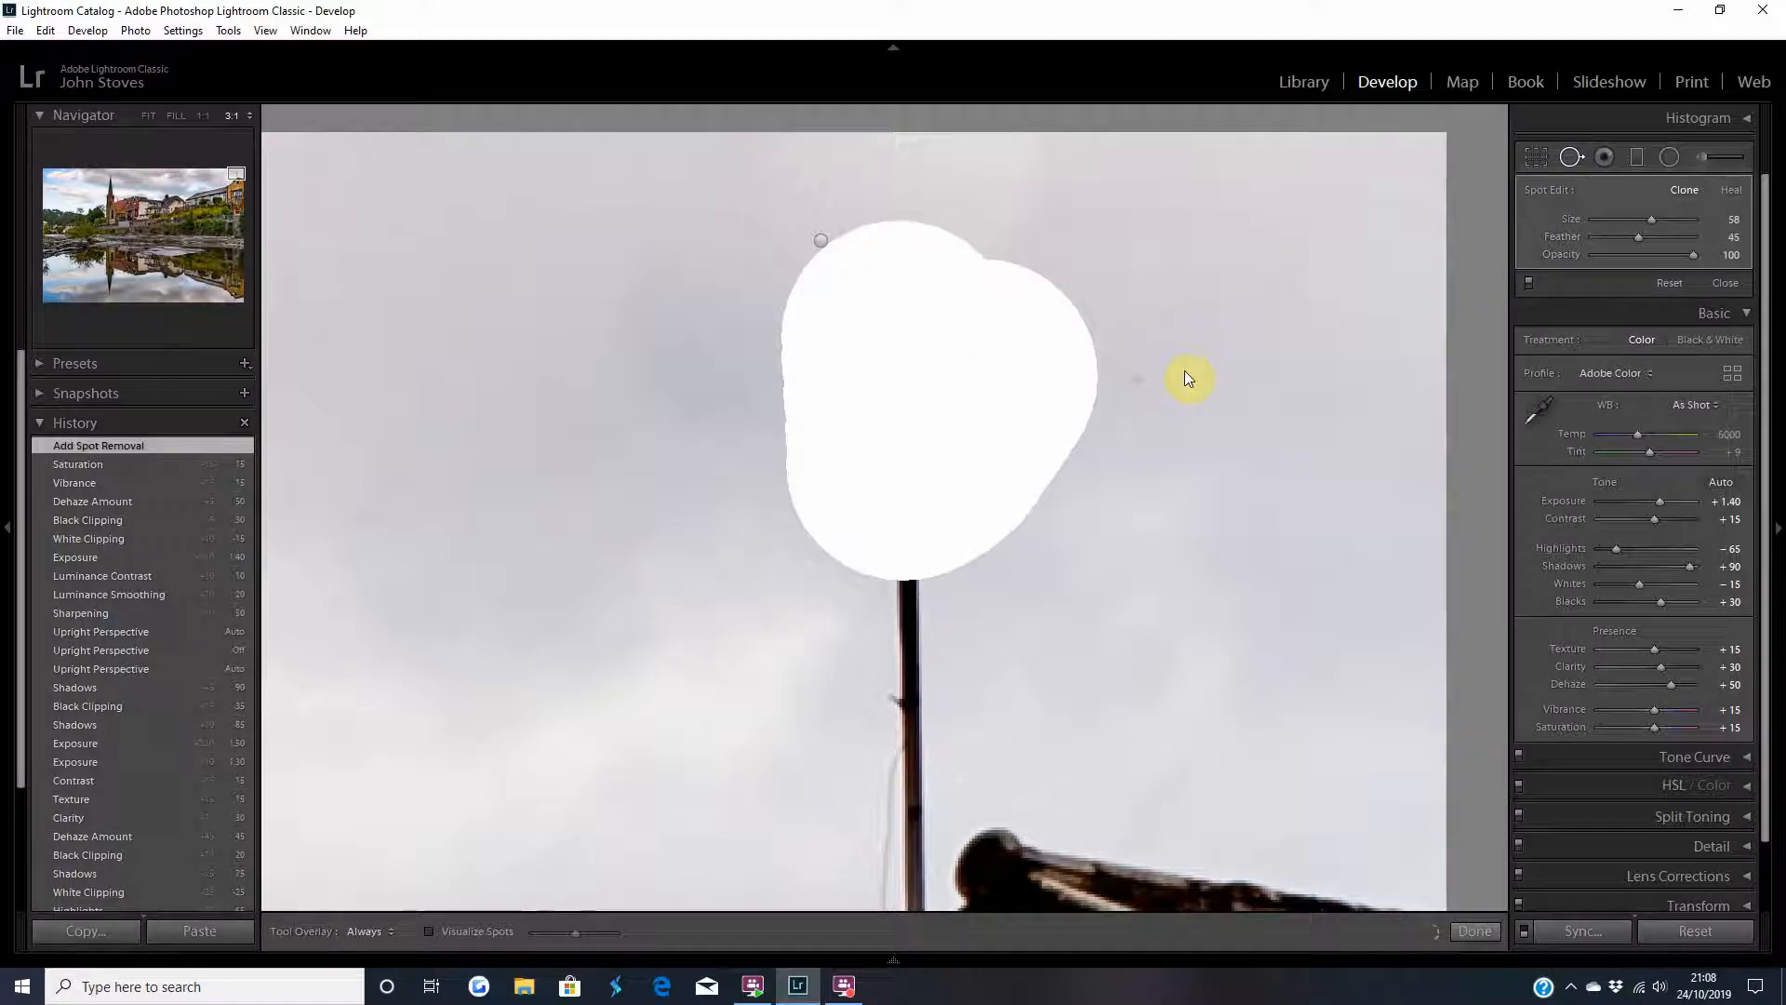
left_click(1187, 376)
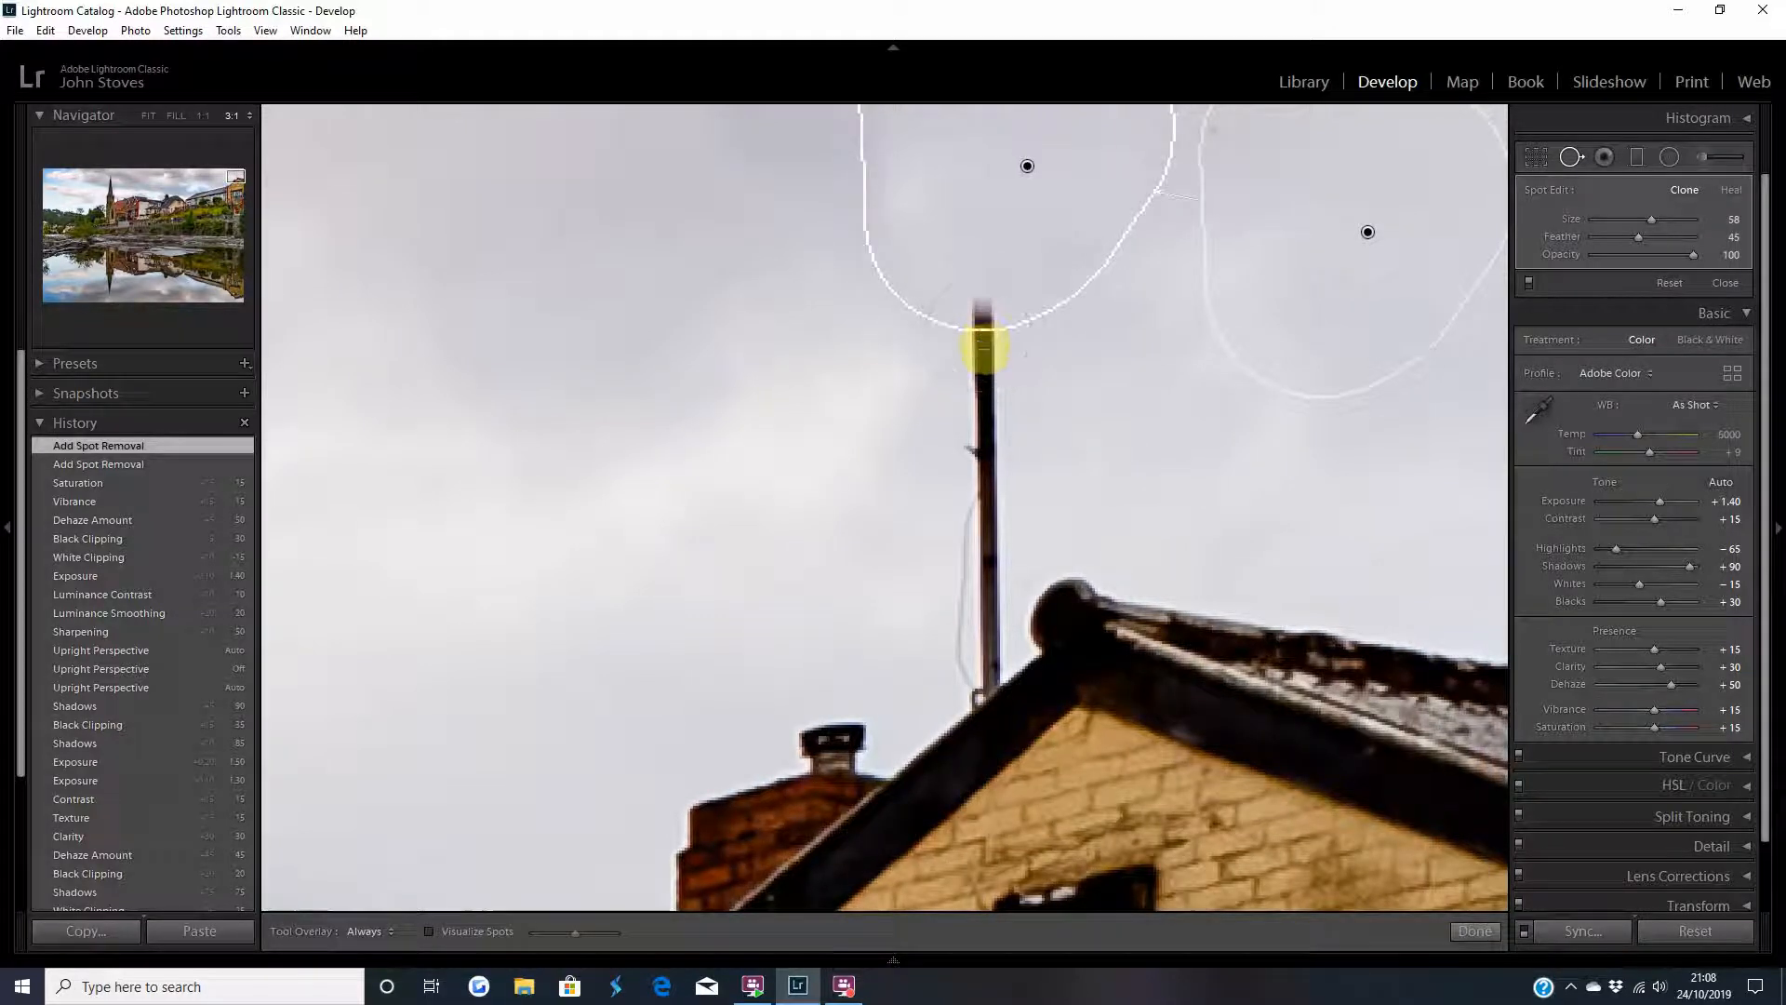
left_click_drag(985, 347, 982, 550)
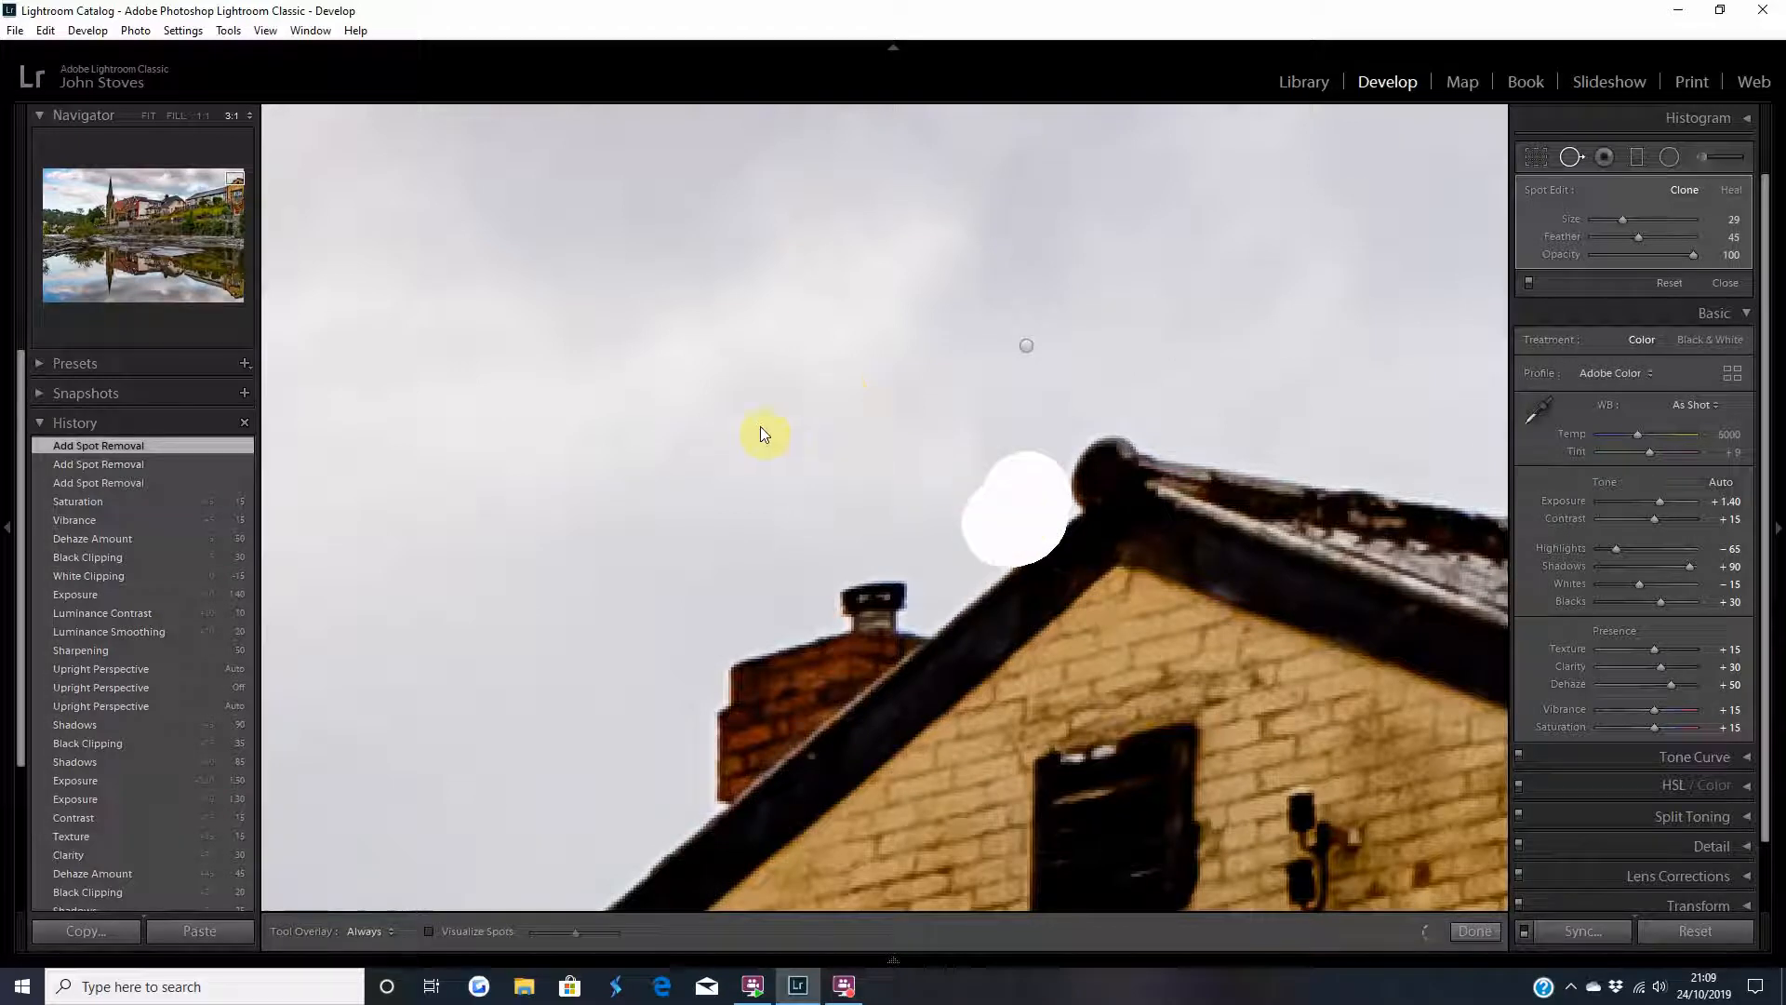
left_click(761, 432)
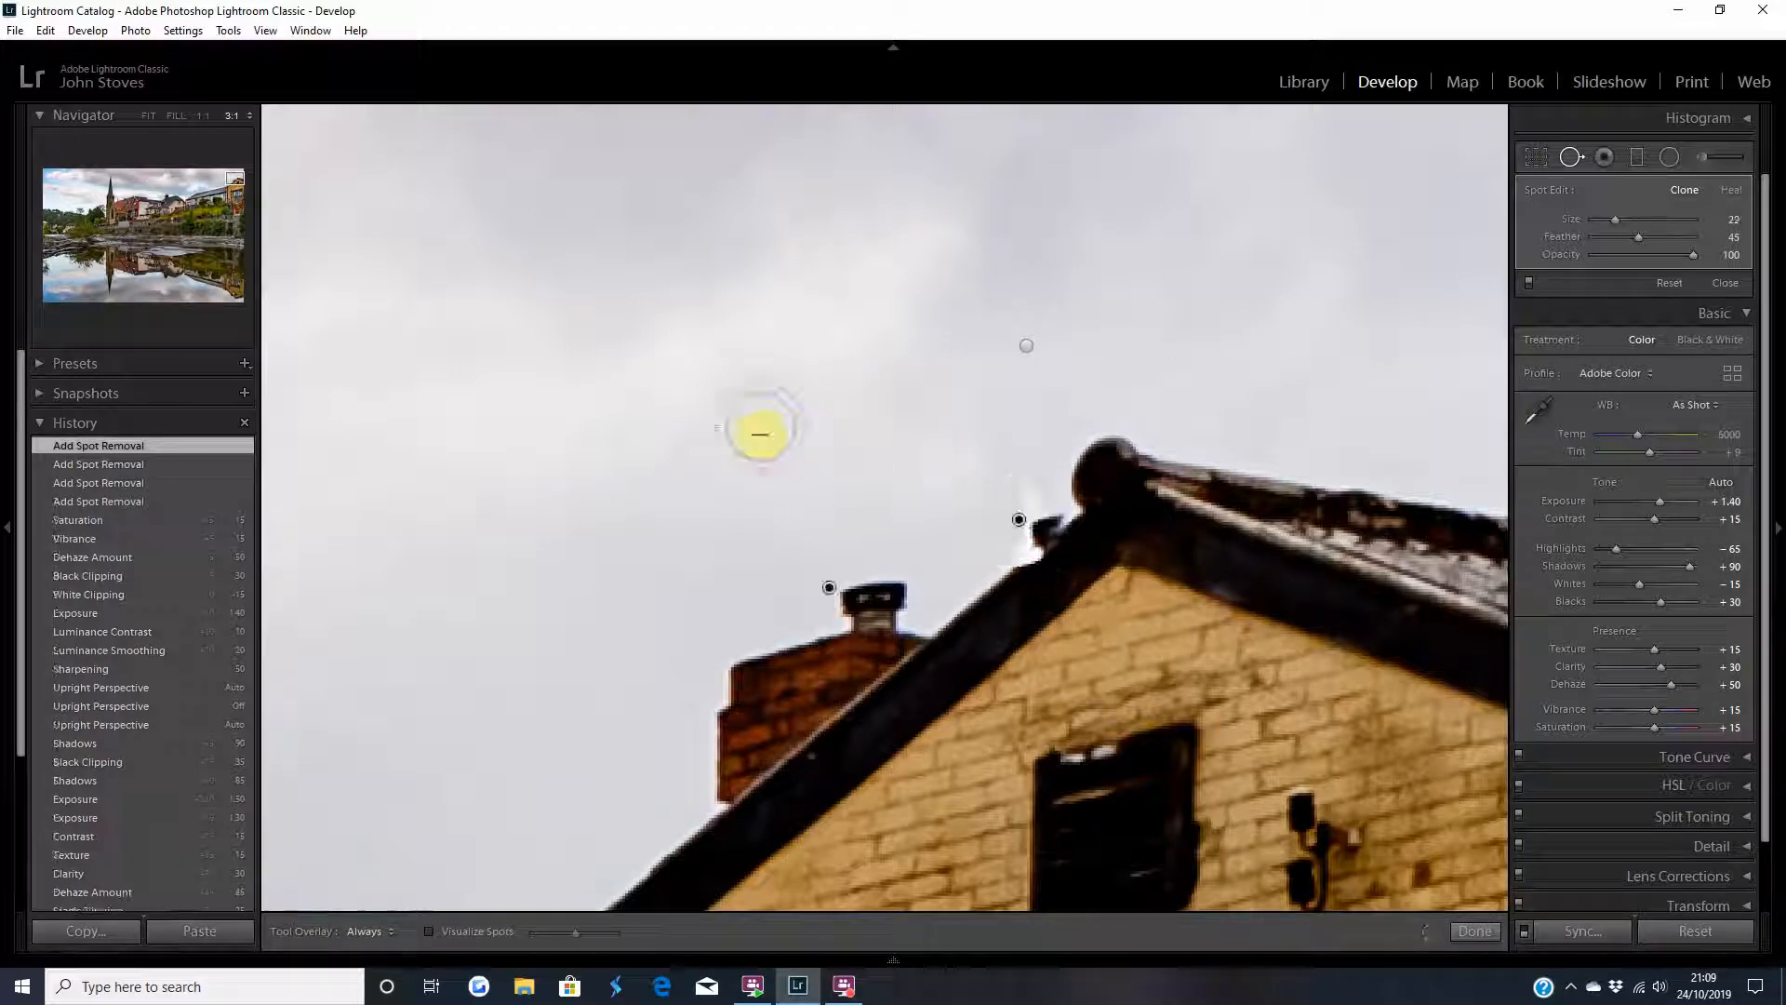
left_click_drag(760, 433, 878, 419)
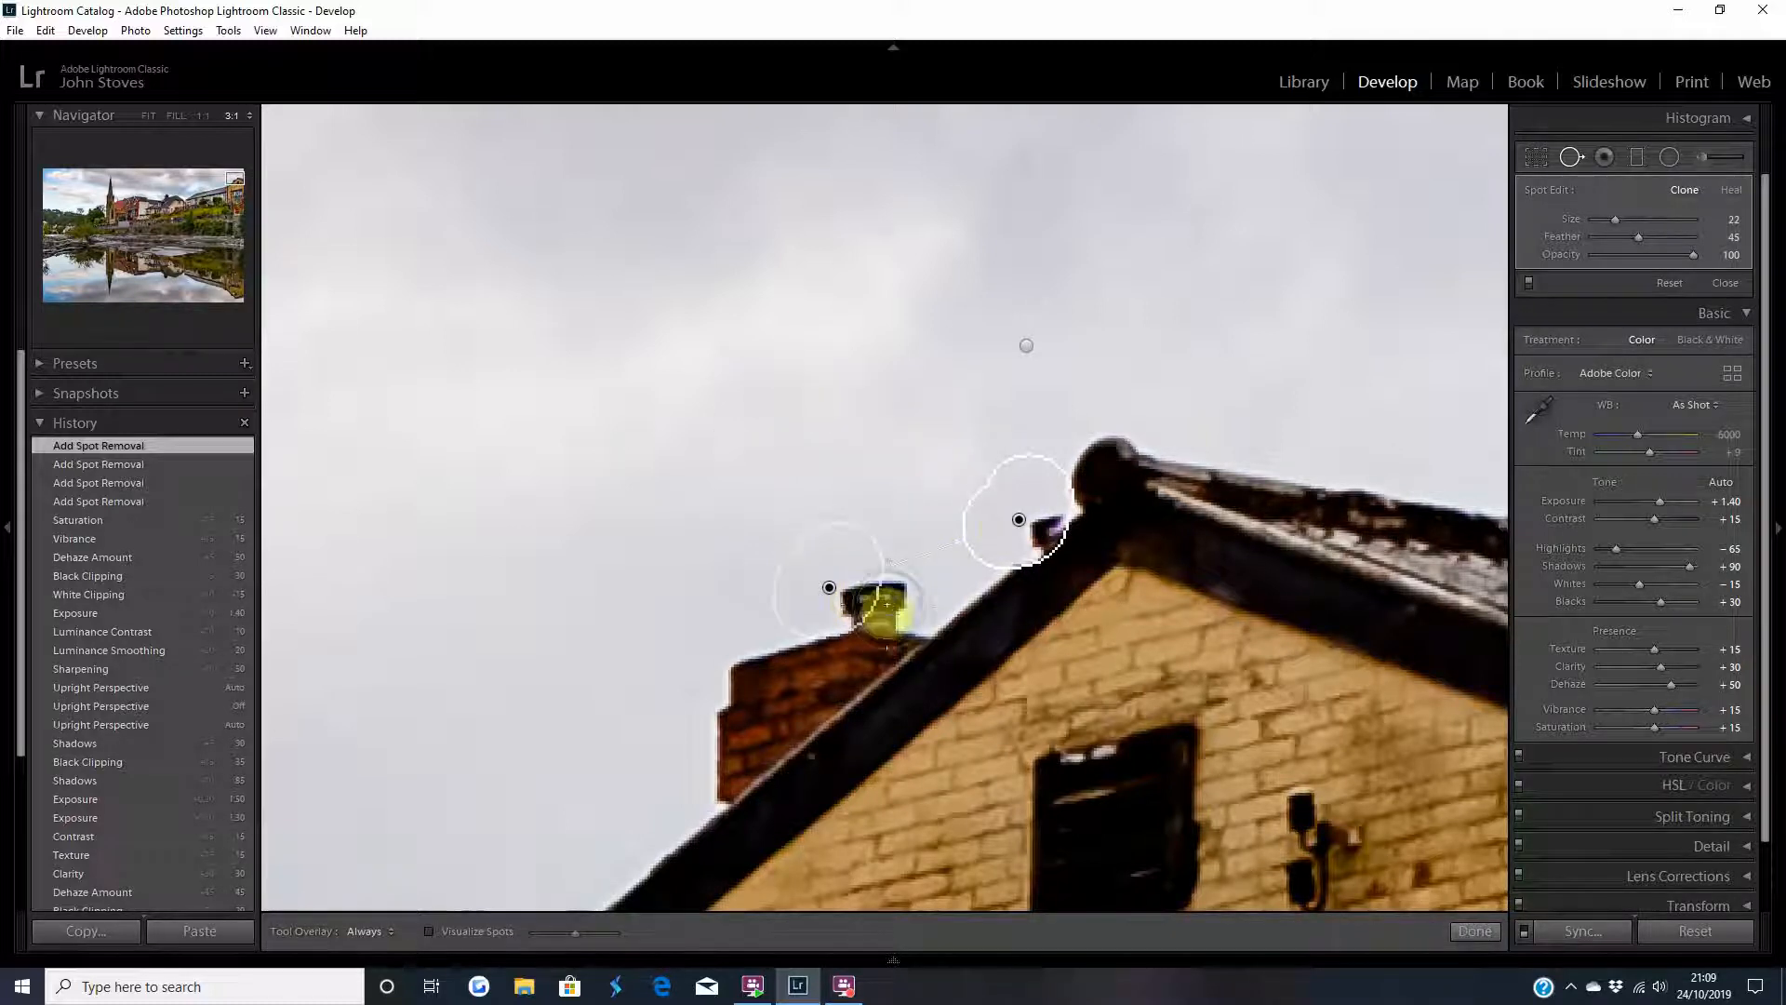
left_click(829, 588)
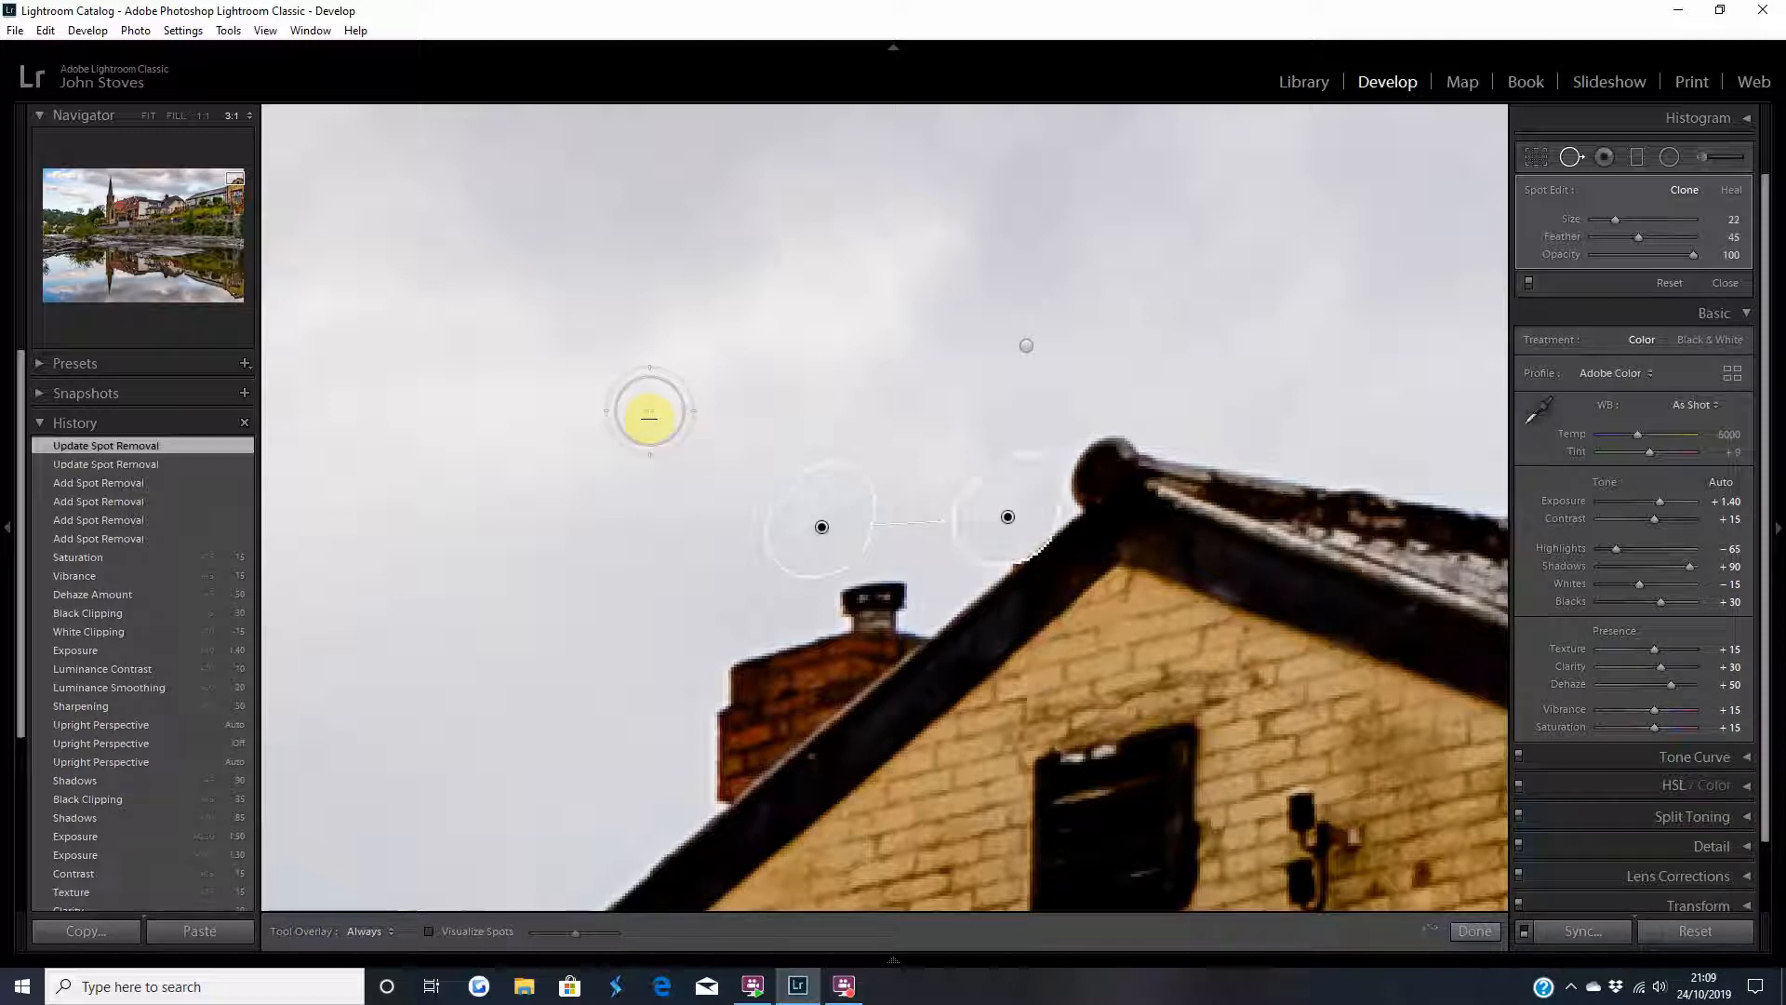
left_click(1473, 930)
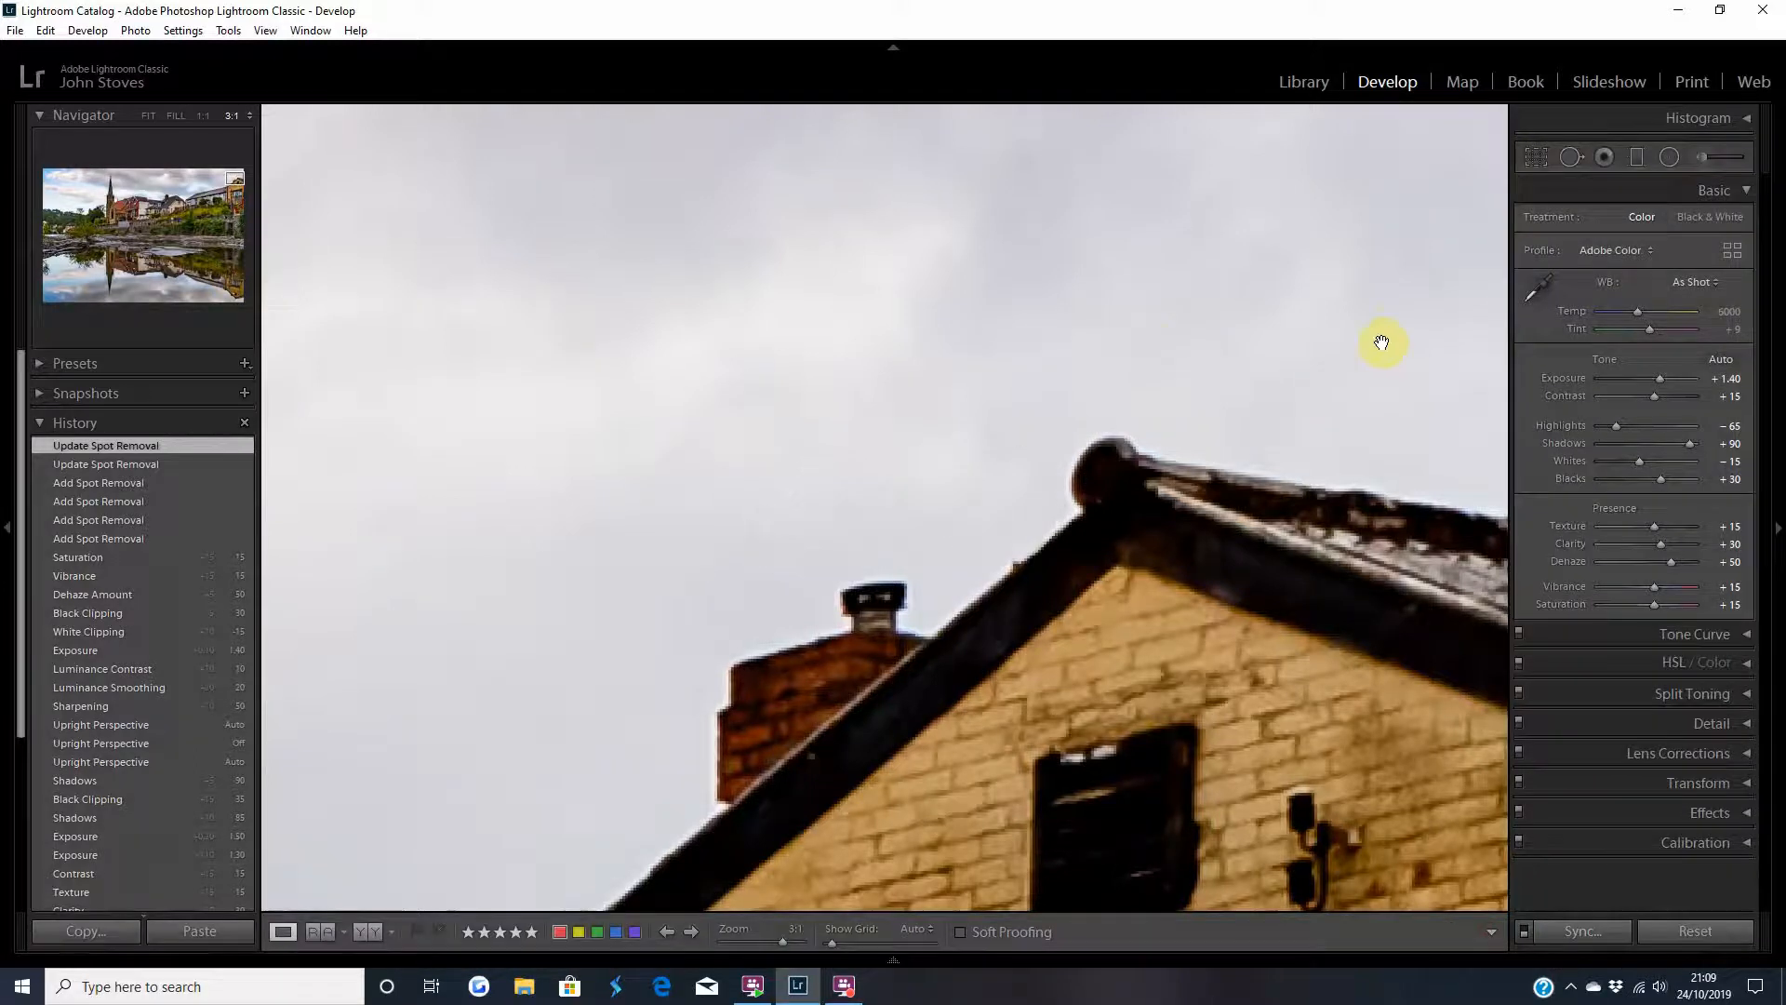
- Clone out the antenna's reflection in the water and return to the full photo
left_click(795, 932)
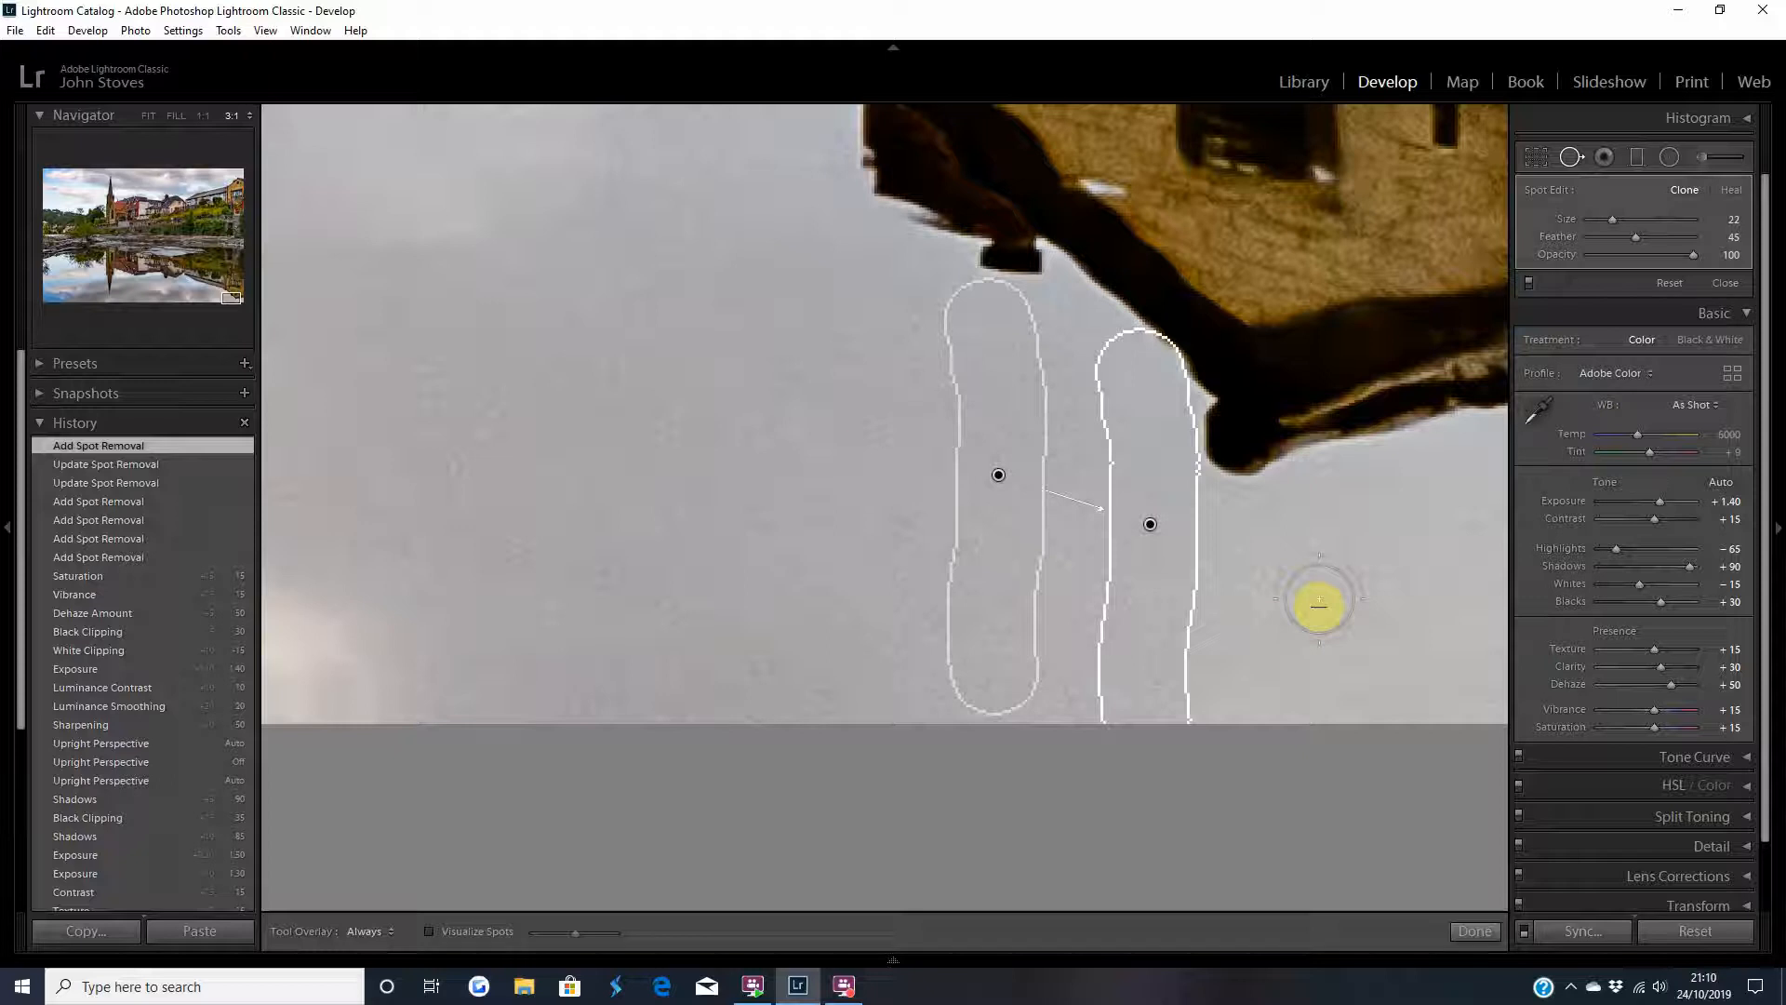
left_click(1473, 931)
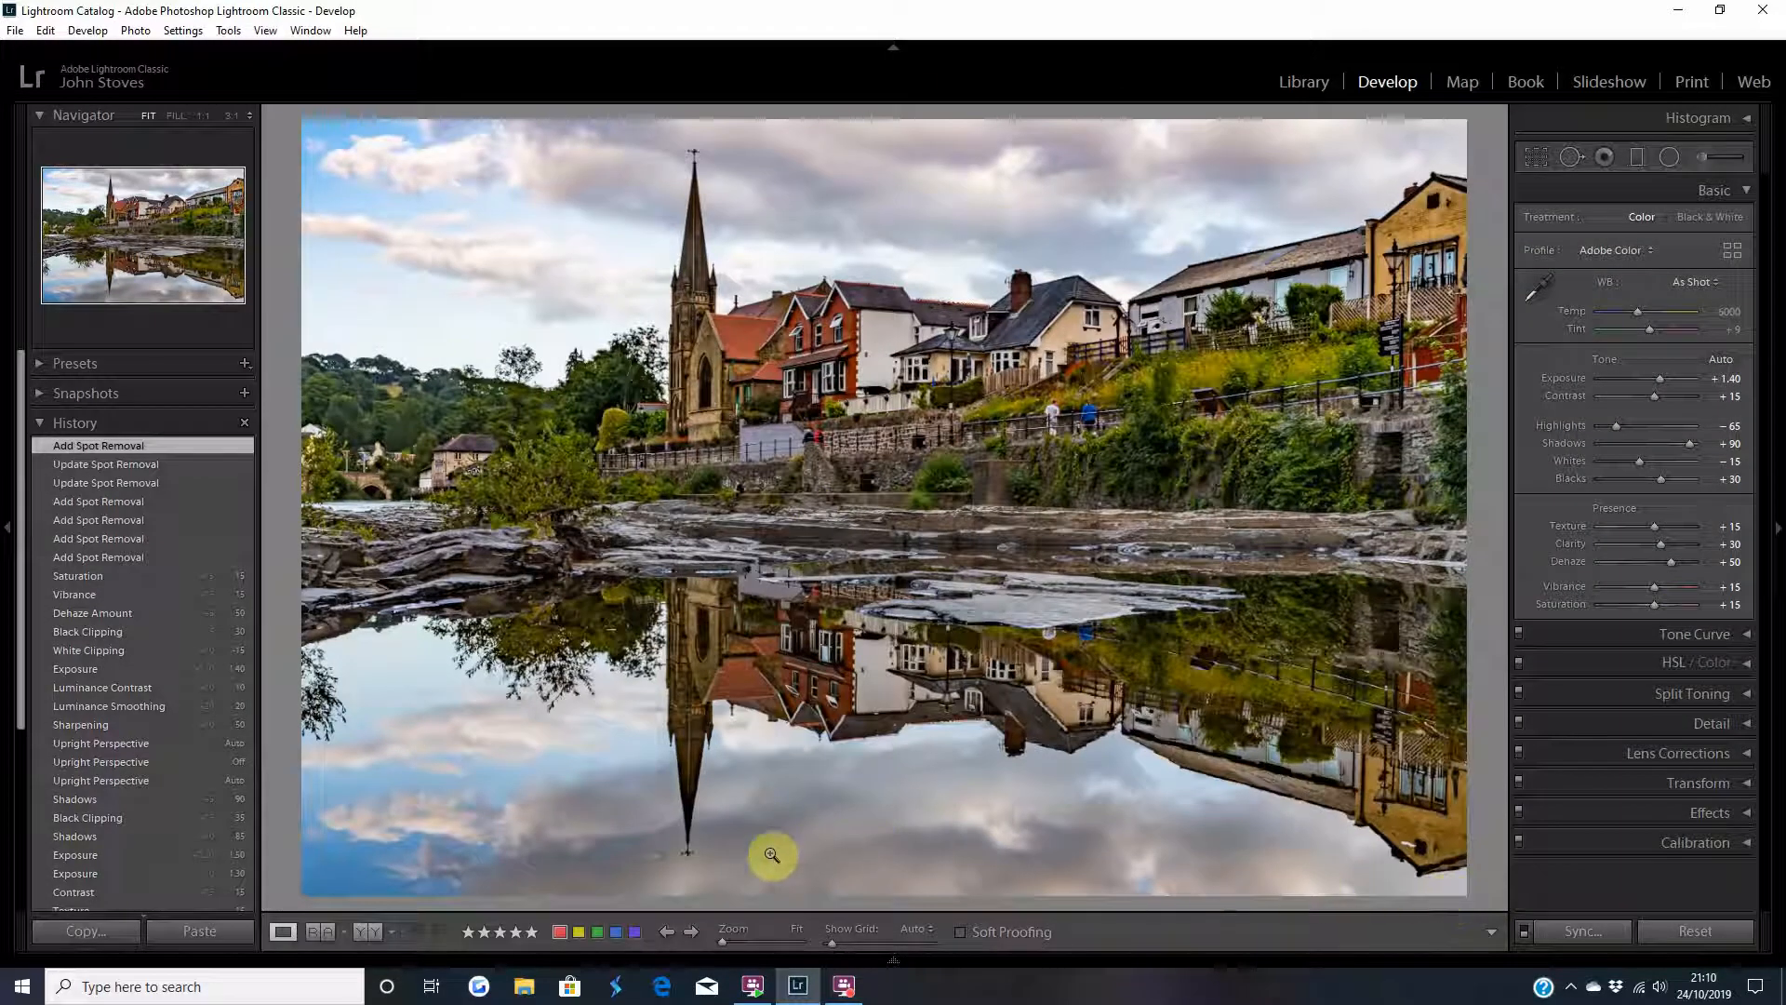
- Zoom to the reflected spire, brush out the pale sky streak, and heal a dark speck
left_click(772, 856)
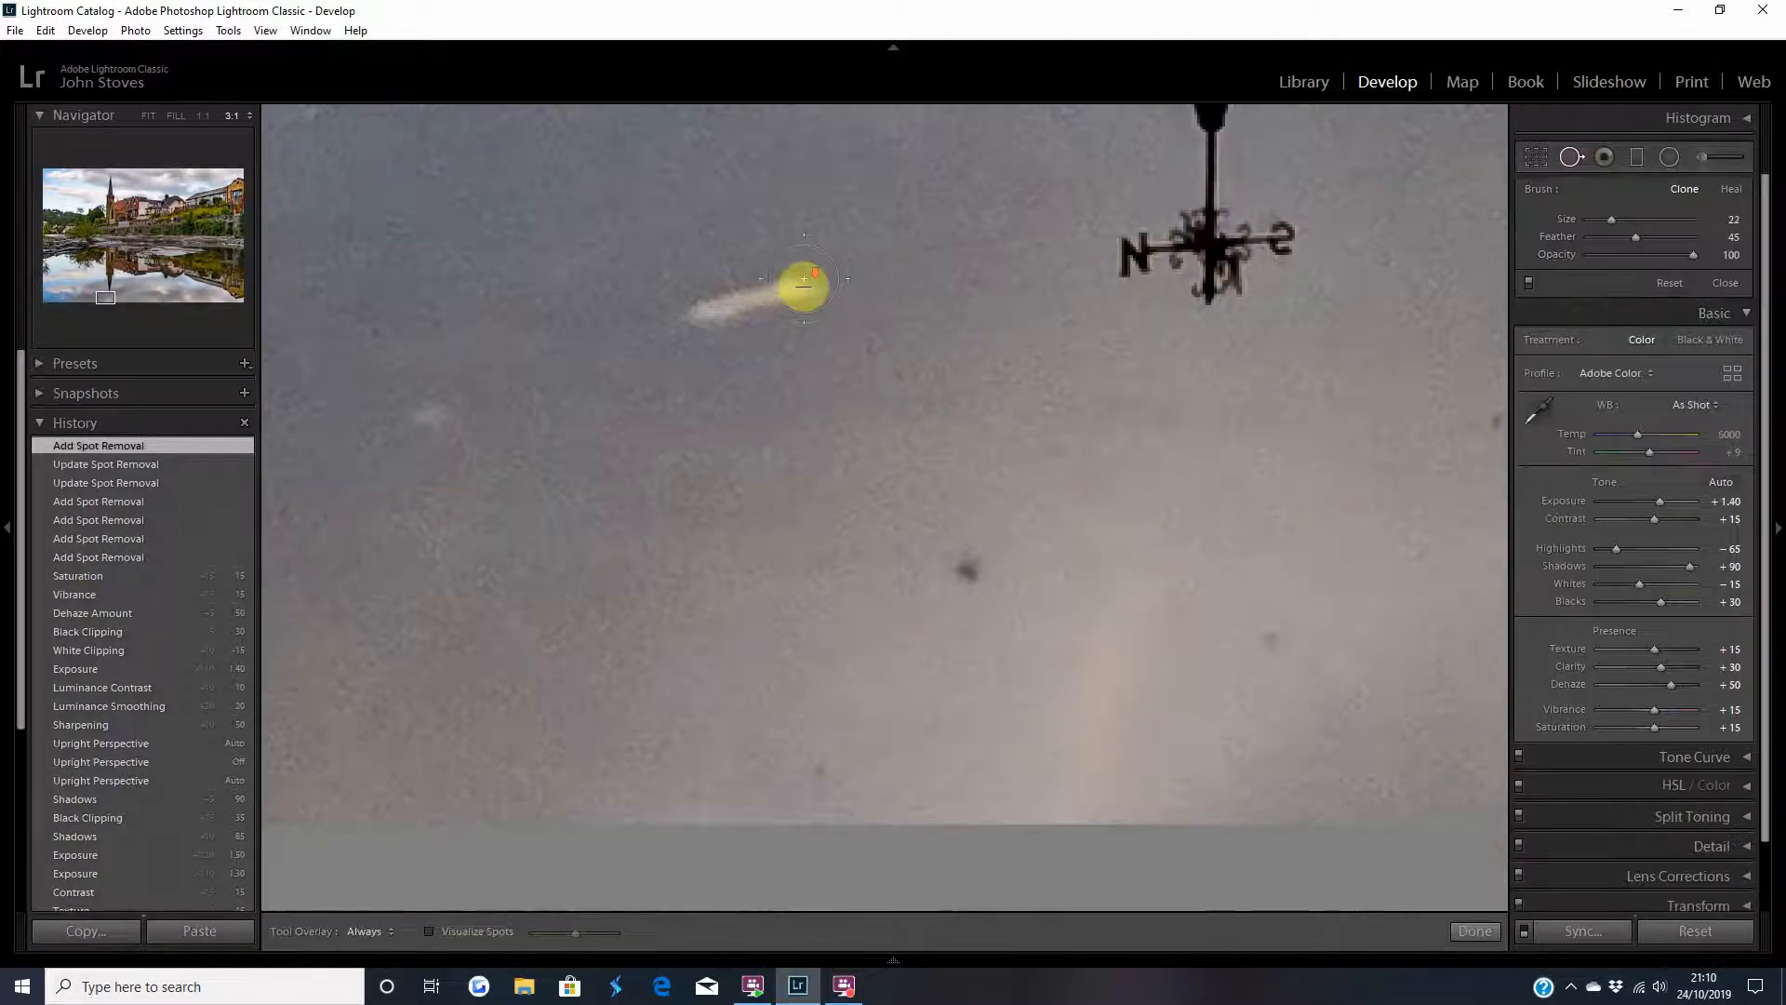
left_click_drag(803, 285, 720, 313)
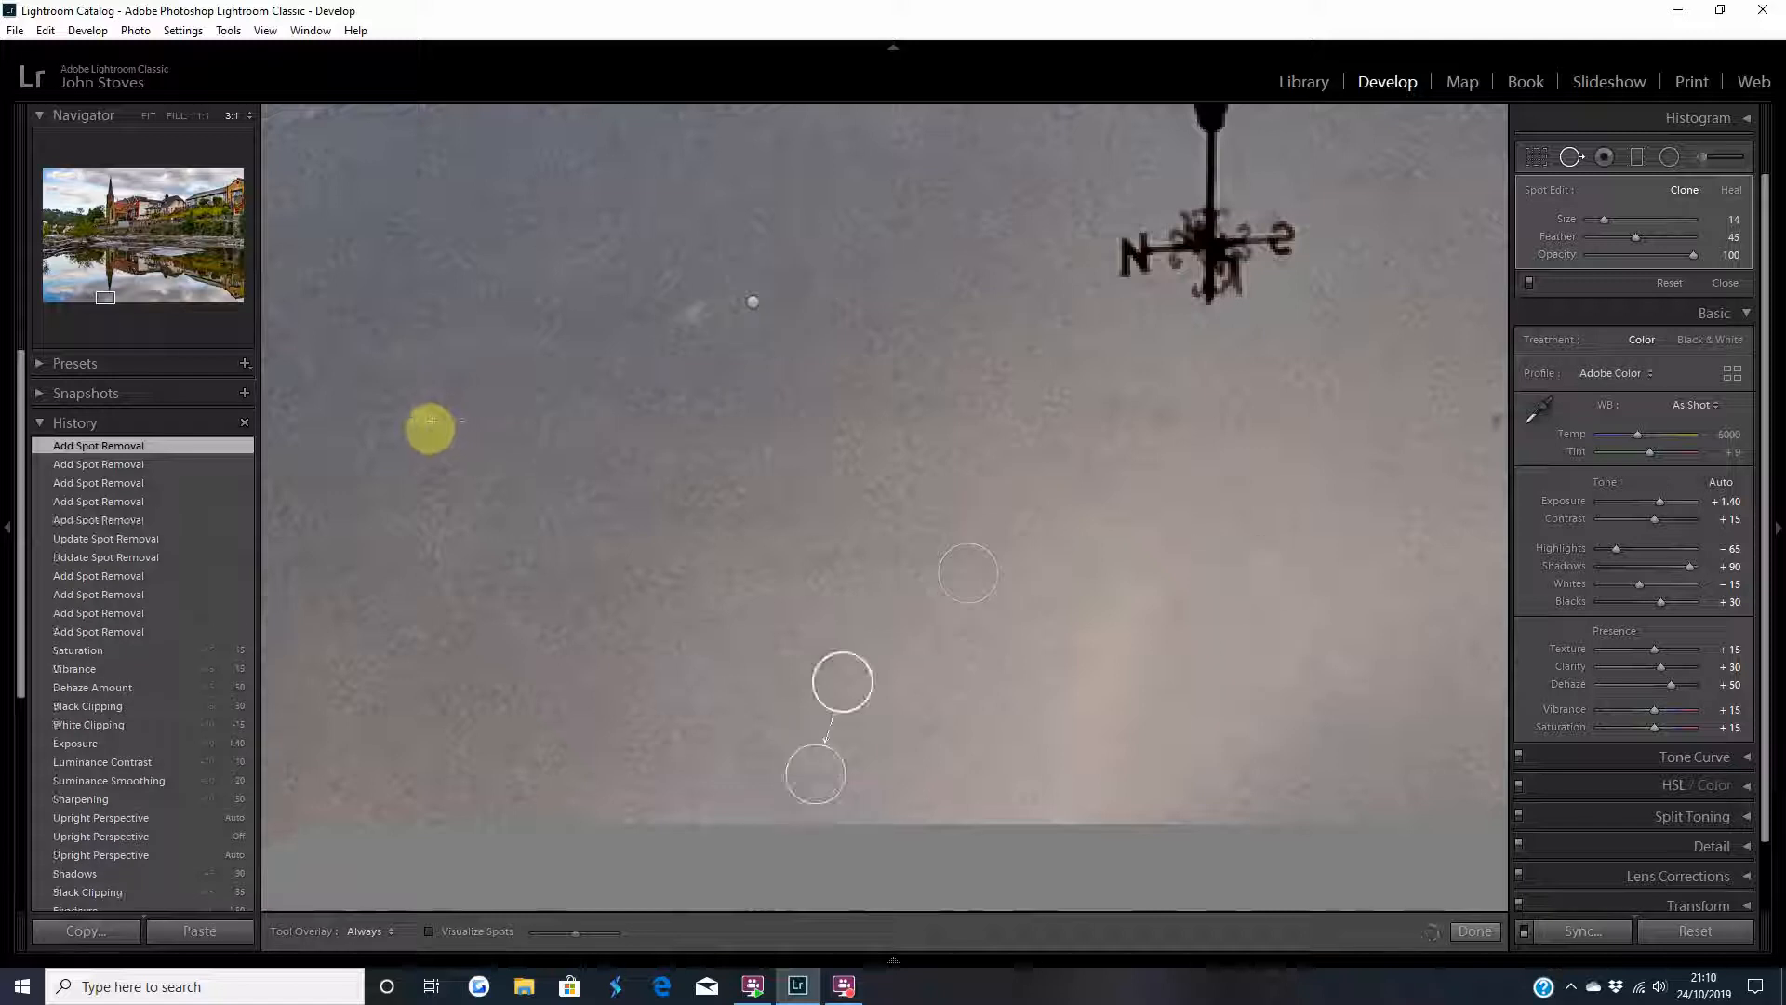
left_click(775, 350)
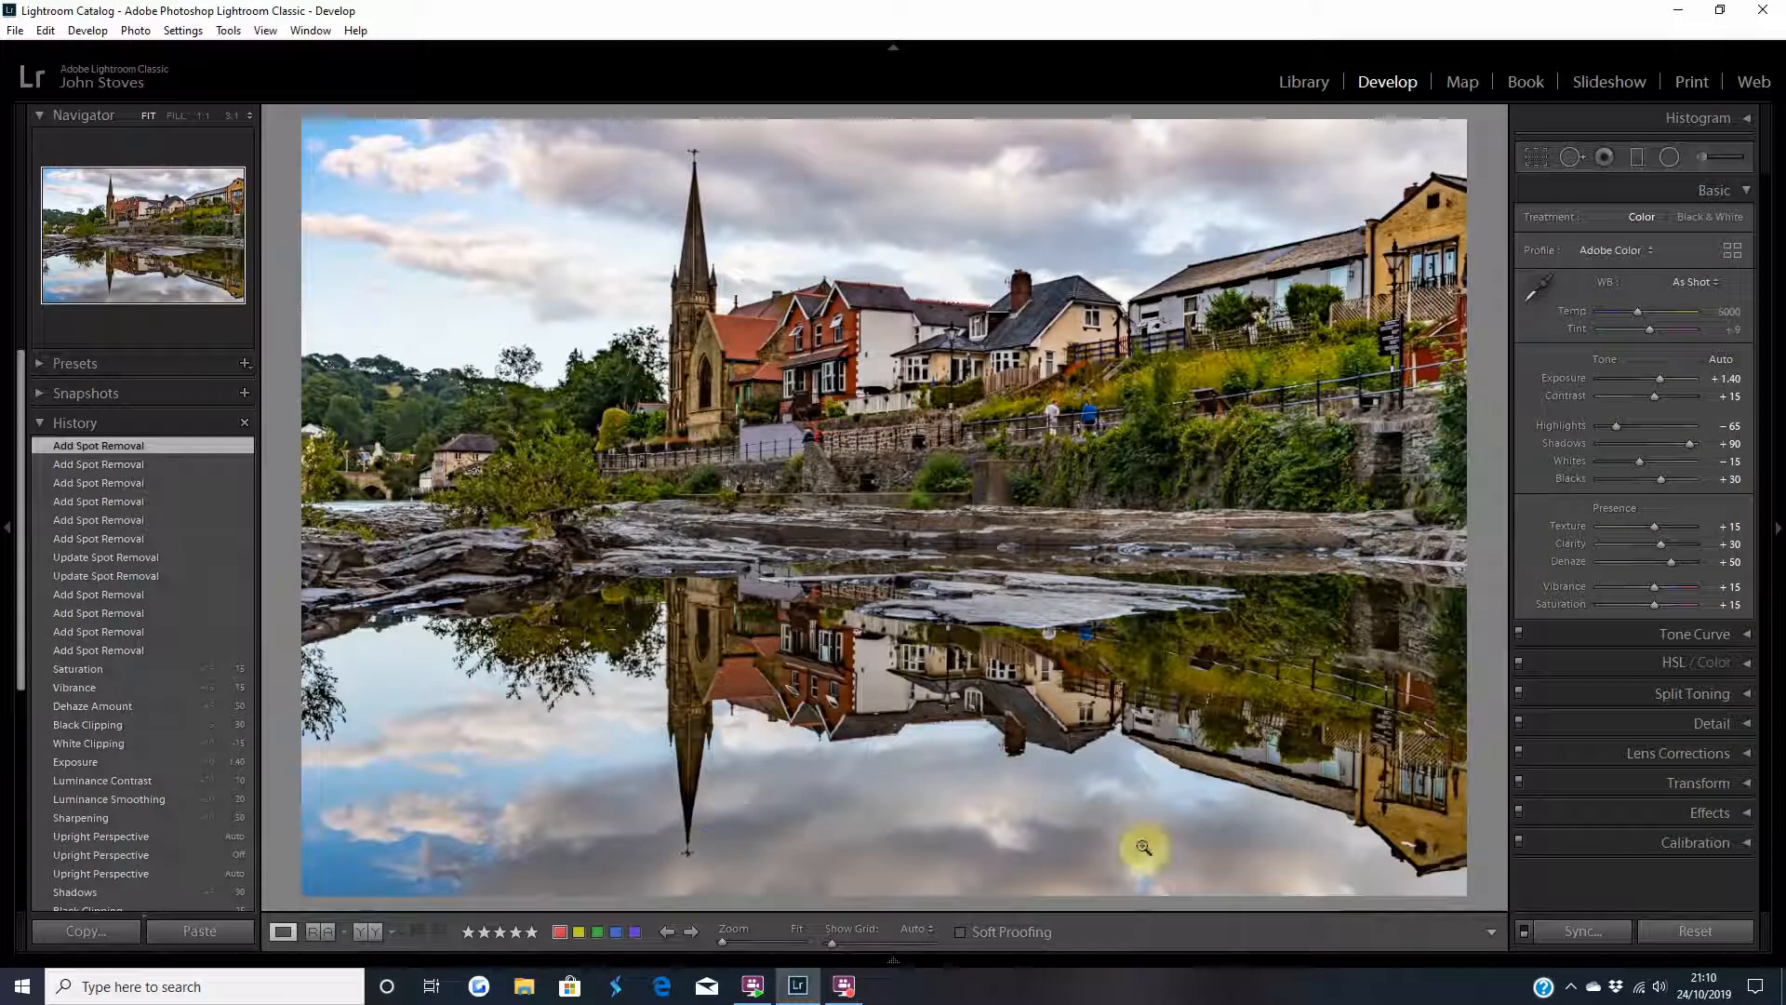
mouse_move(879, 746)
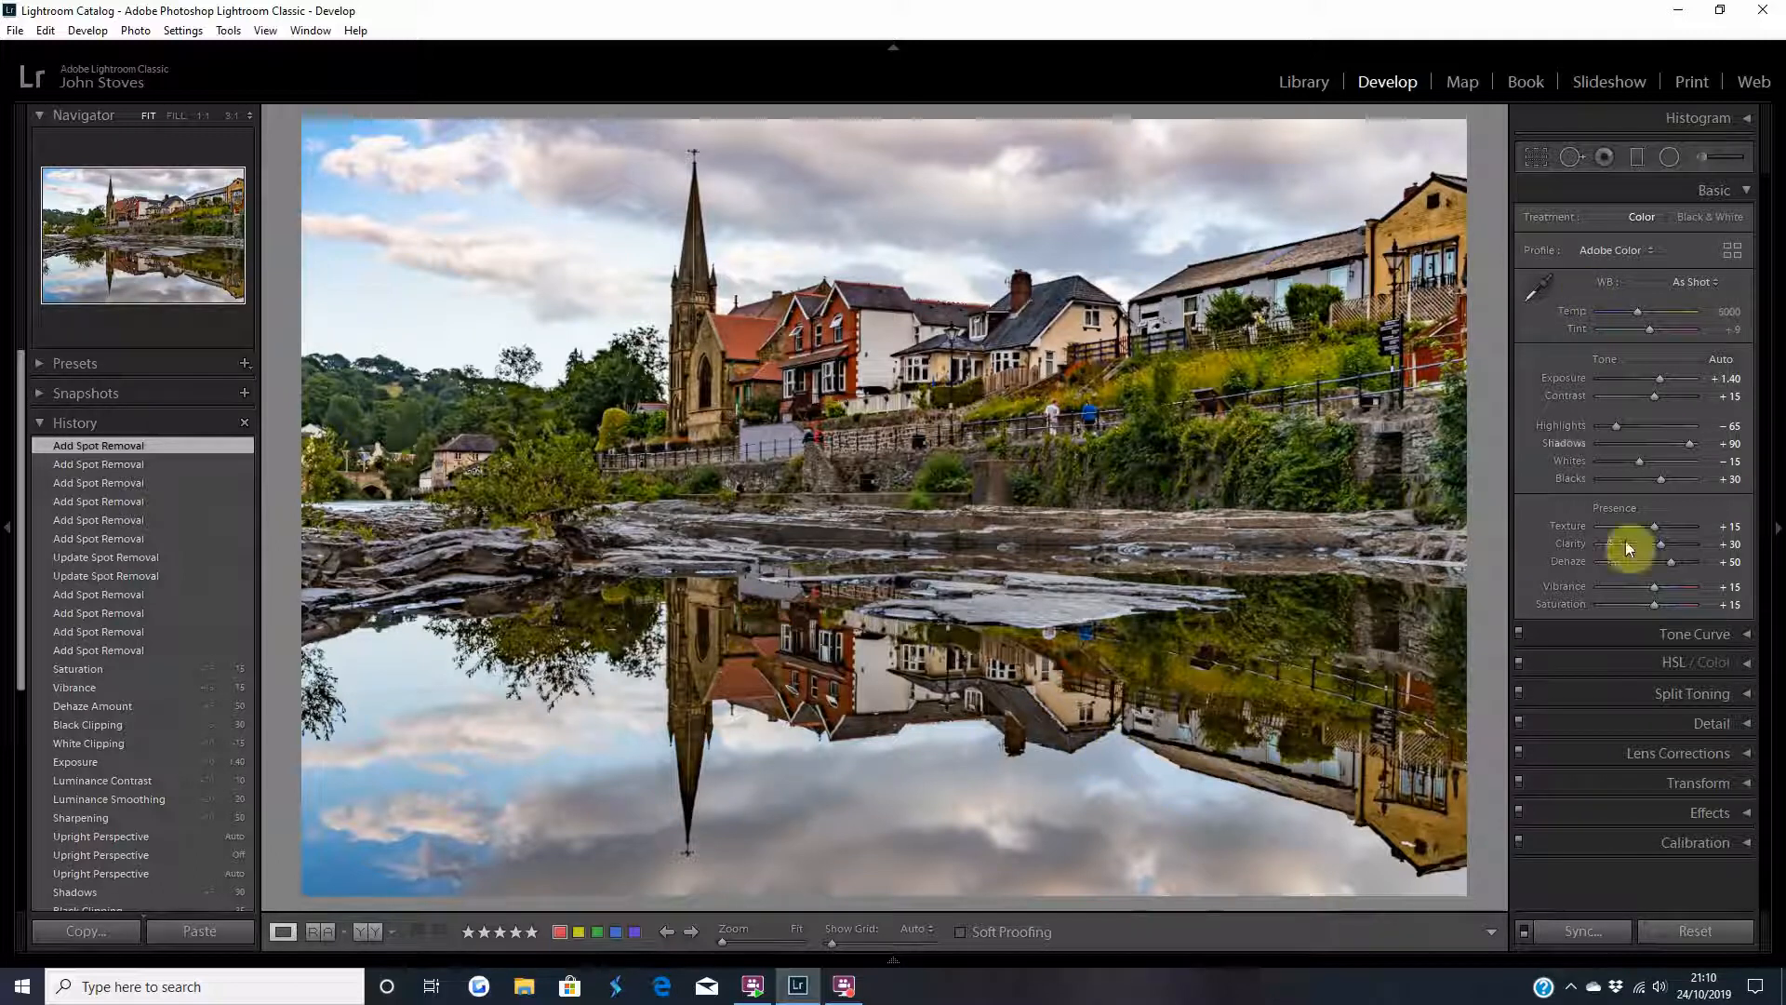
mouse_move(1412, 928)
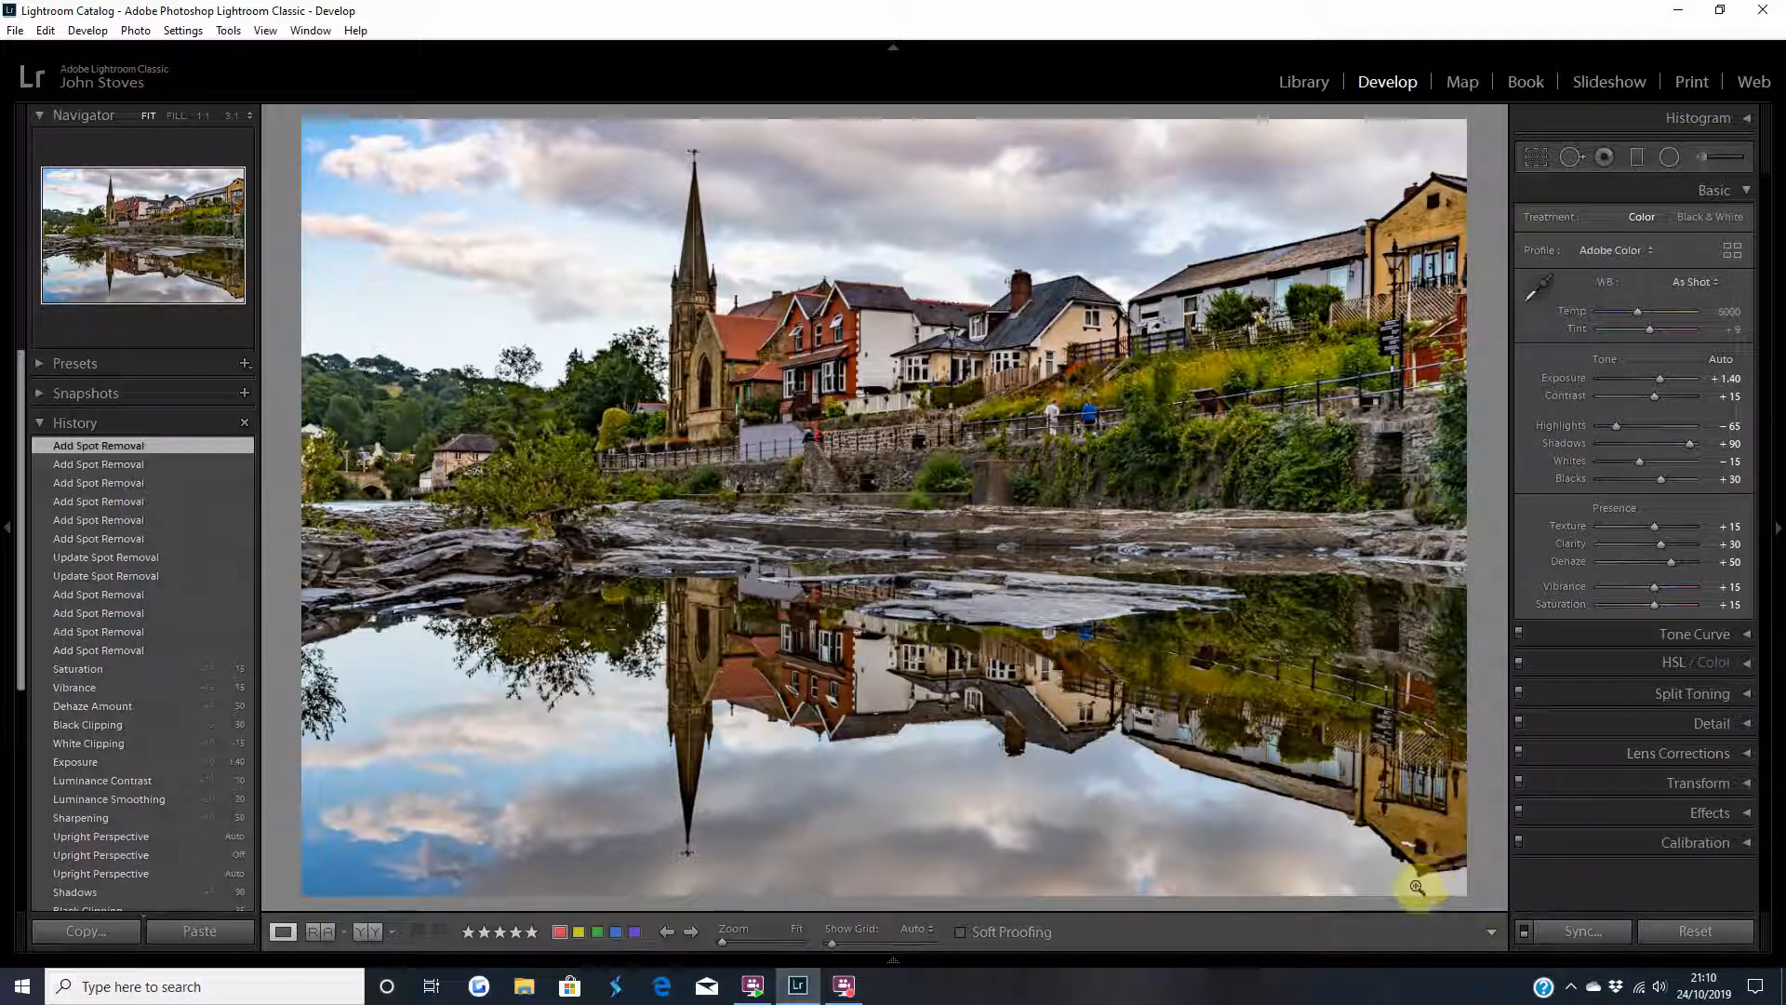
mouse_move(1437, 163)
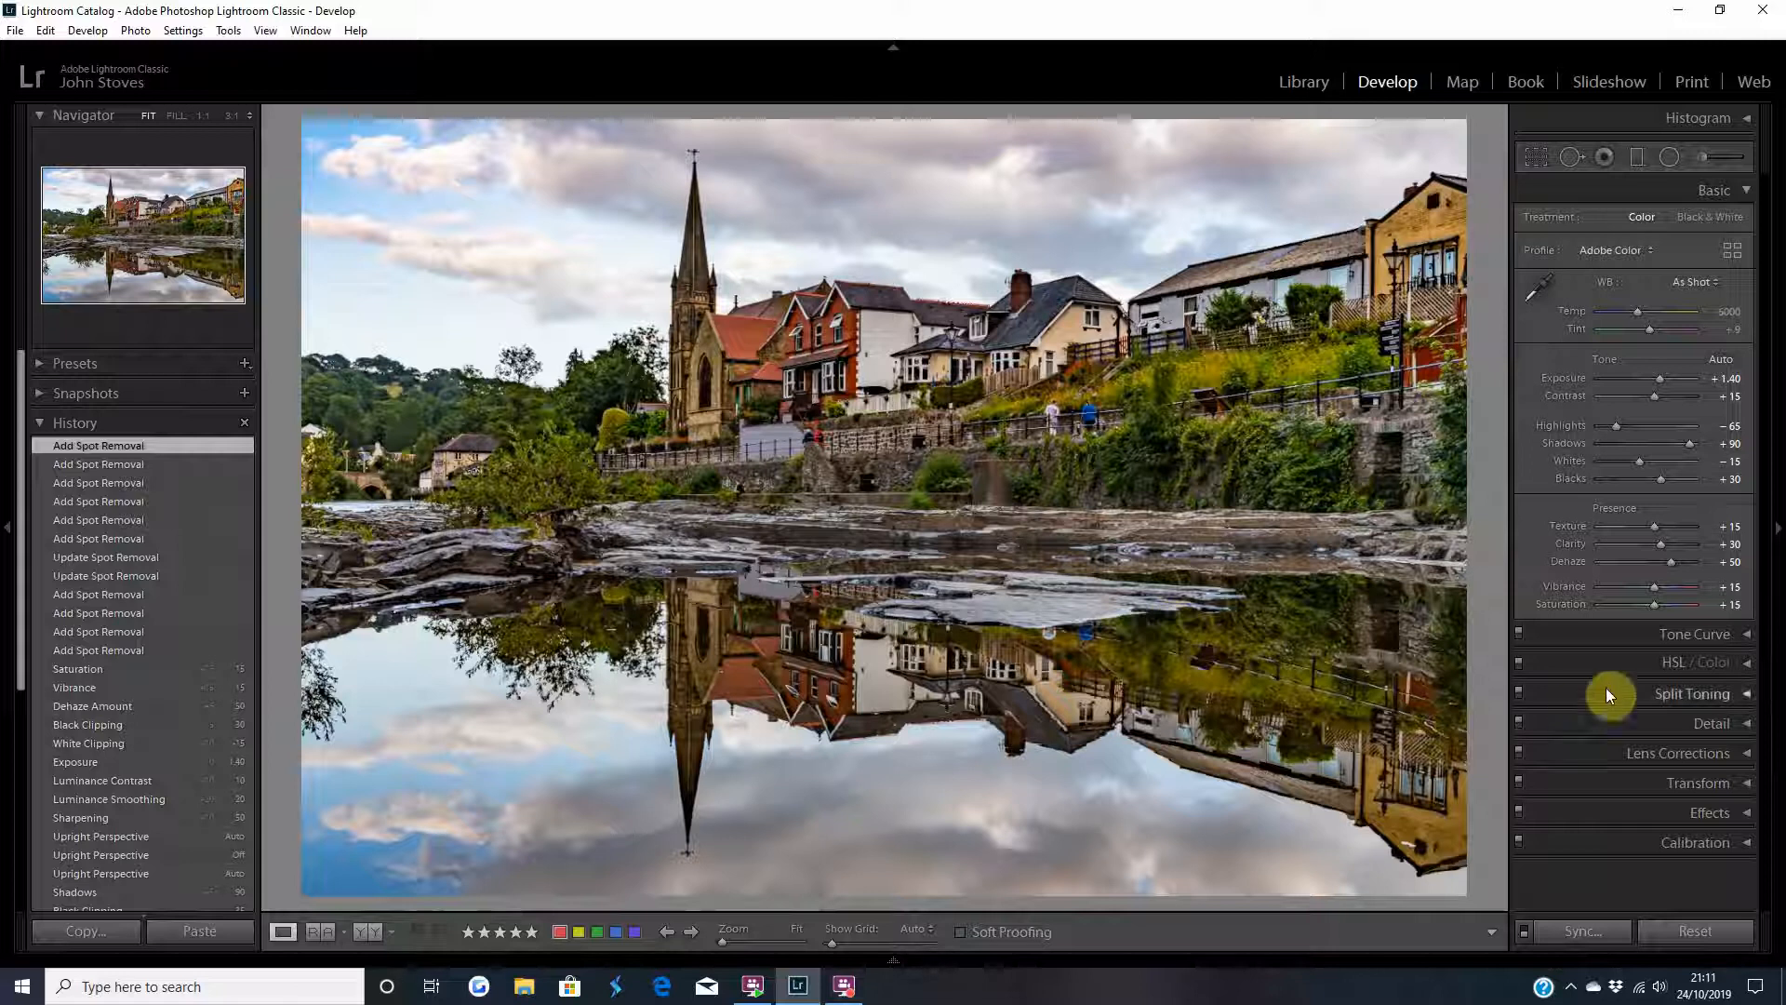
mouse_move(1549, 741)
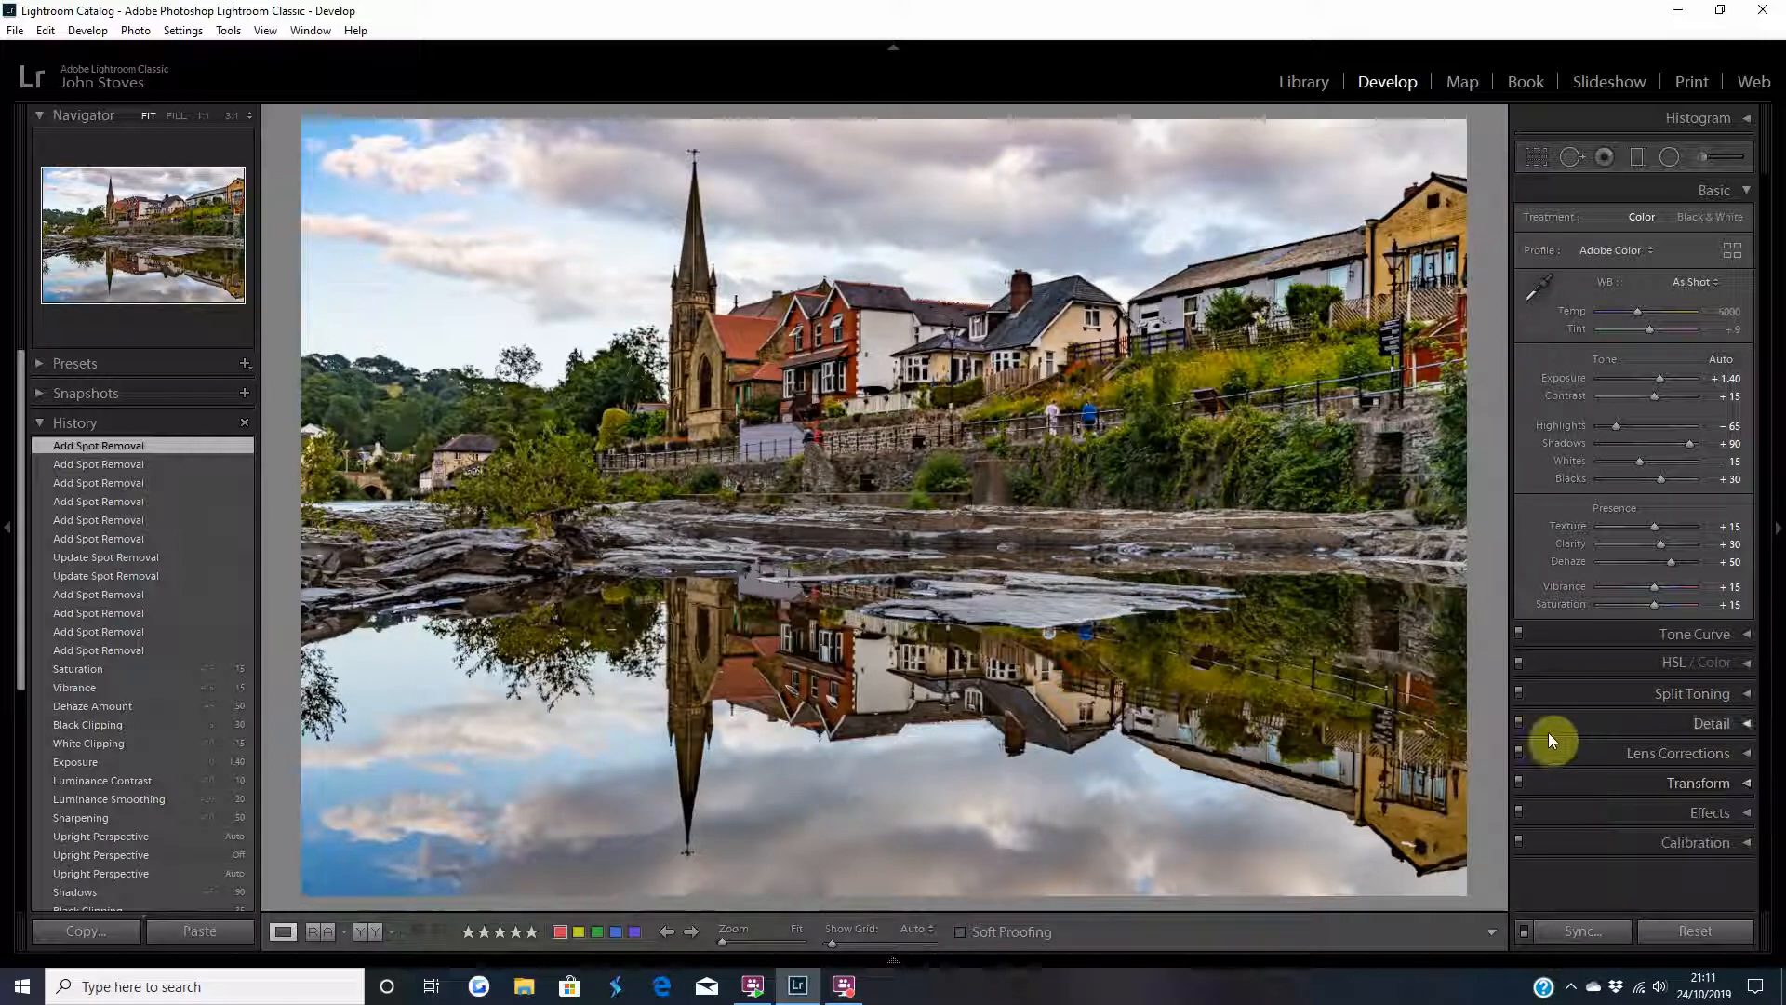
- In the Detail panel, set Luminance noise reduction to 40 and Contrast to 30
left_click(1710, 724)
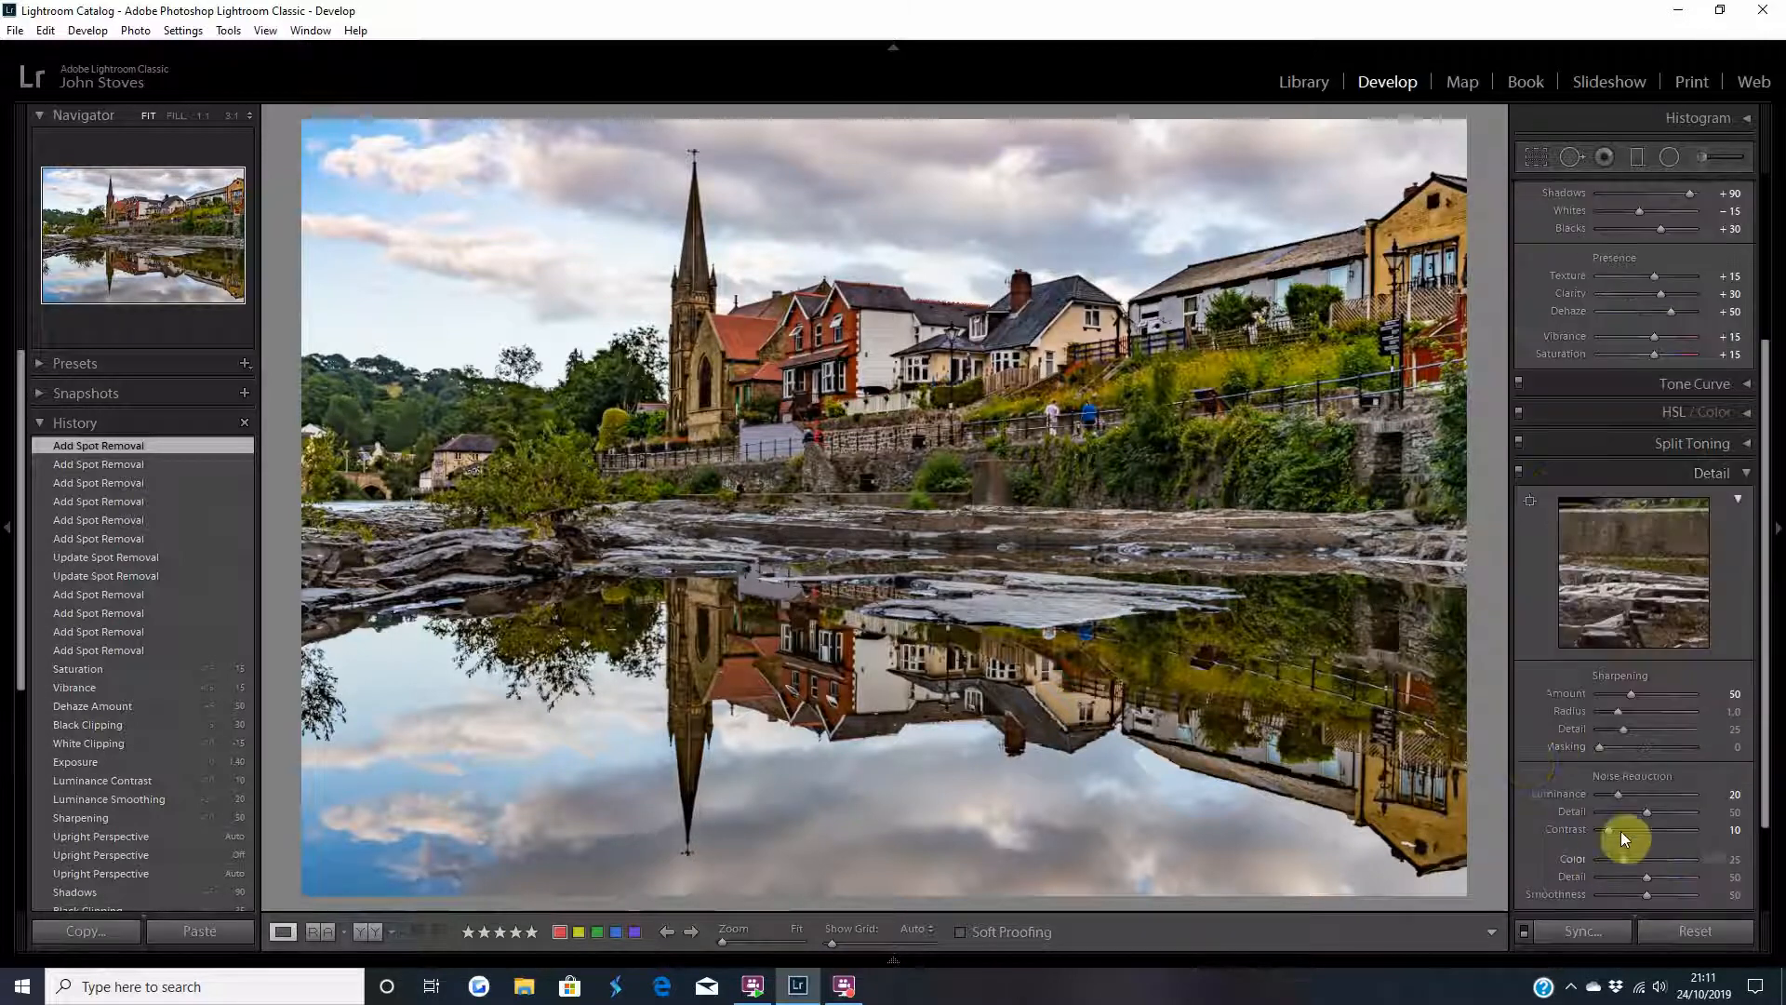
left_click_drag(1630, 793, 1675, 794)
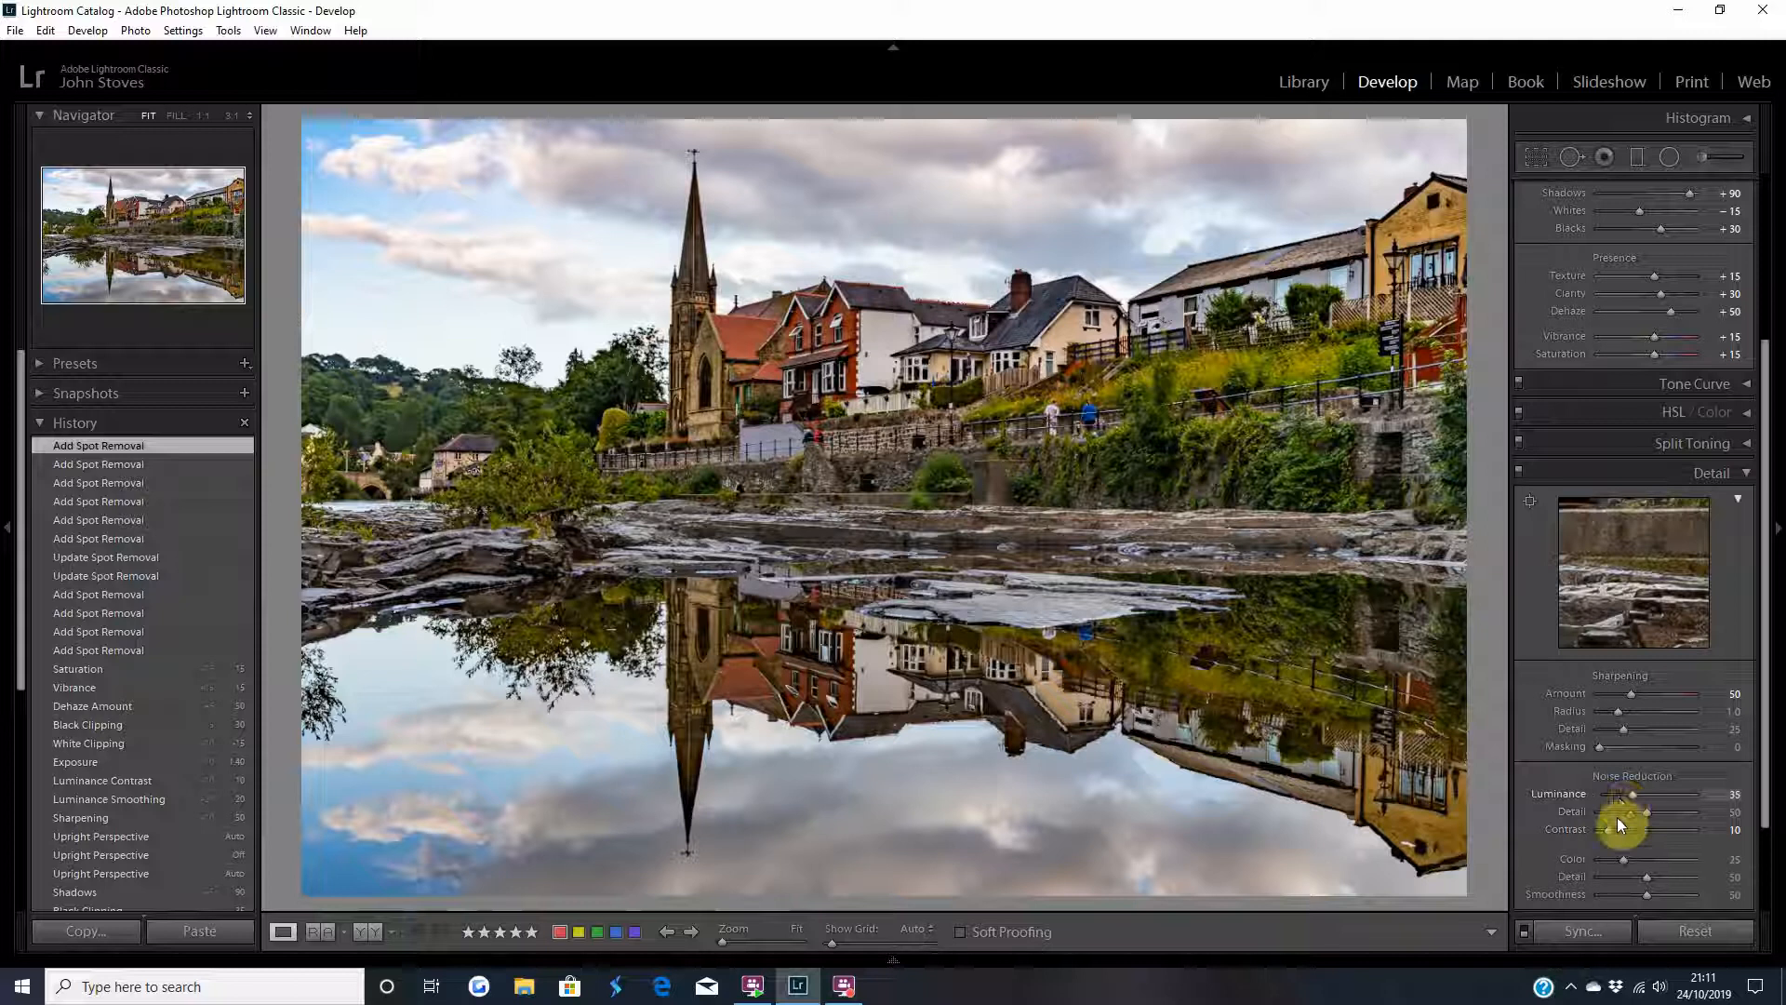
left_click_drag(1631, 794, 1643, 793)
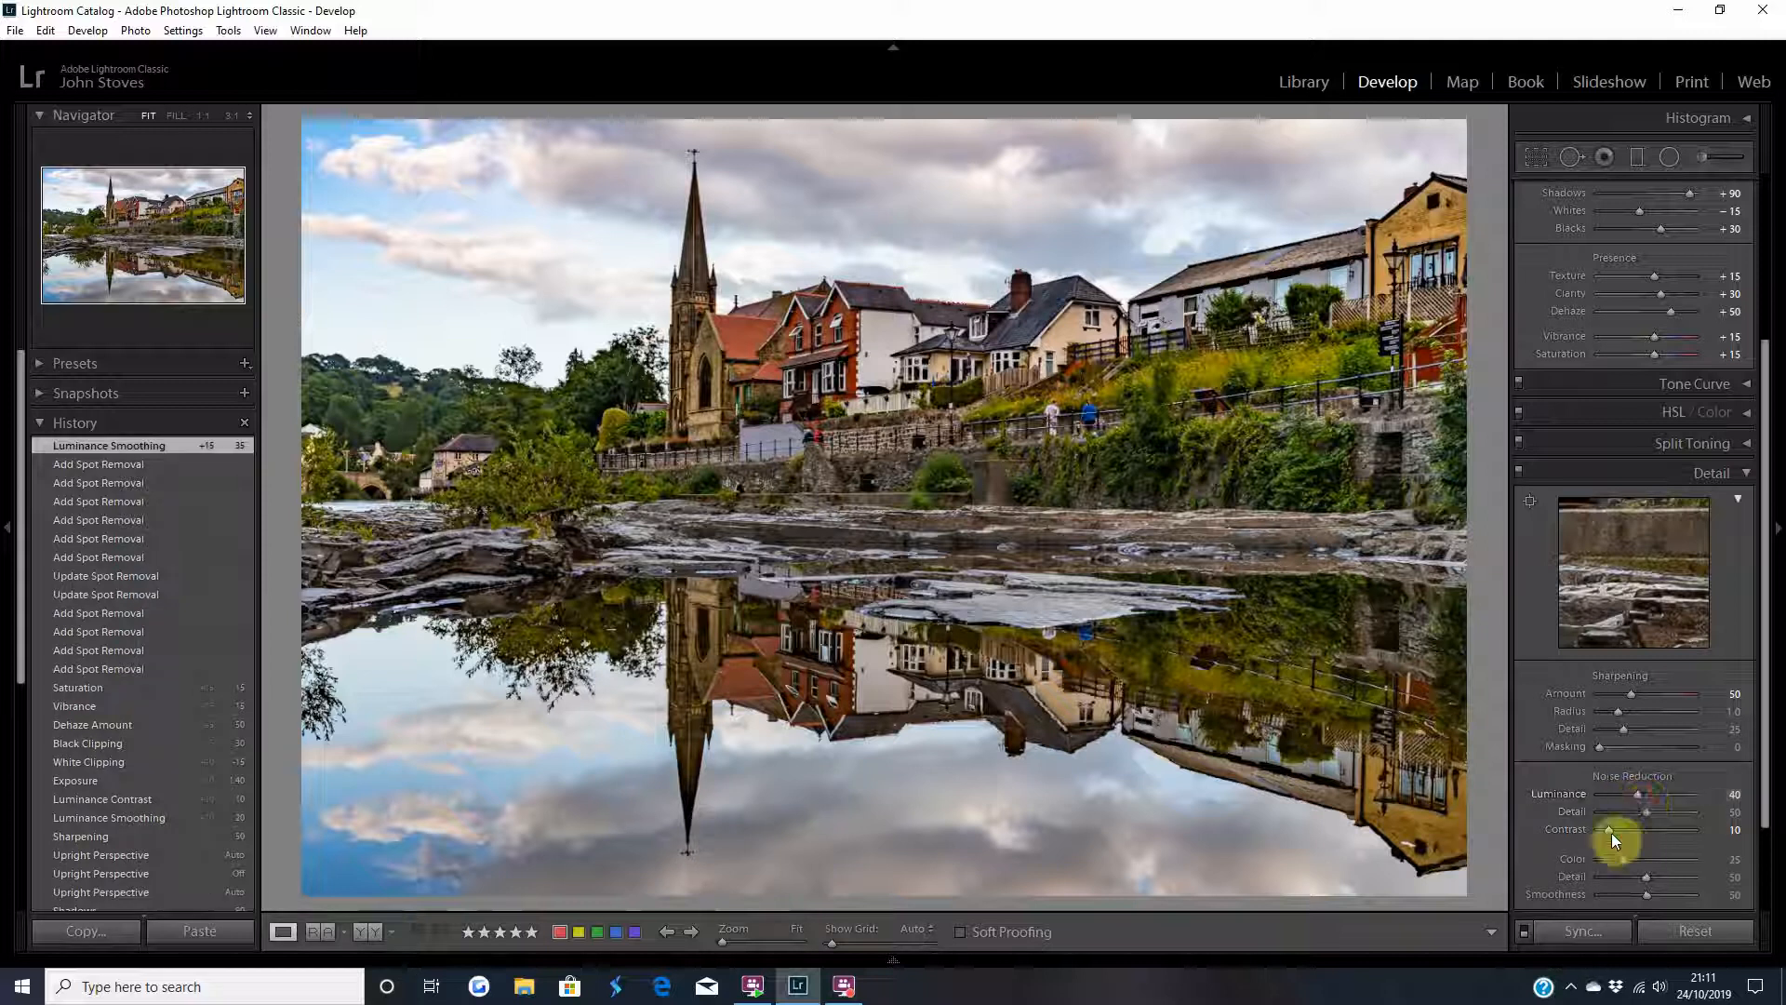
left_click_drag(1640, 828, 1664, 829)
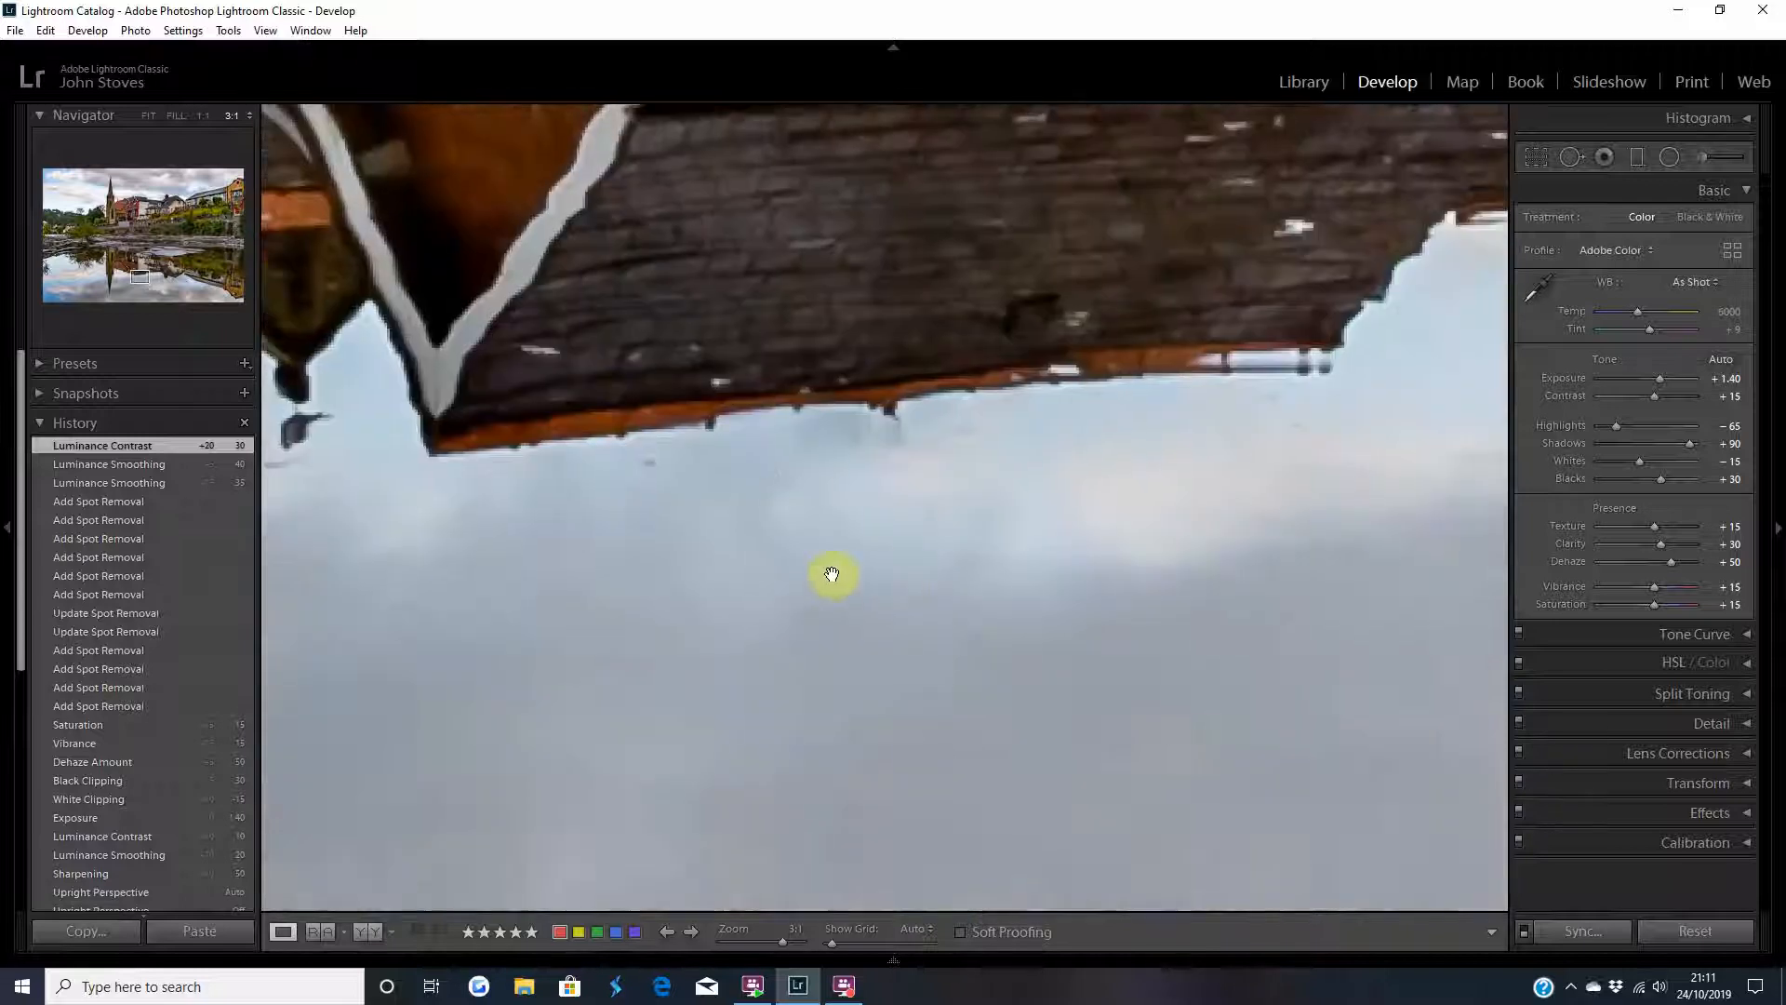
left_click_drag(832, 573, 558, 638)
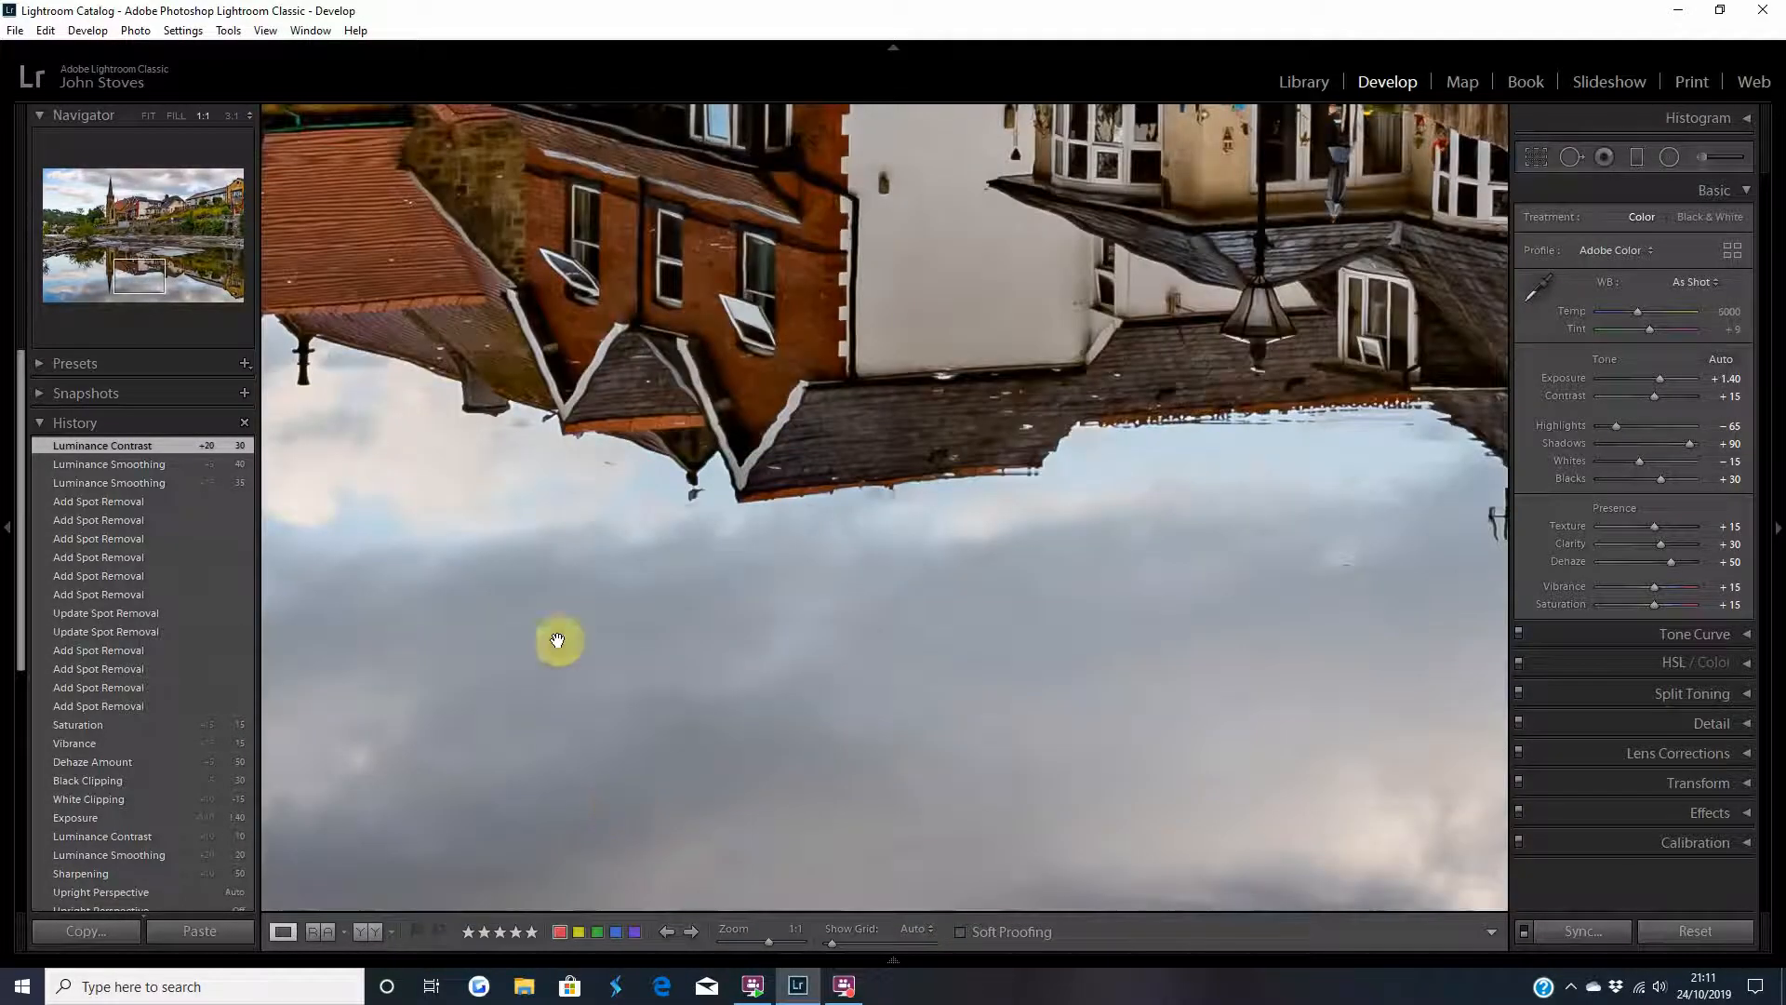
left_click_drag(559, 638, 1048, 541)
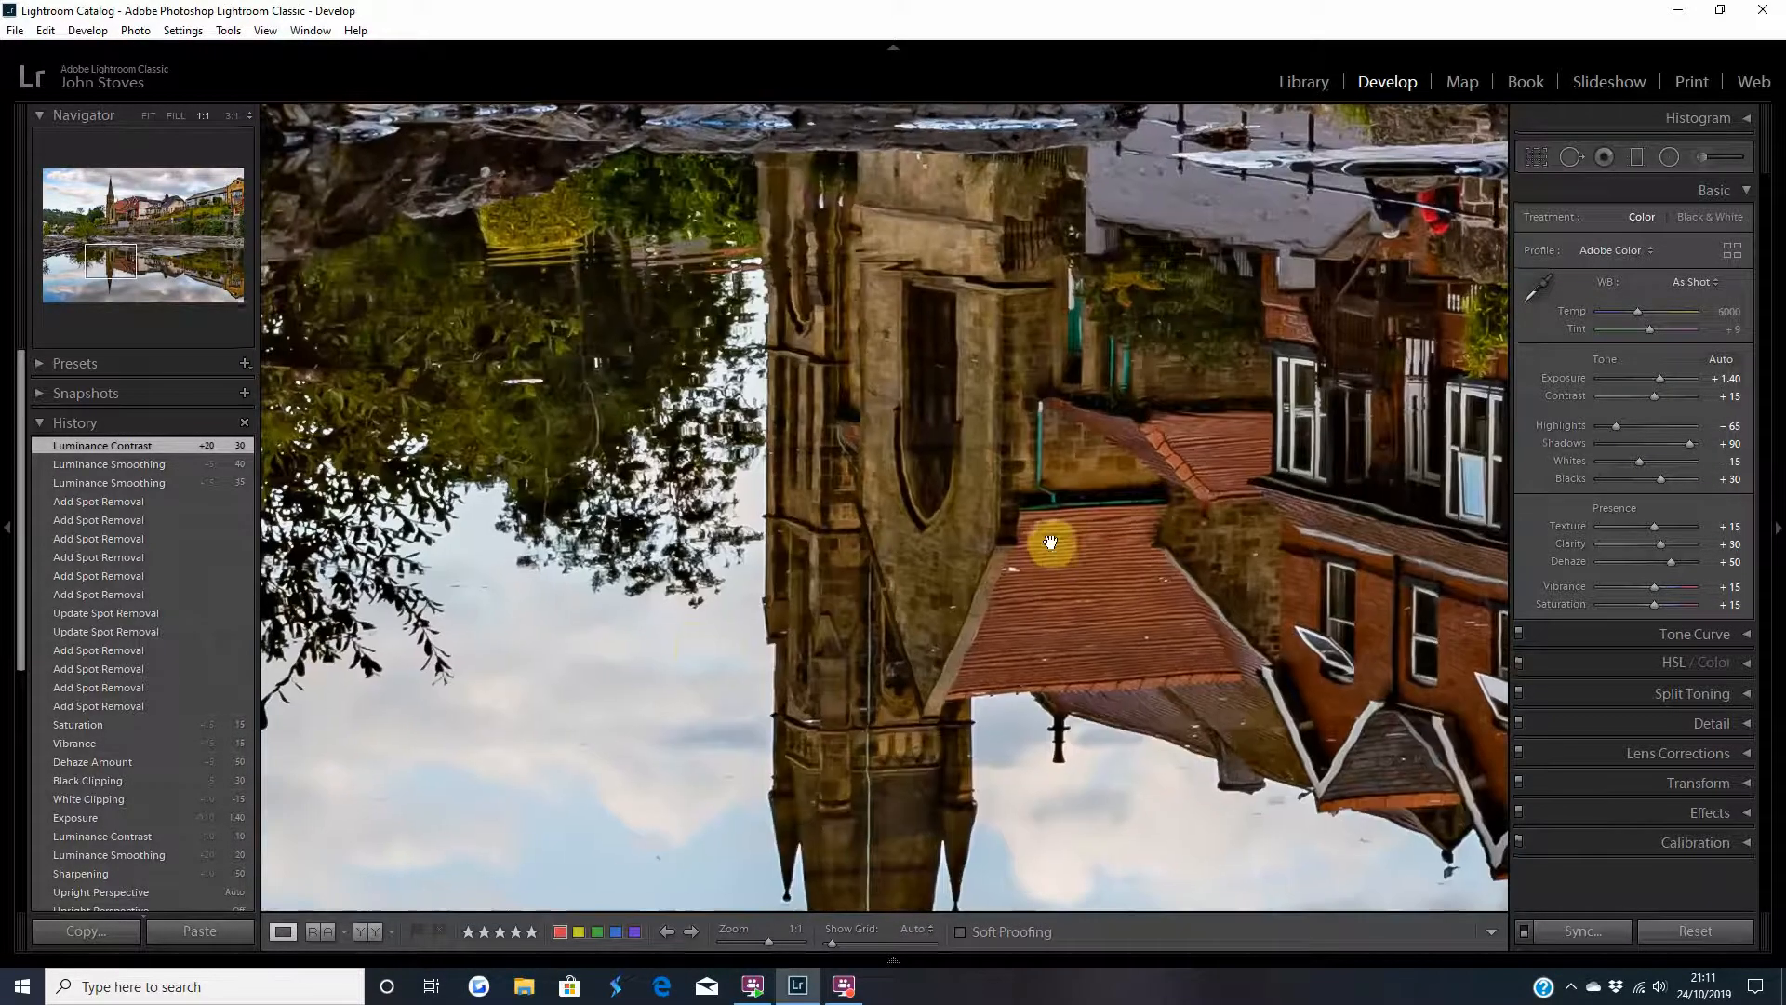
left_click_drag(1050, 541, 959, 676)
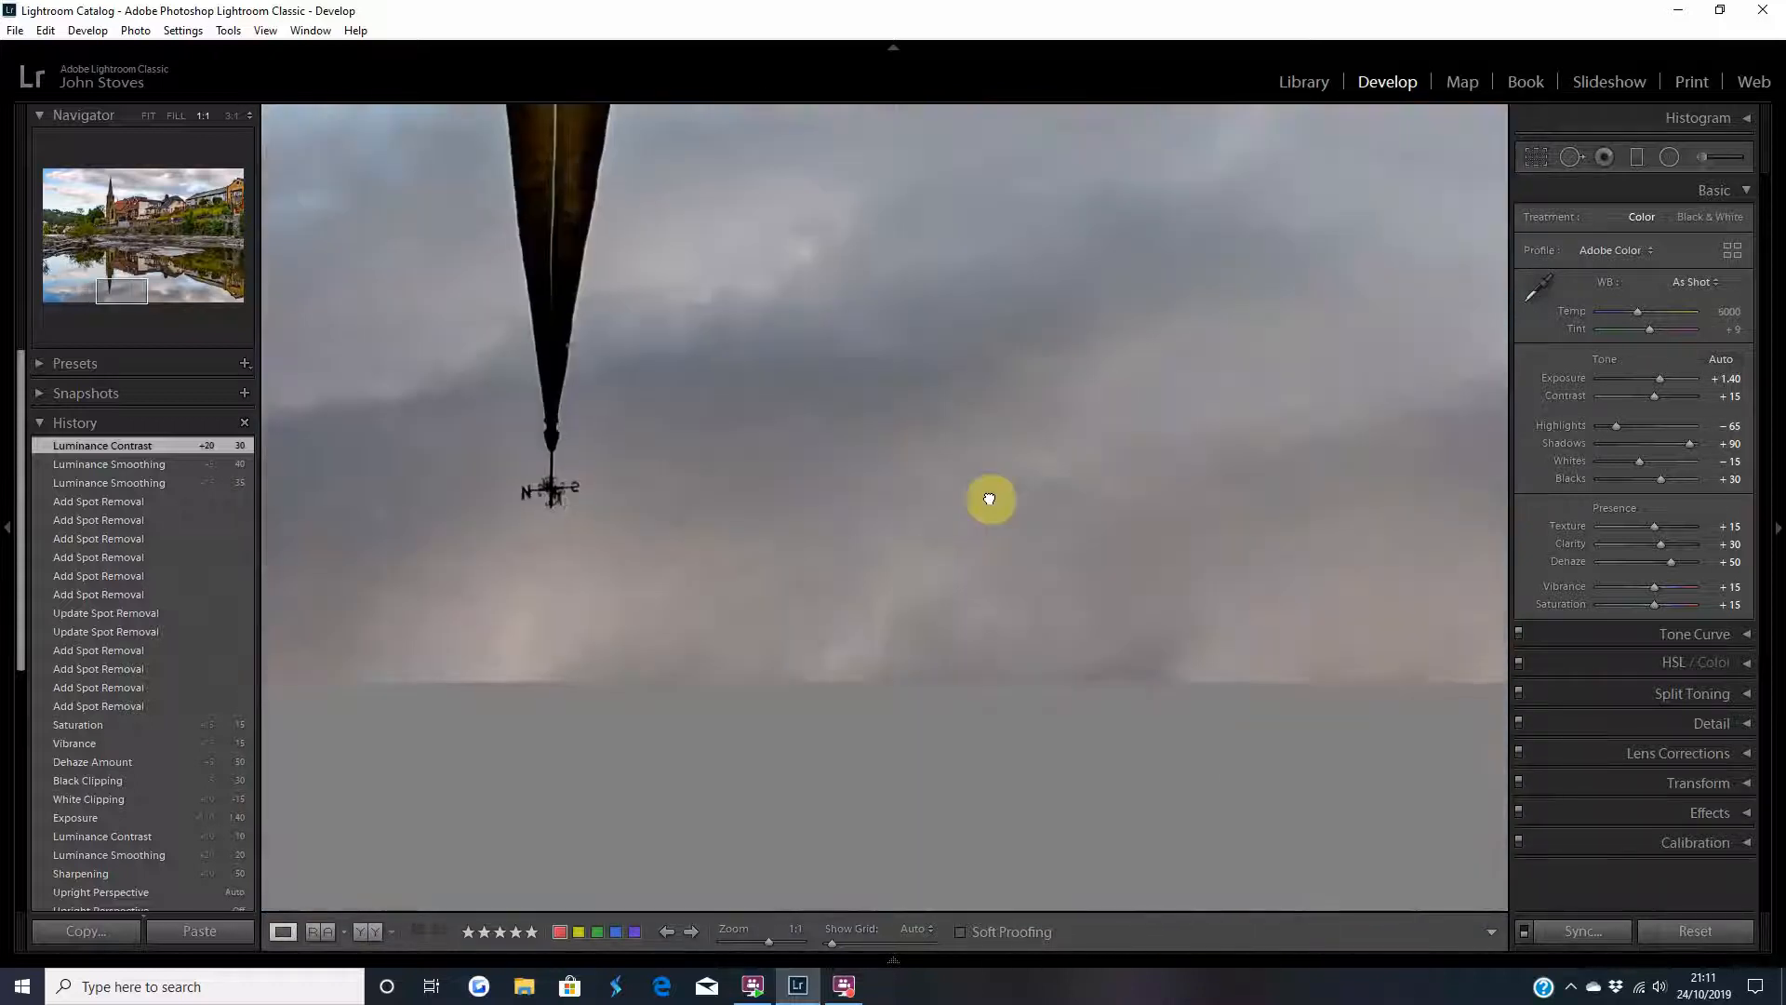
left_click_drag(989, 498, 664, 537)
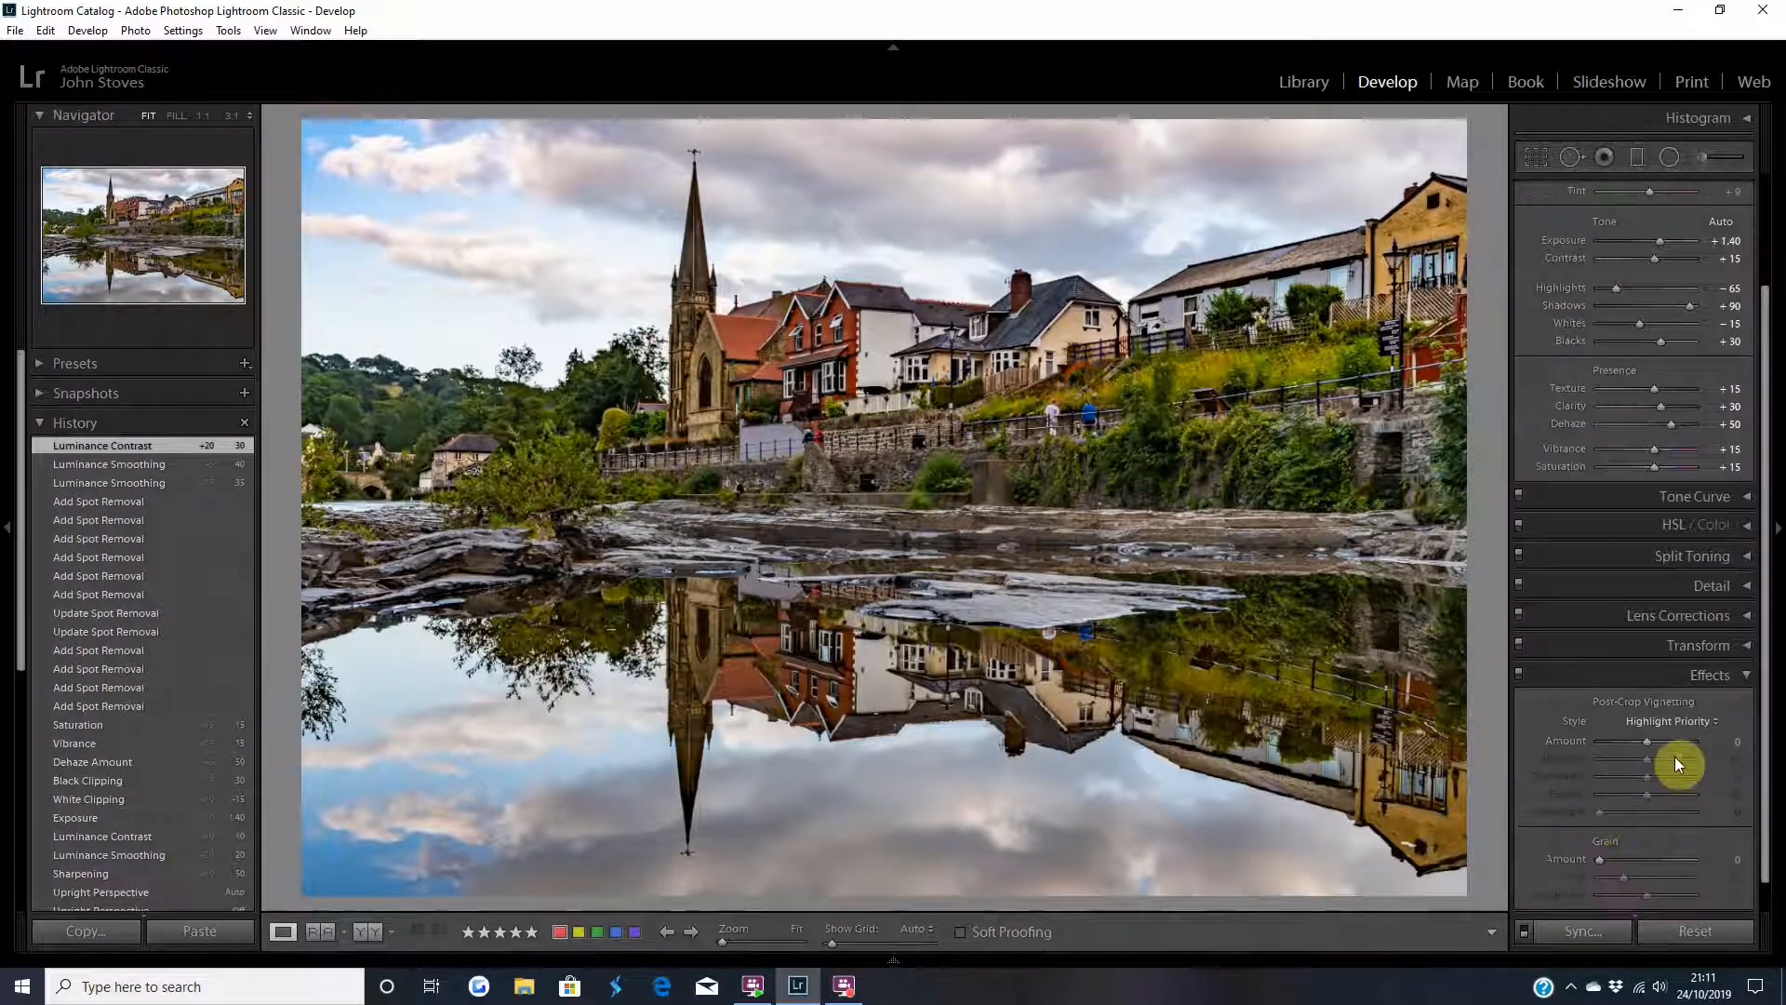
- Drag the Post-Crop Vignetting Amount down in stages to -25
left_click_drag(1697, 763, 1657, 748)
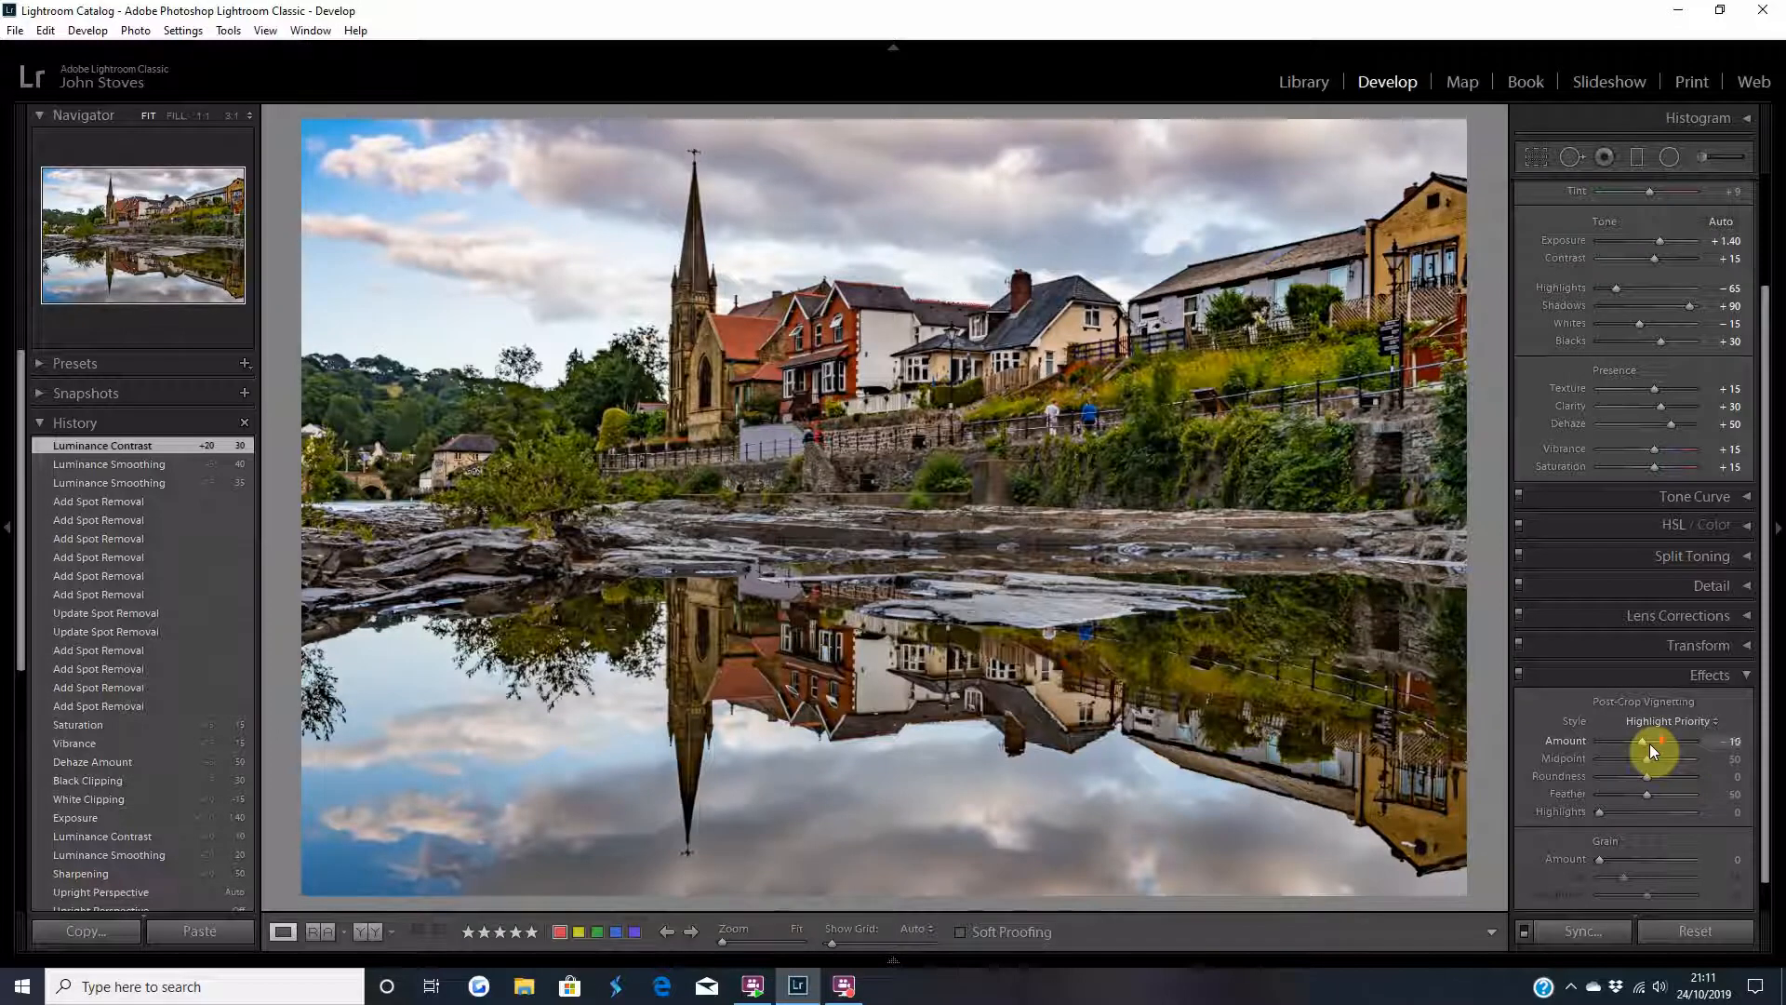
left_click_drag(1654, 746, 1645, 750)
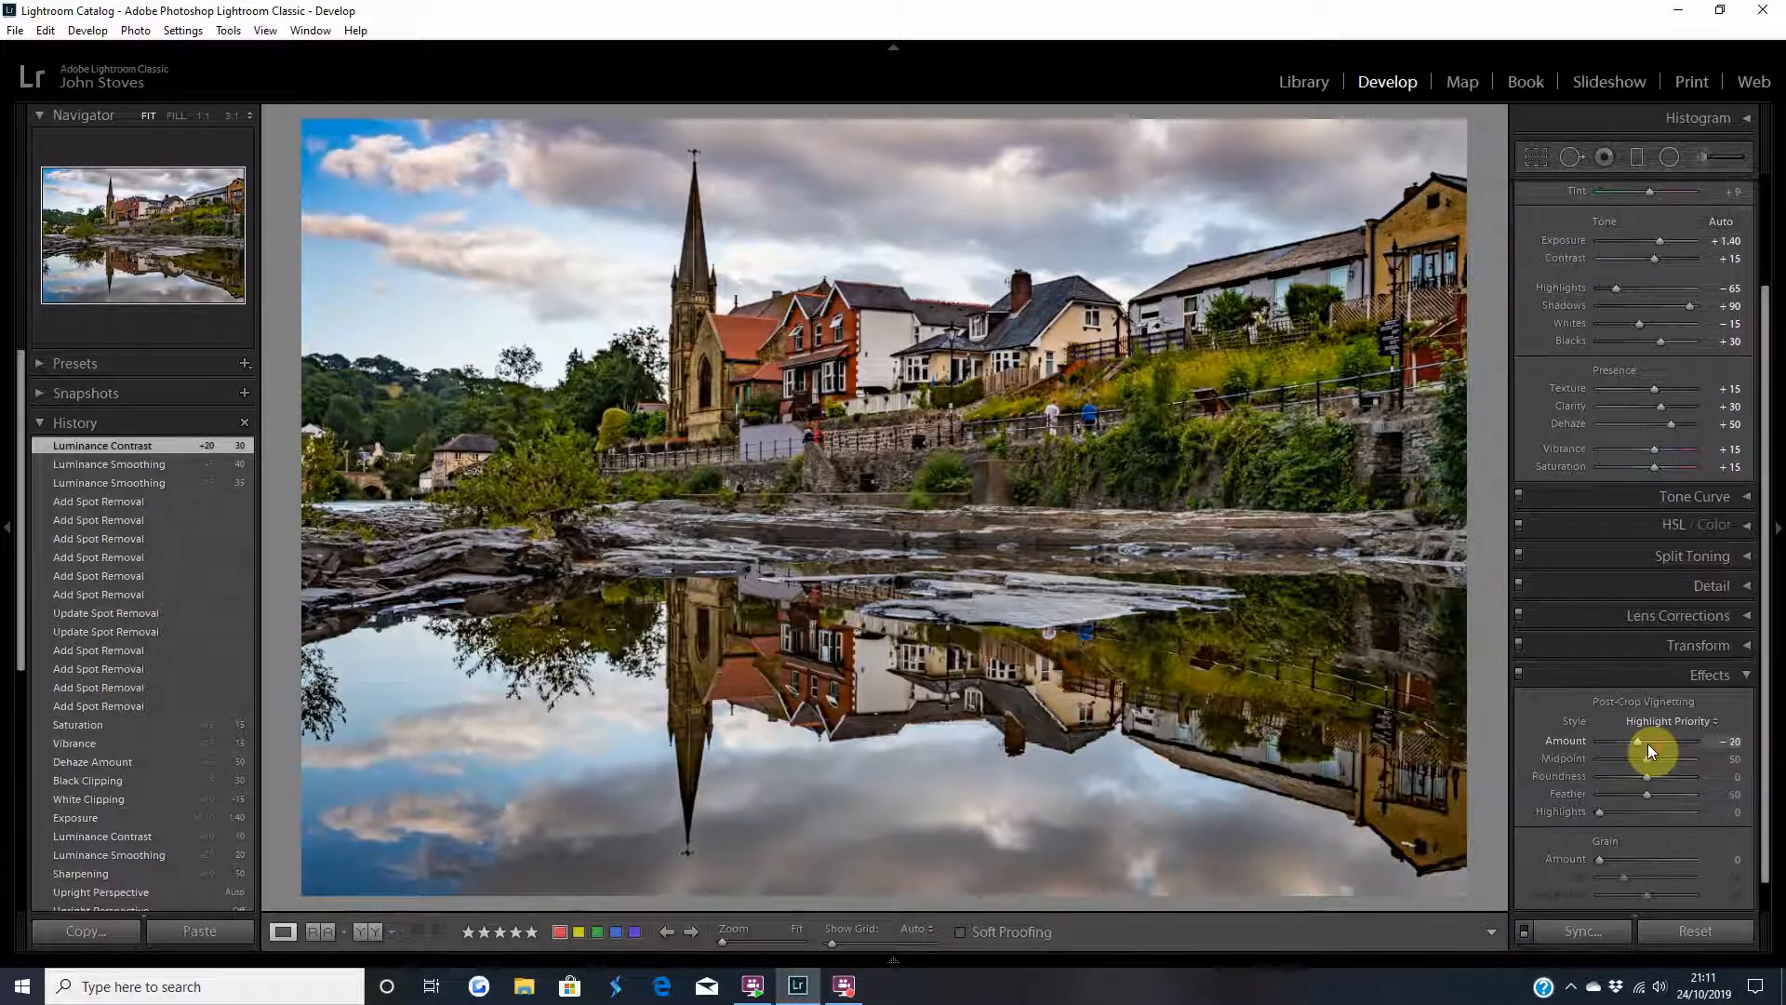
left_click_drag(1655, 740, 1649, 740)
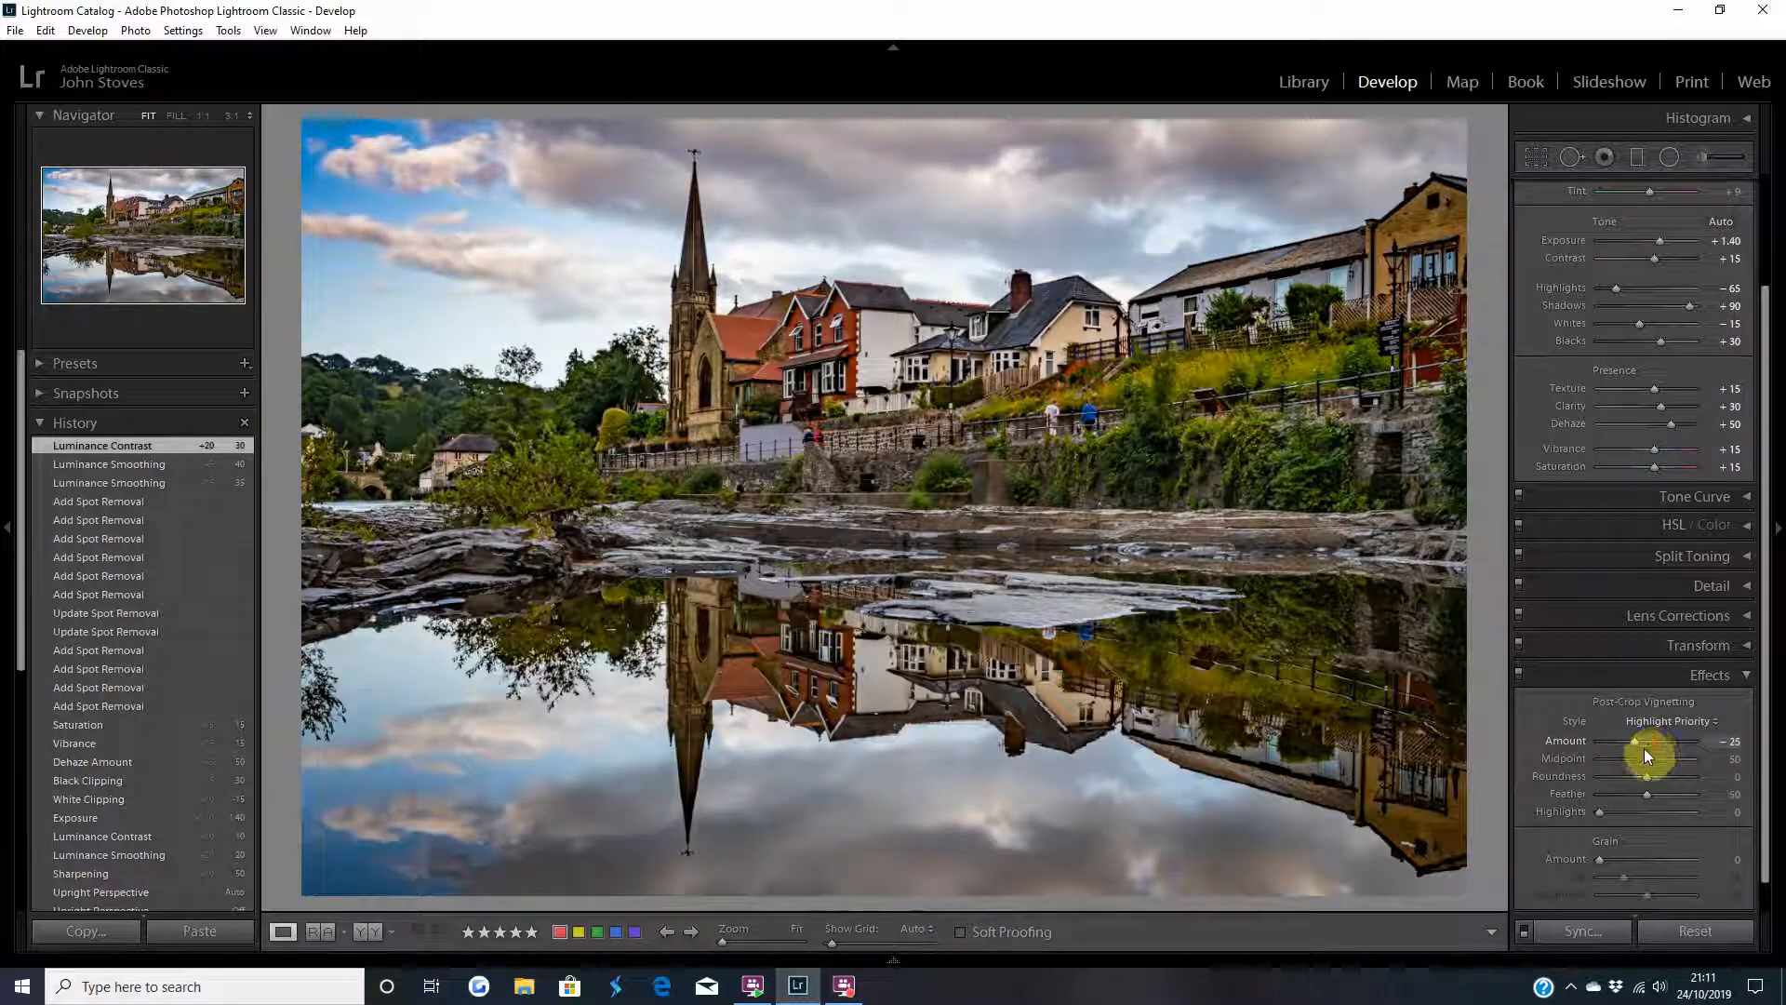